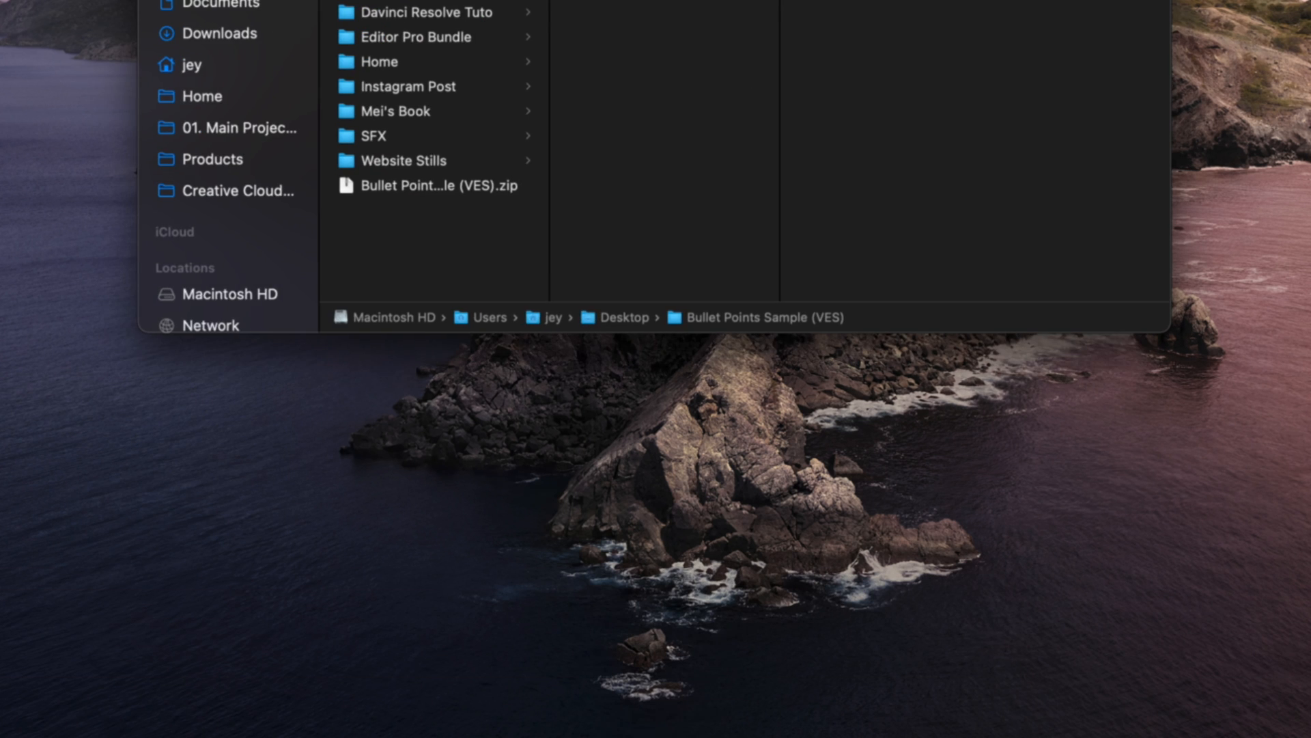
Browse the Bullet Points Sample (VES) folder and install the .DRFX template bundle.
{"action": "left_click", "coordinate": [642, 286]}
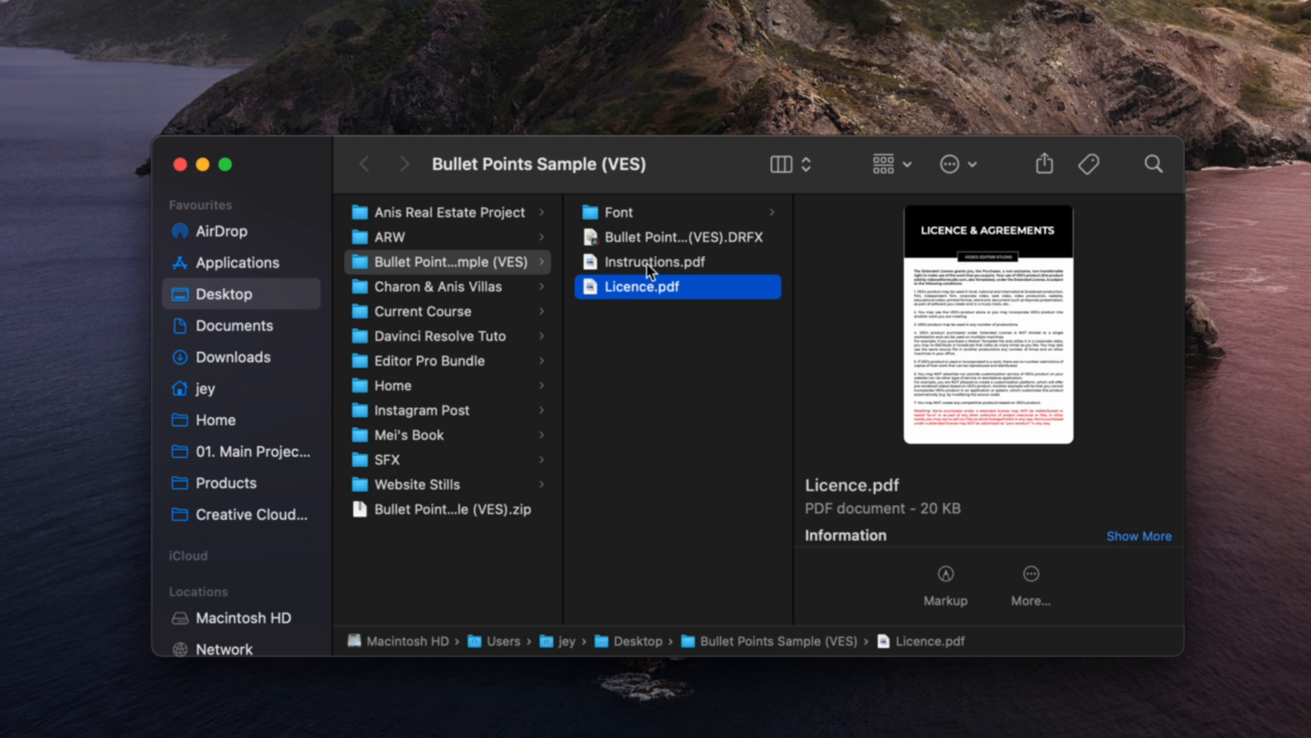
{"action": "left_click", "coordinate": [677, 236]}
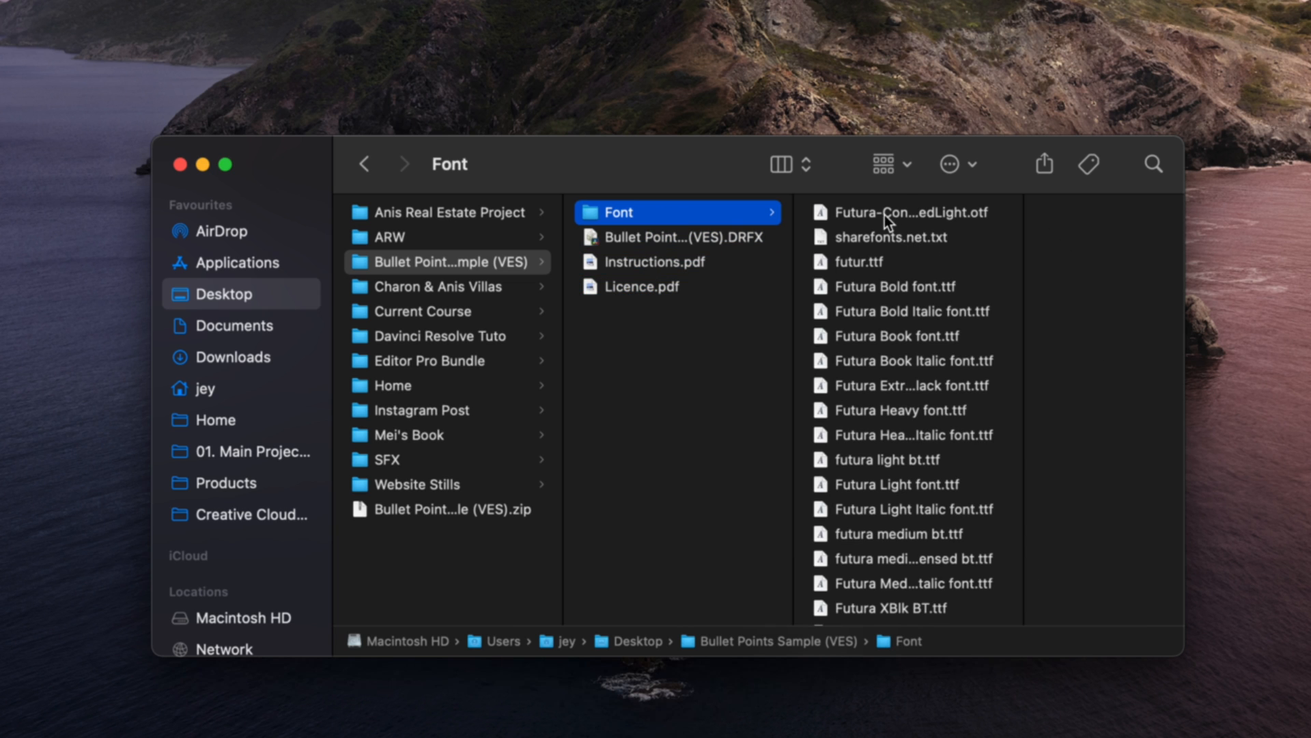
{"action": "left_click", "coordinate": [907, 212]}
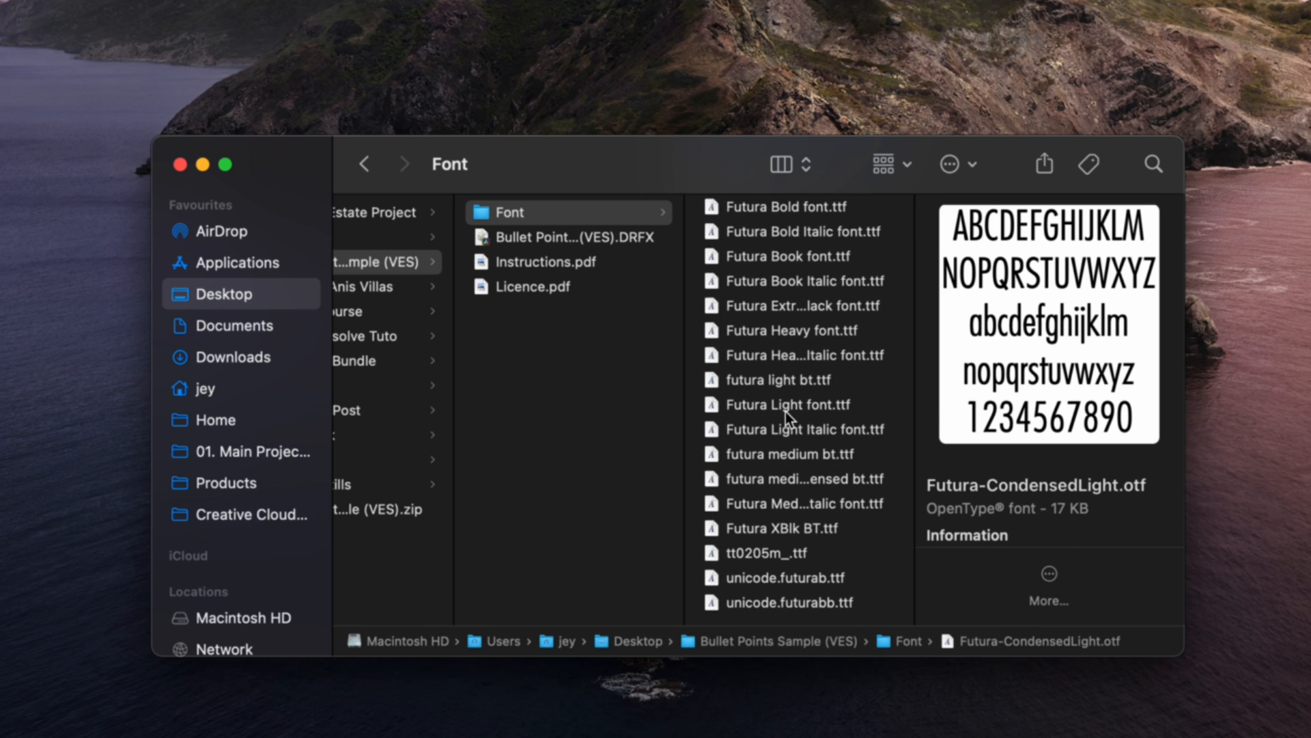
{"action": "left_click", "coordinate": [569, 236]}
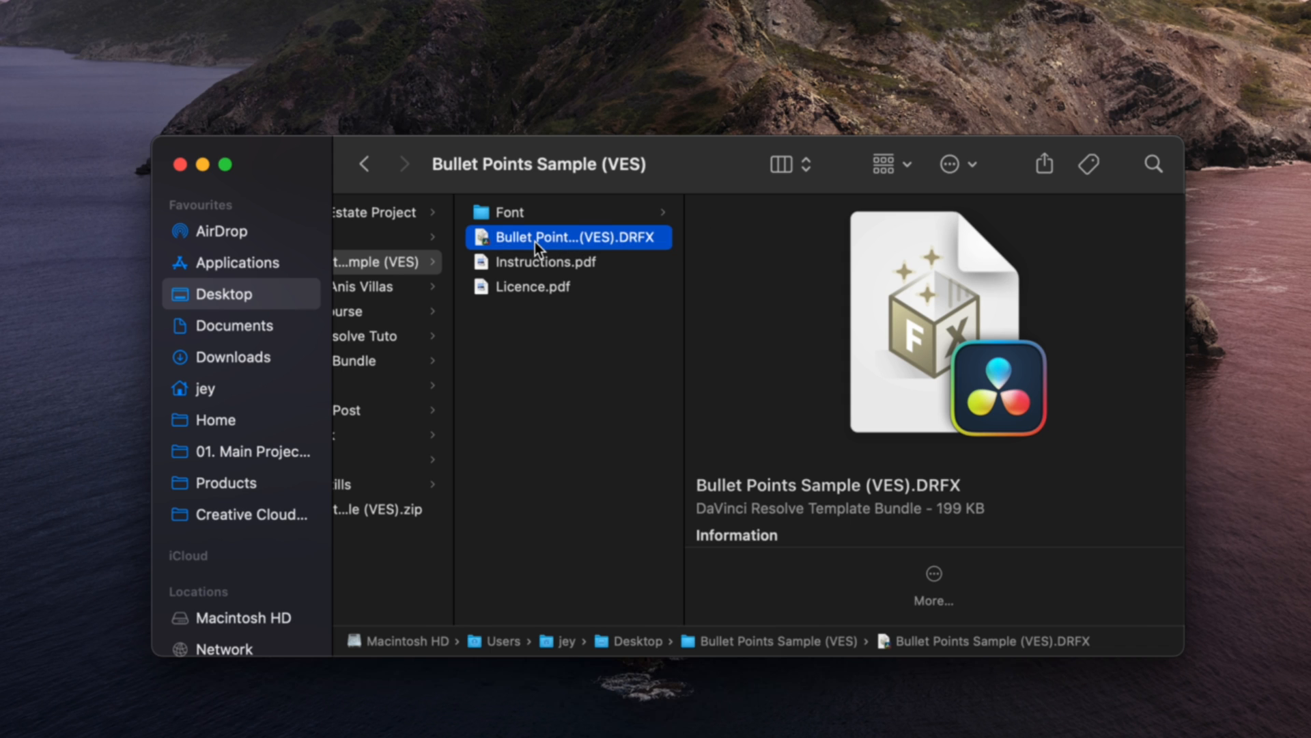
{"action": "double_click", "coordinate": [568, 236]}
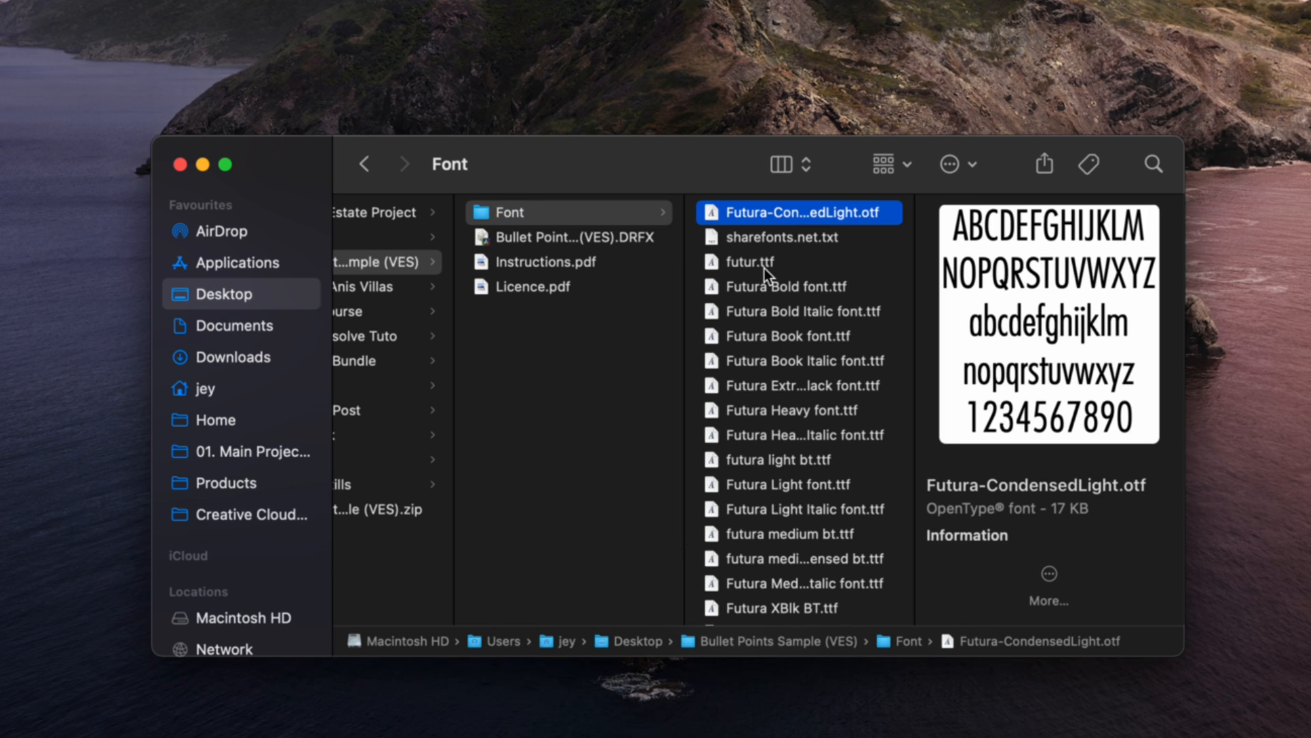
{"action": "mouse_move", "coordinate": [755, 606]}
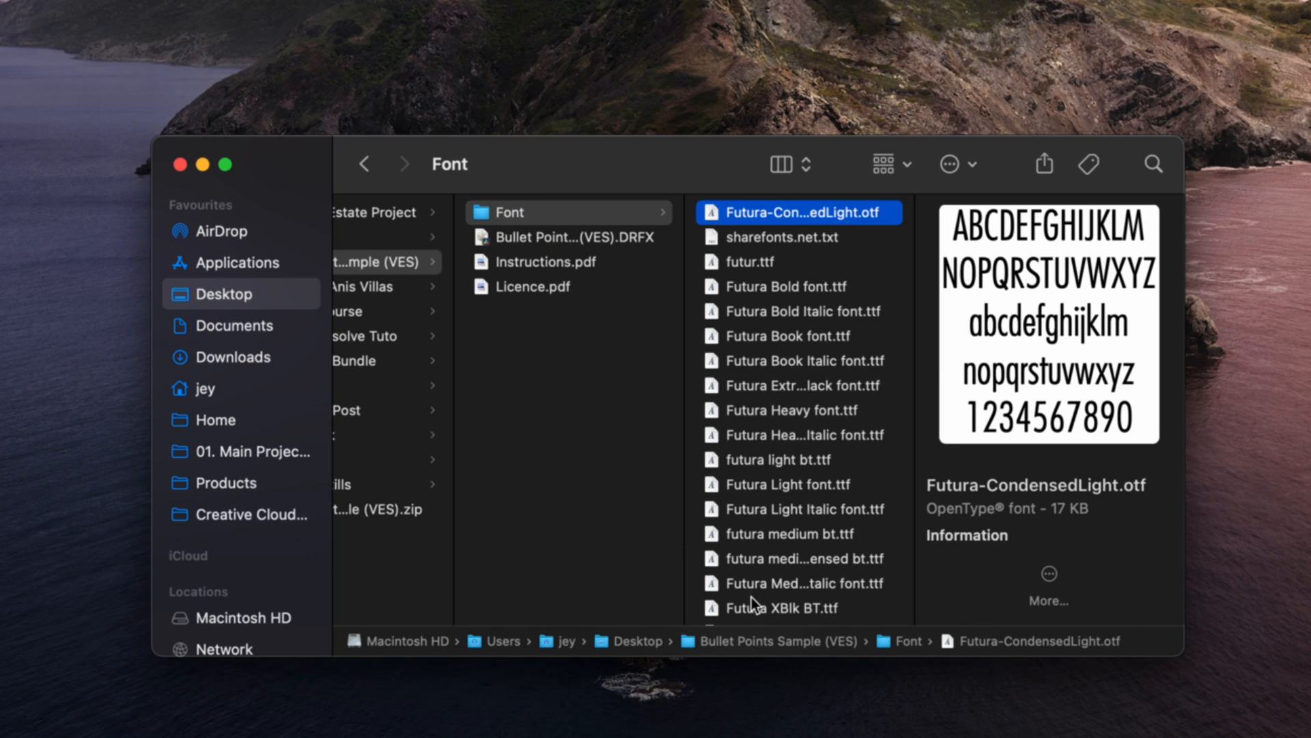
Select all 17 font files in the Font folder.
{"action": "key", "text": "cmd+a"}
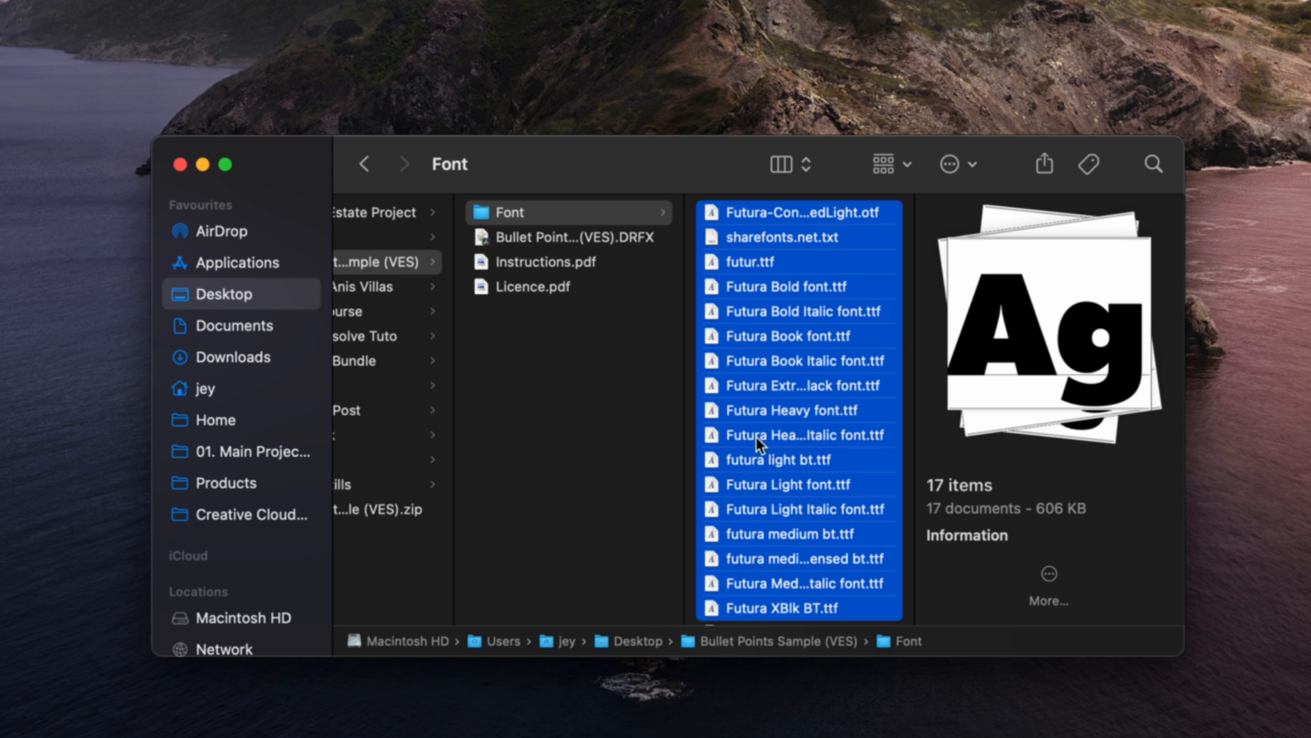
{"action": "left_click", "coordinate": [363, 163]}
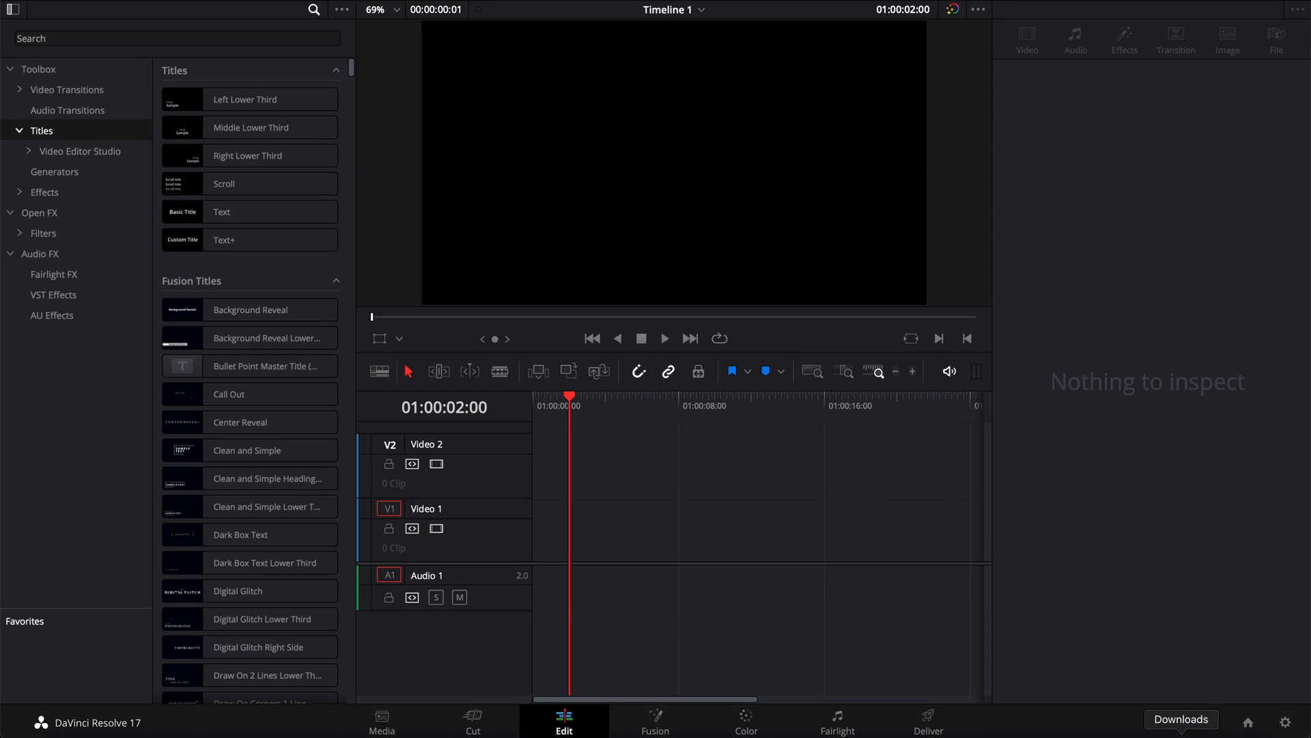
{"action": "mouse_move", "coordinate": [675, 205]}
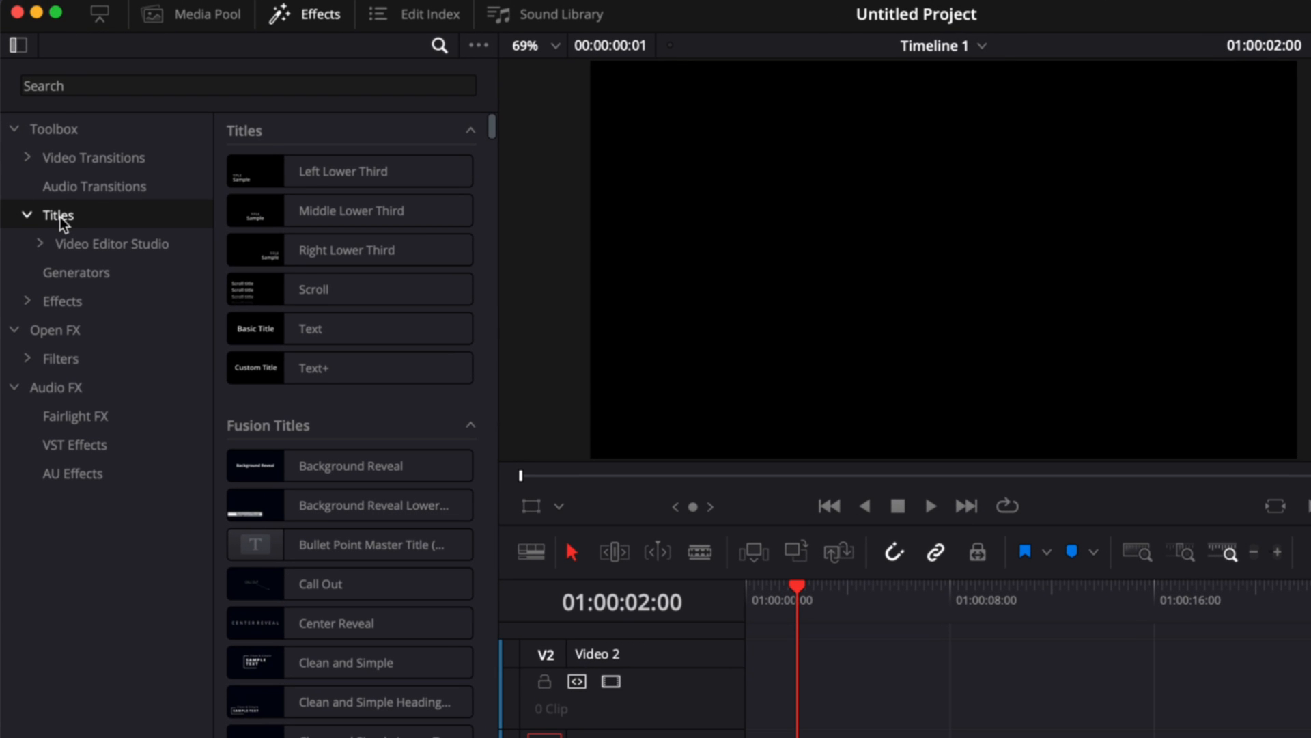
Search the titles library for 'sampl' and preview the Bullet Point Minimal Sample title.
{"action": "left_click", "coordinate": [247, 84]}
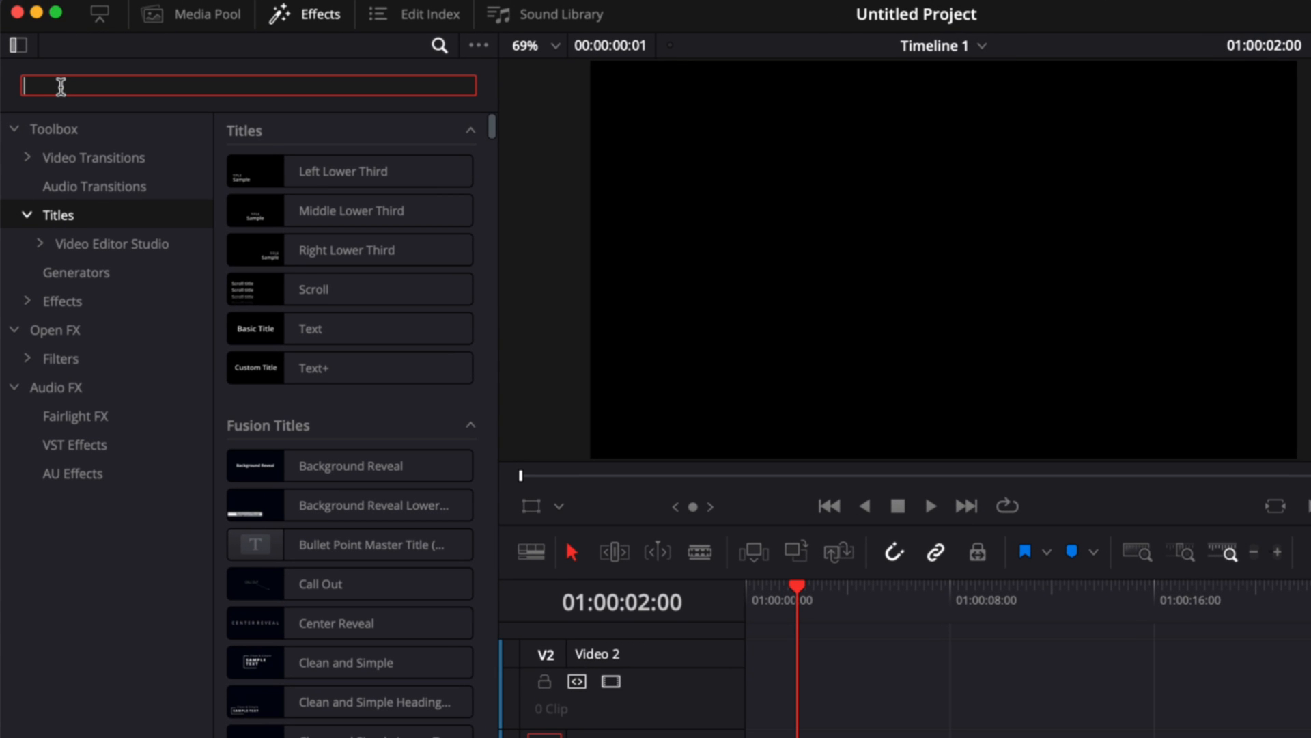
{"action": "type", "text": "sampl"}
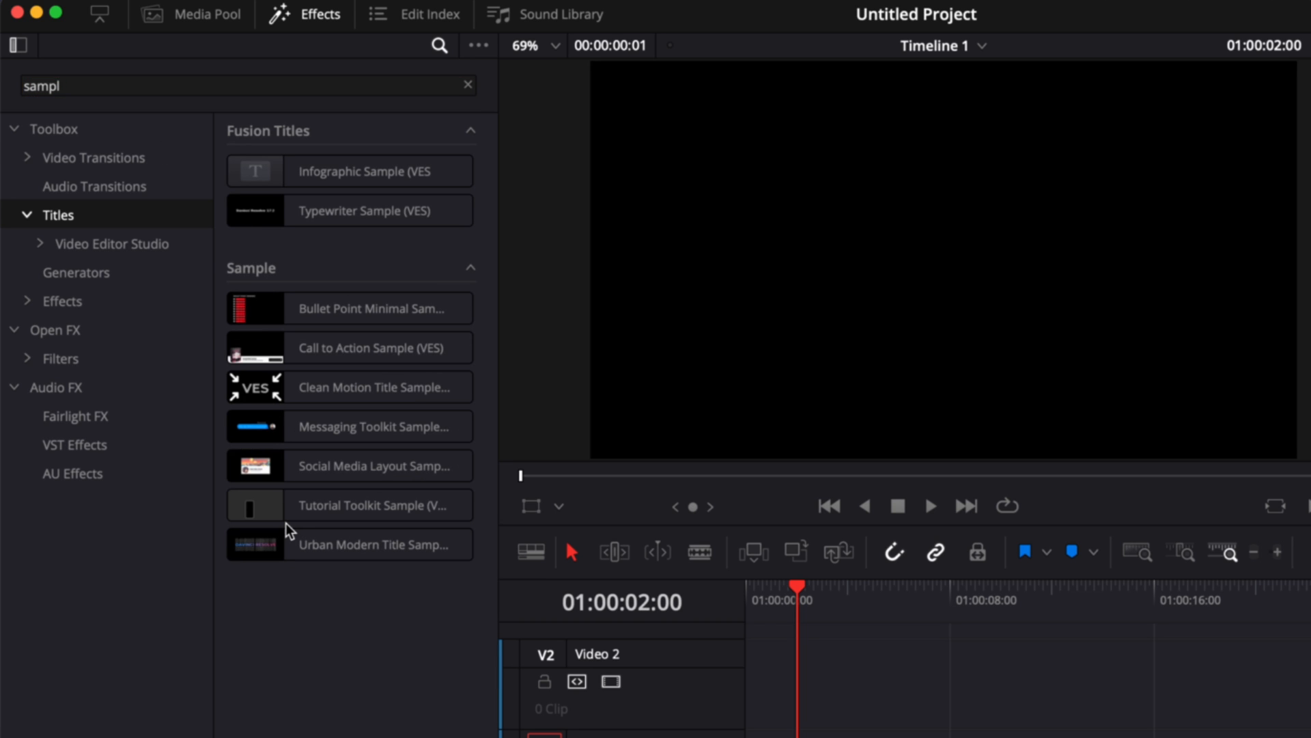
{"action": "left_click", "coordinate": [350, 307]}
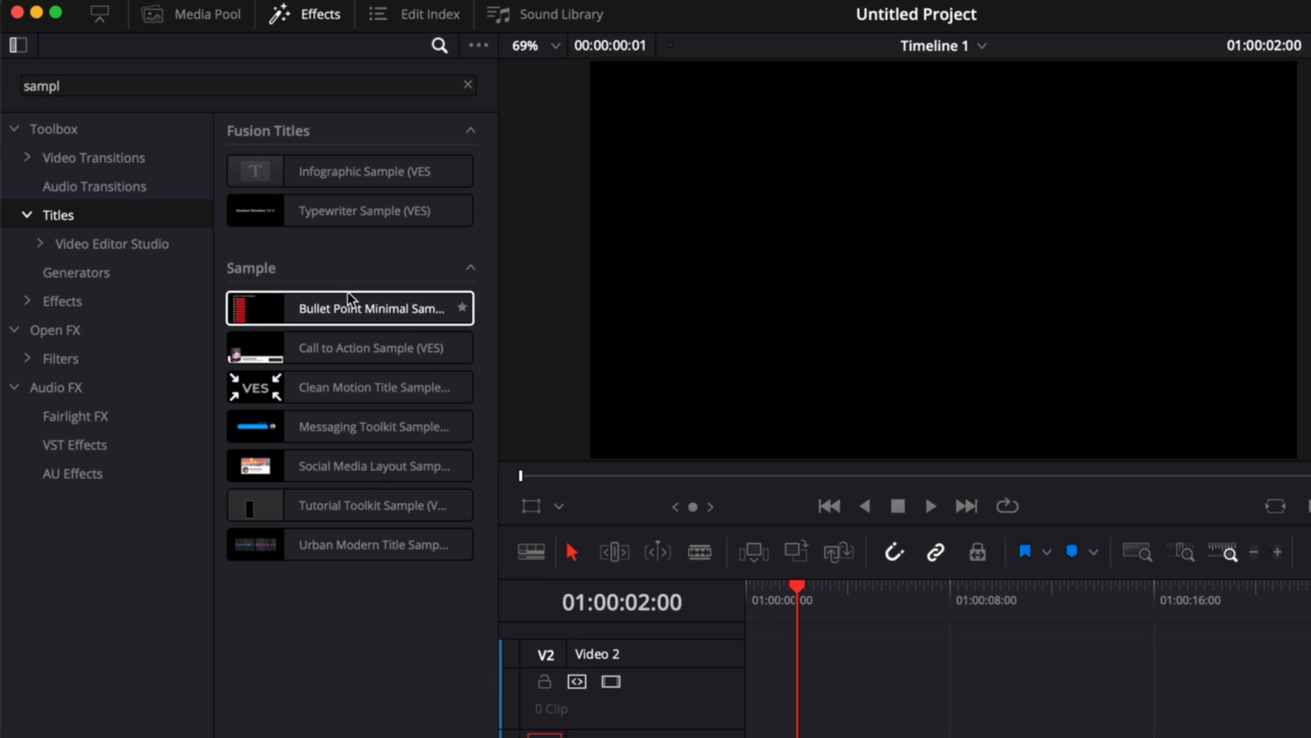
{"action": "left_click", "coordinate": [350, 308]}
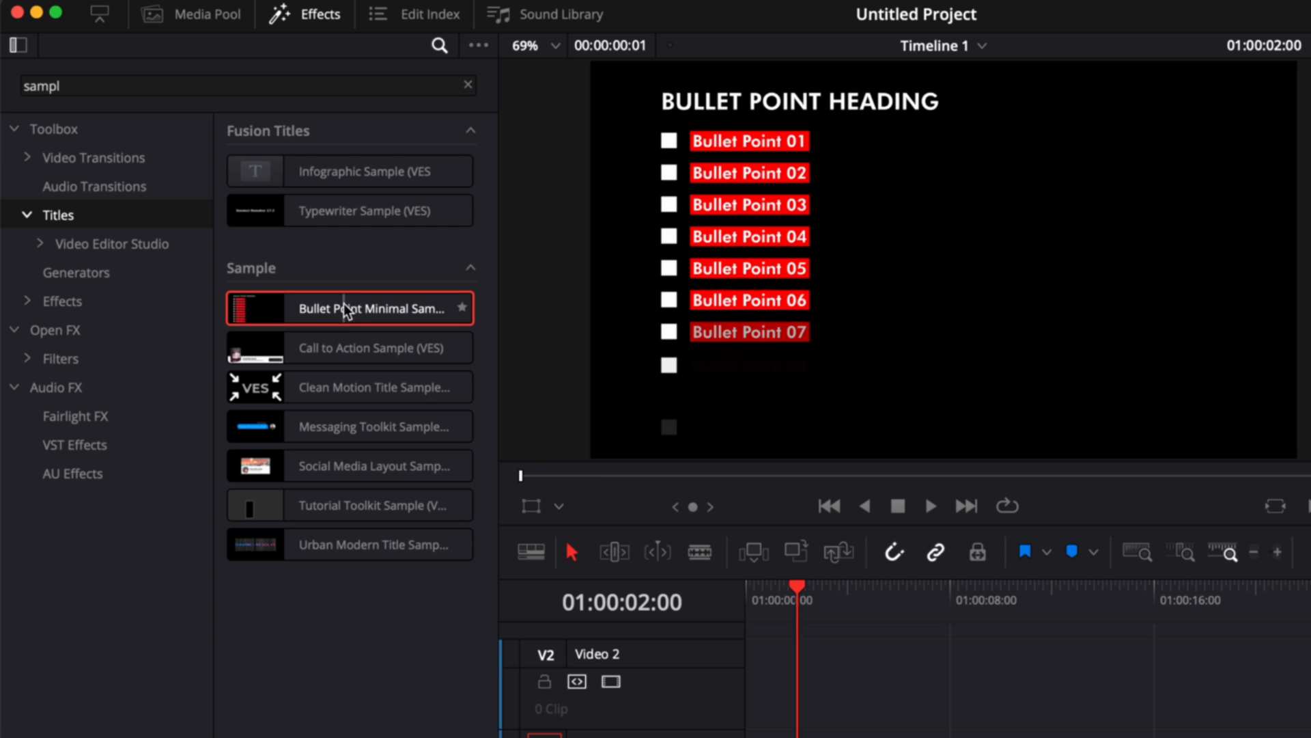
Drag the Bullet Point Minimal Sample title onto Video 1 of the timeline.
{"action": "left_click_drag", "start_coordinate": [346, 308], "coordinate": [577, 540]}
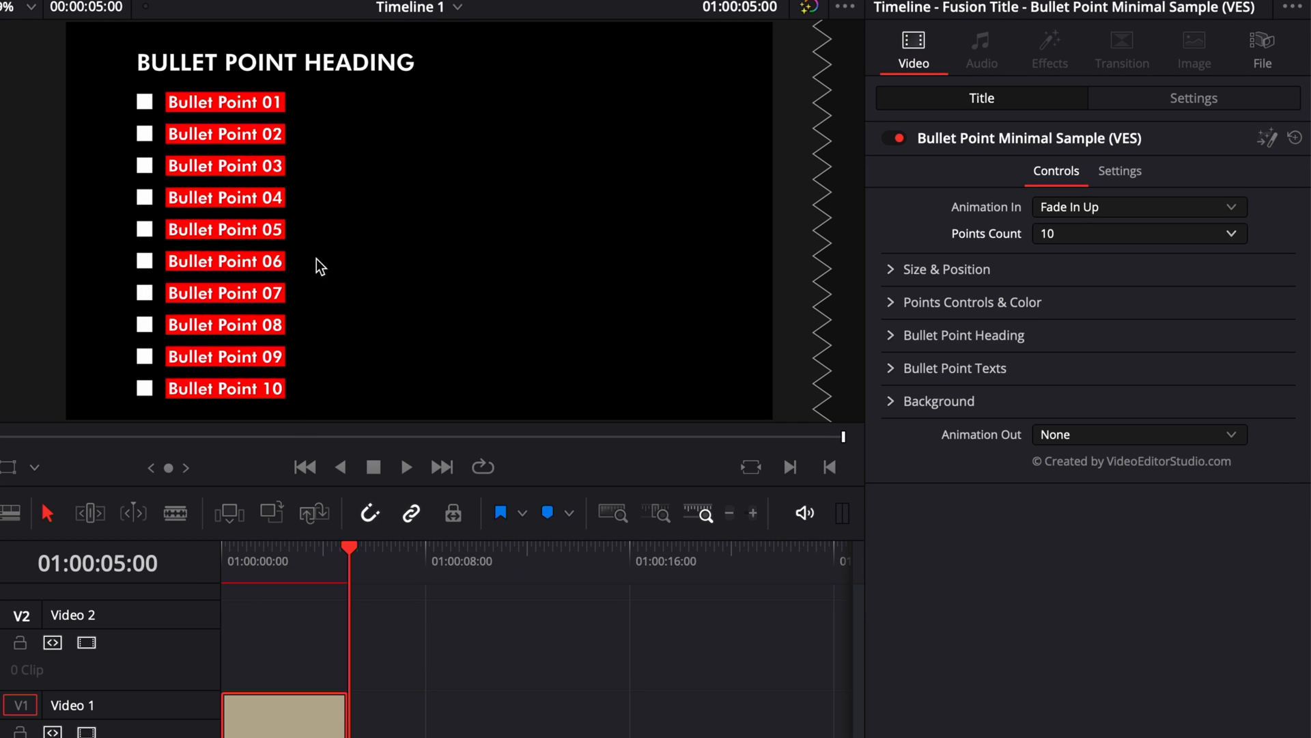
{"action": "mouse_move", "coordinate": [828, 290]}
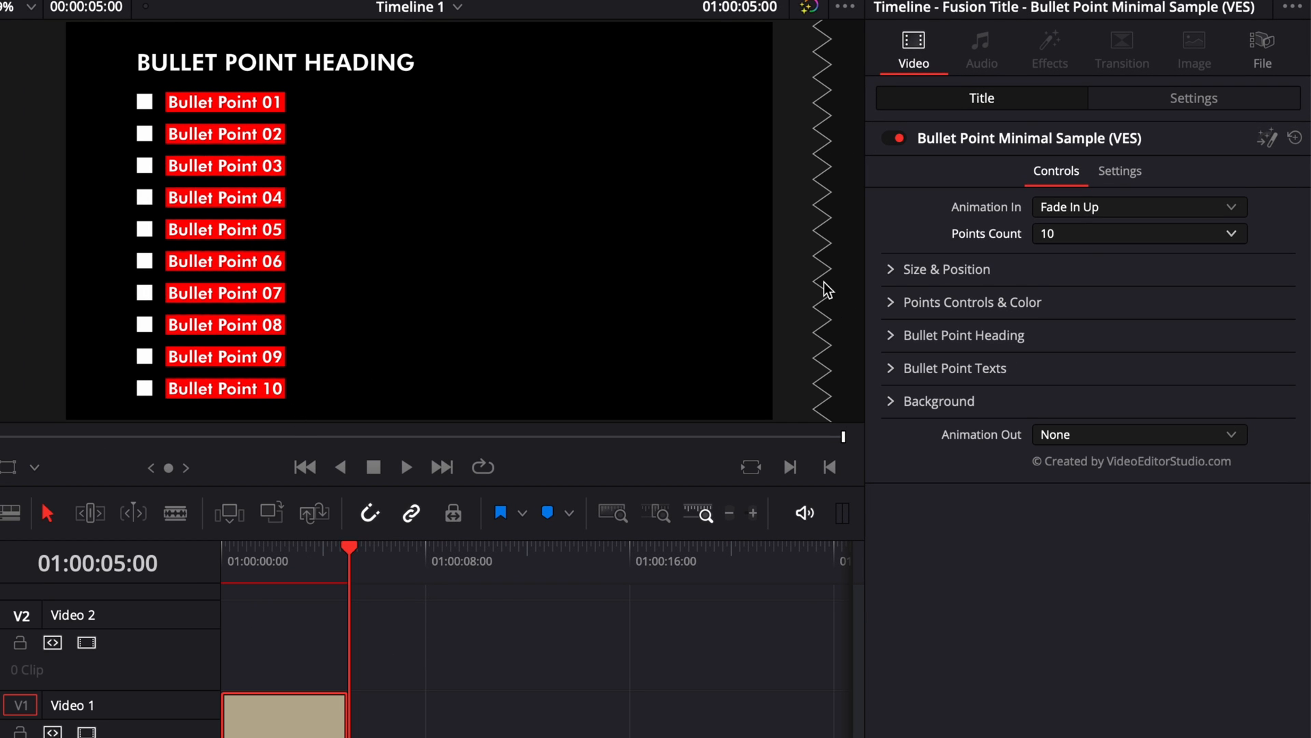
{"action": "mouse_move", "coordinate": [960, 256]}
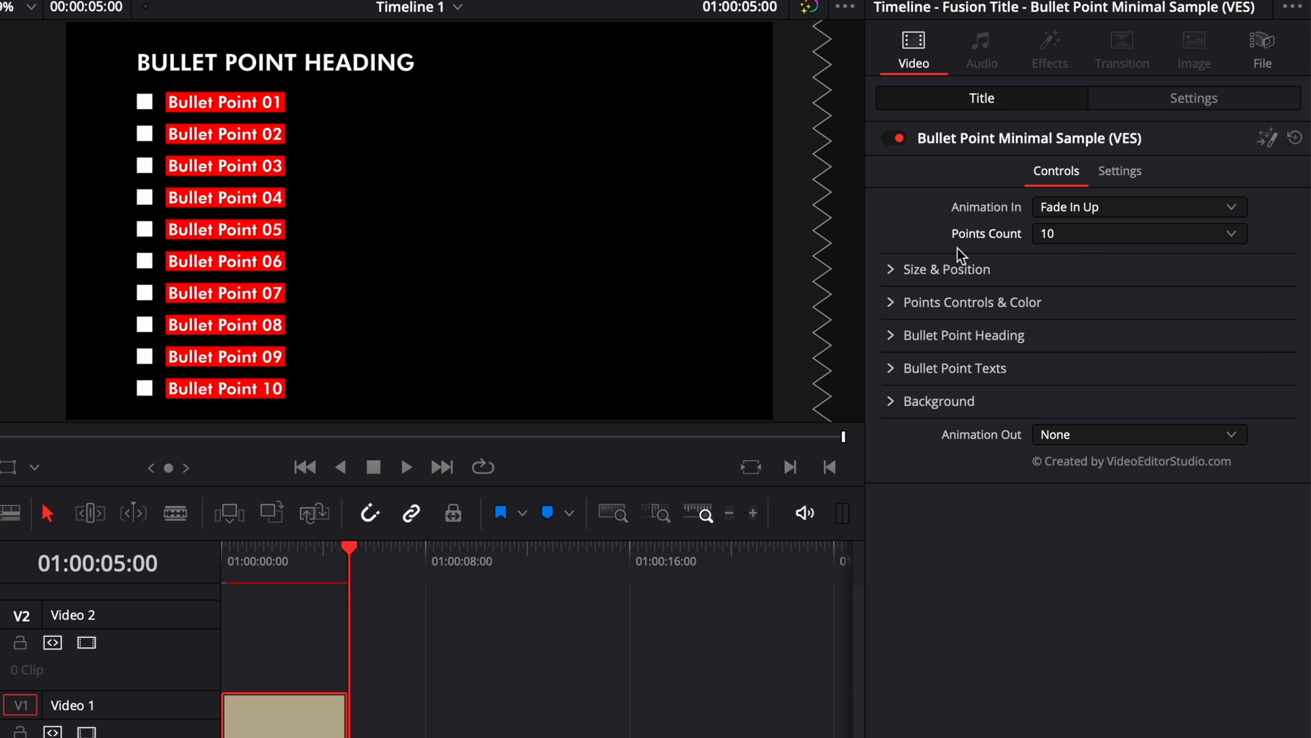
{"action": "mouse_move", "coordinate": [289, 75]}
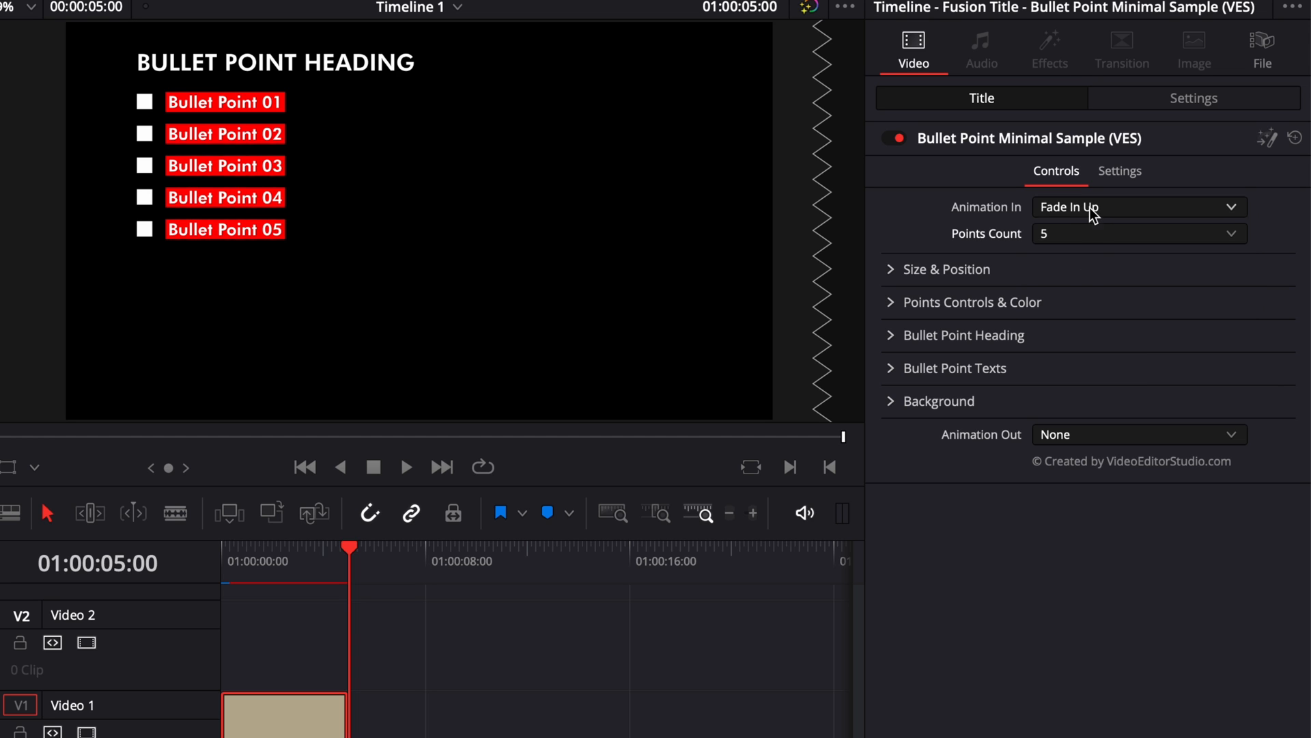
Keep Animation In as Fade In Up and set Animation Out to Sink Down.
{"action": "left_click", "coordinate": [1138, 207]}
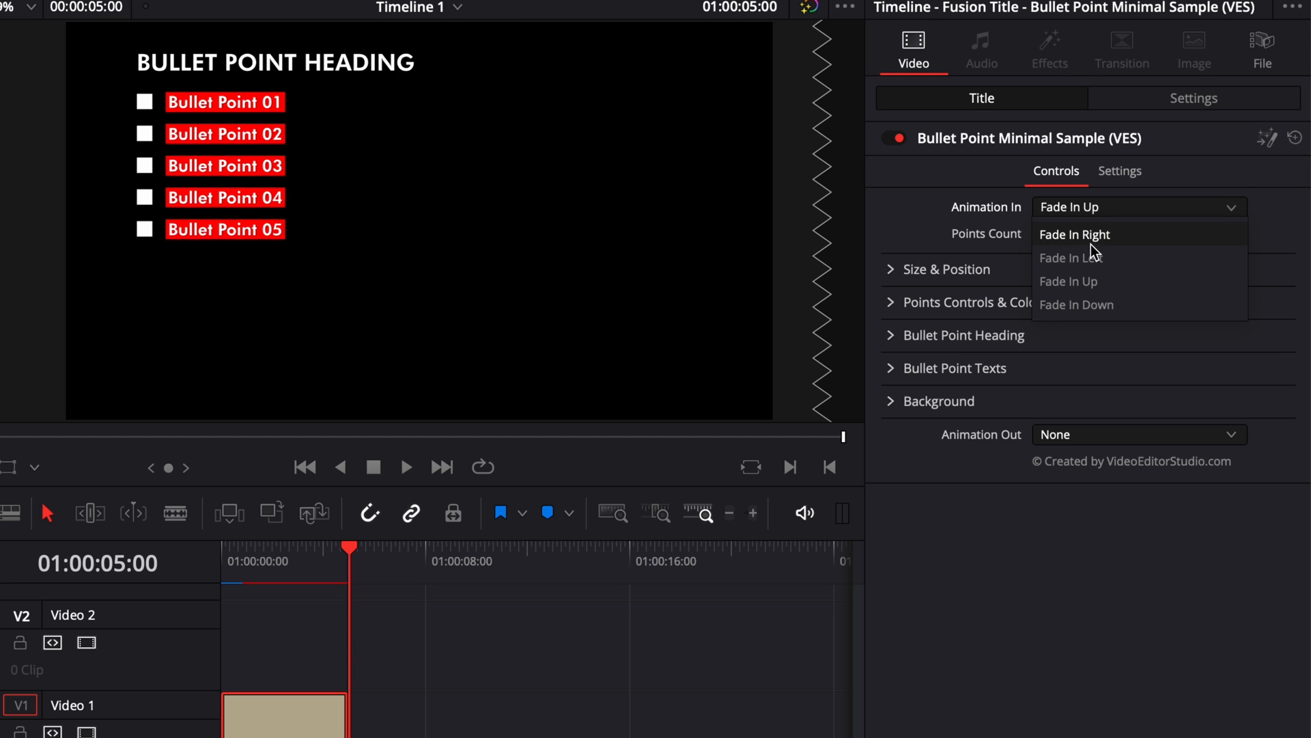
{"action": "mouse_move", "coordinate": [1108, 261]}
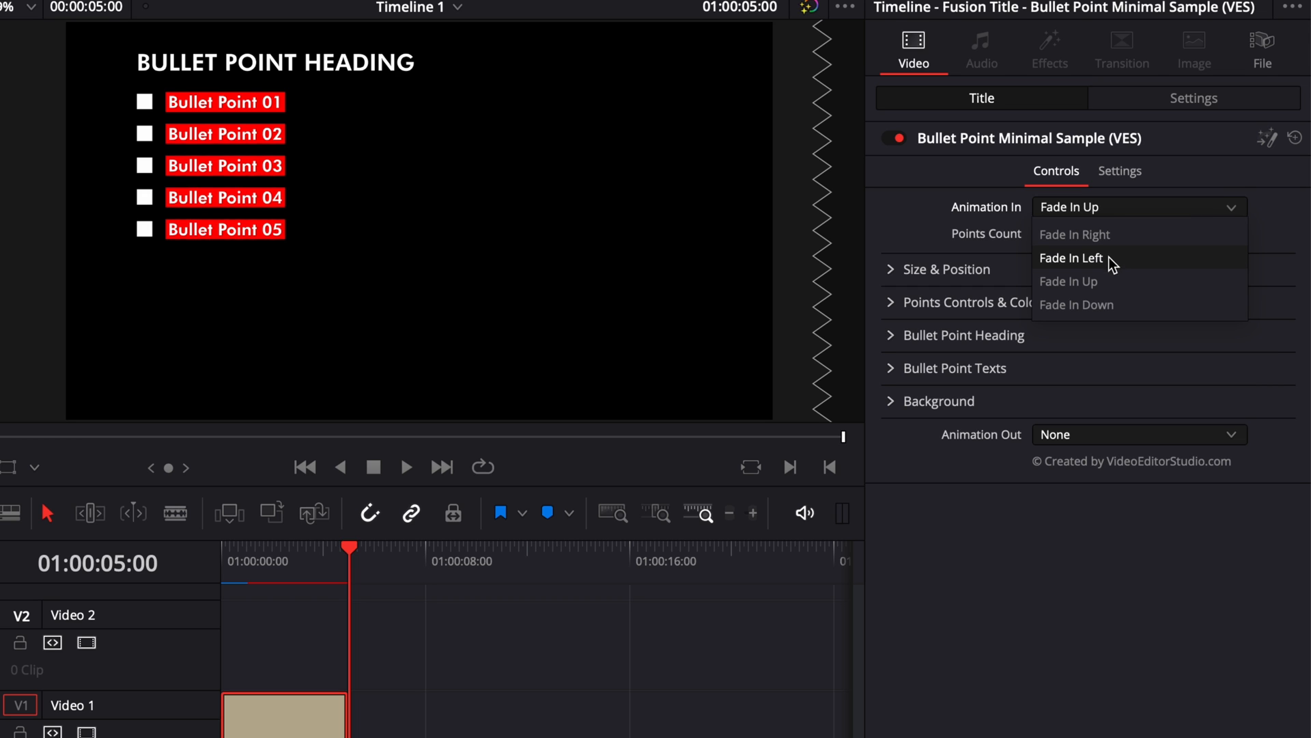
{"action": "mouse_move", "coordinate": [1112, 312]}
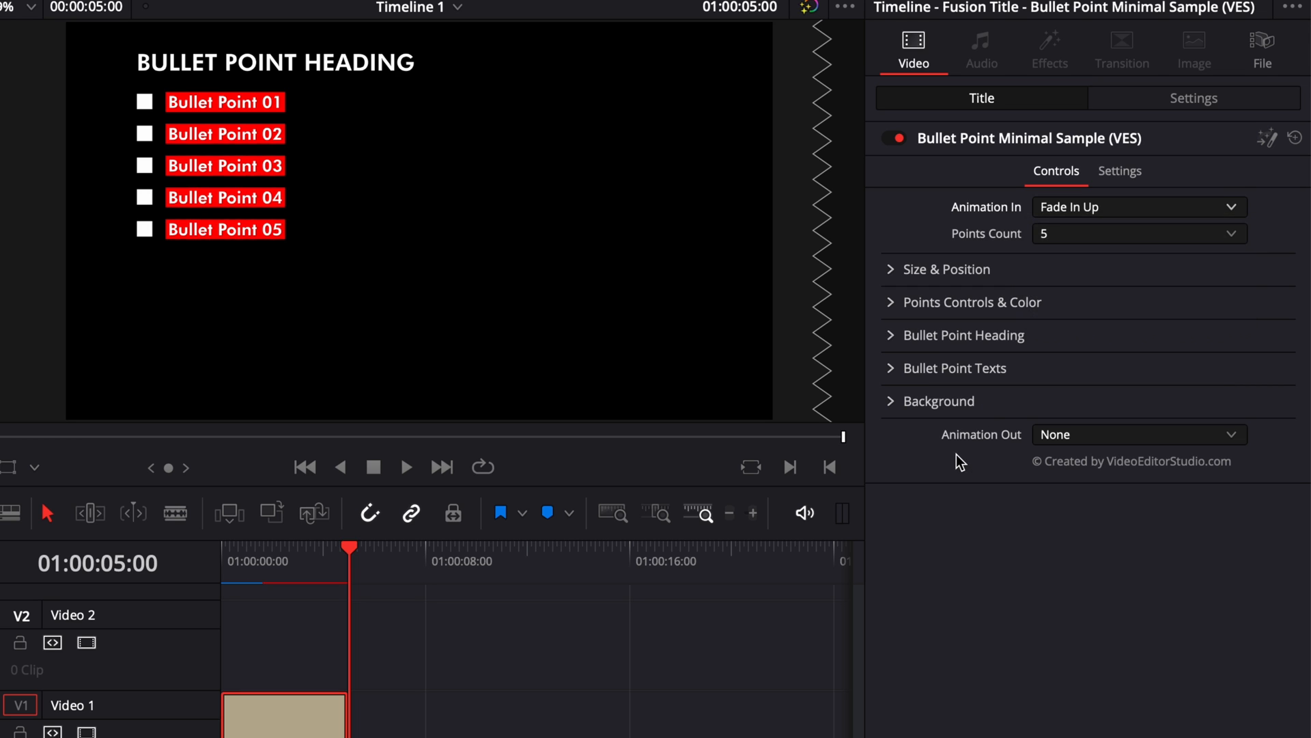
{"action": "mouse_move", "coordinate": [1026, 456]}
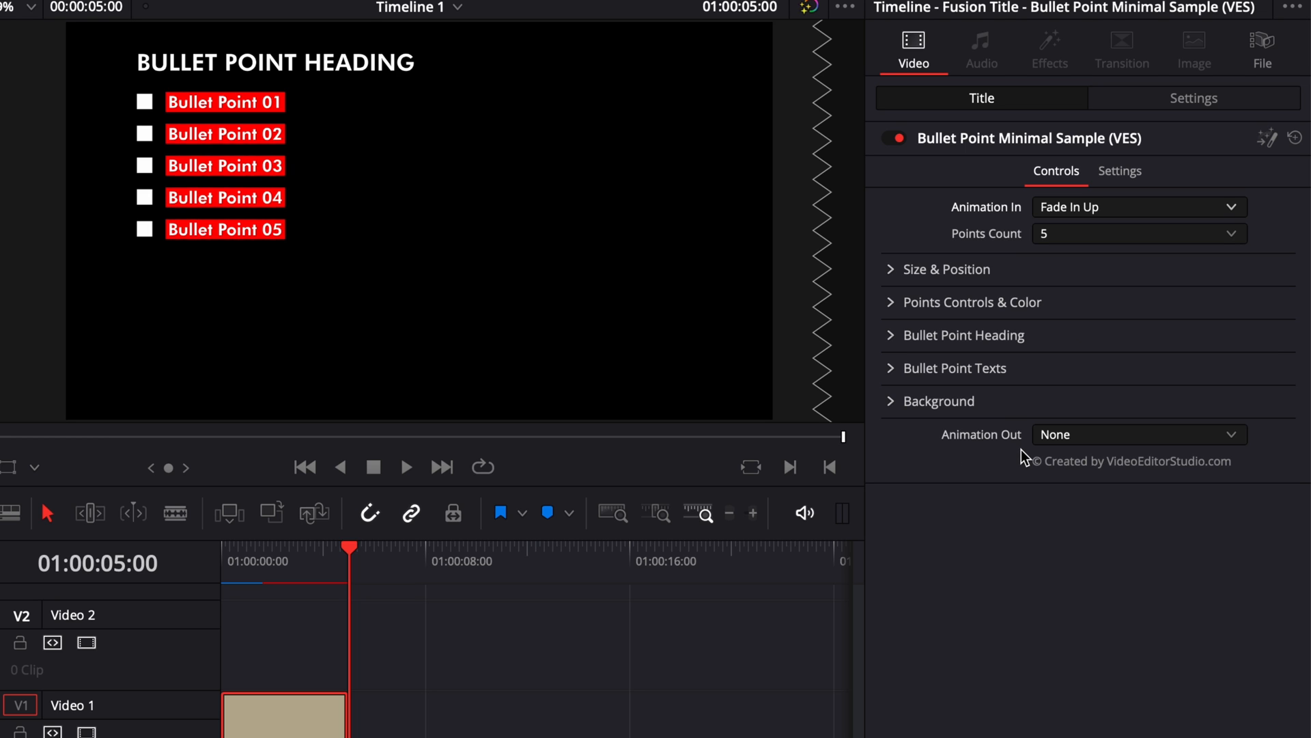
{"action": "mouse_move", "coordinate": [206, 323]}
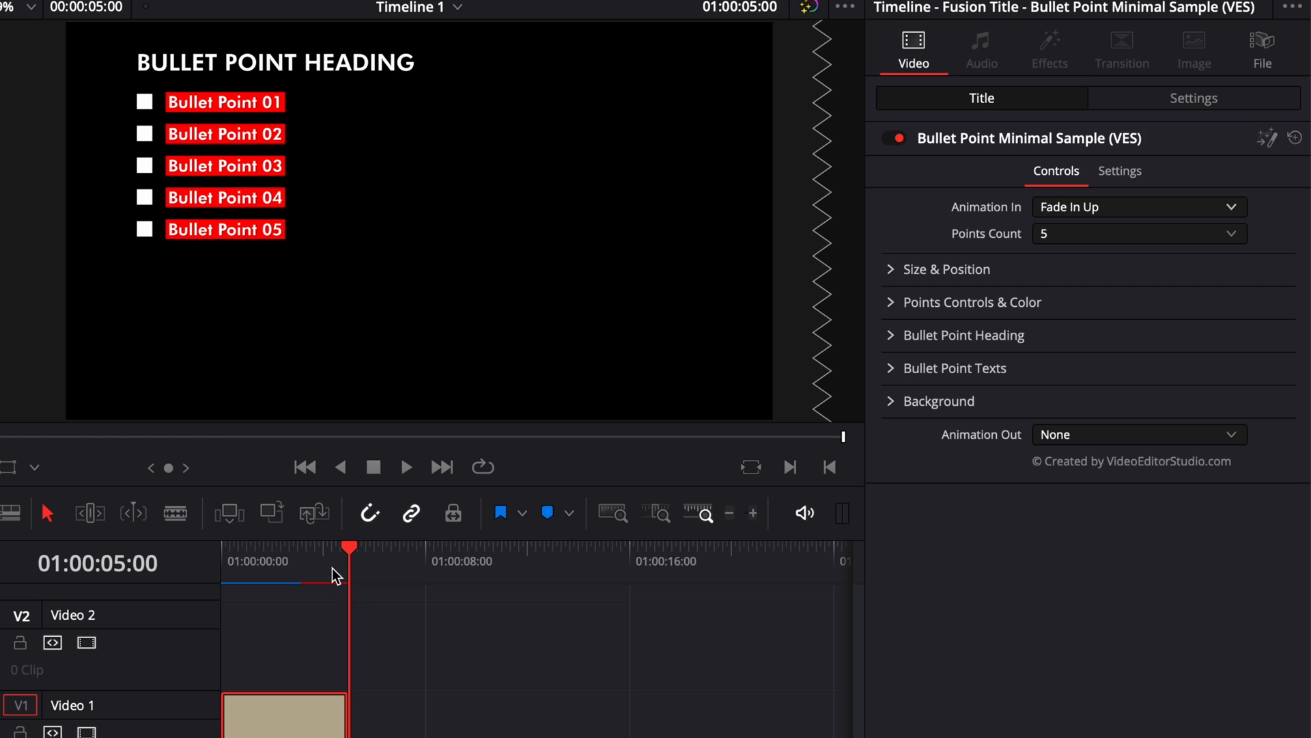
{"action": "mouse_move", "coordinate": [184, 237]}
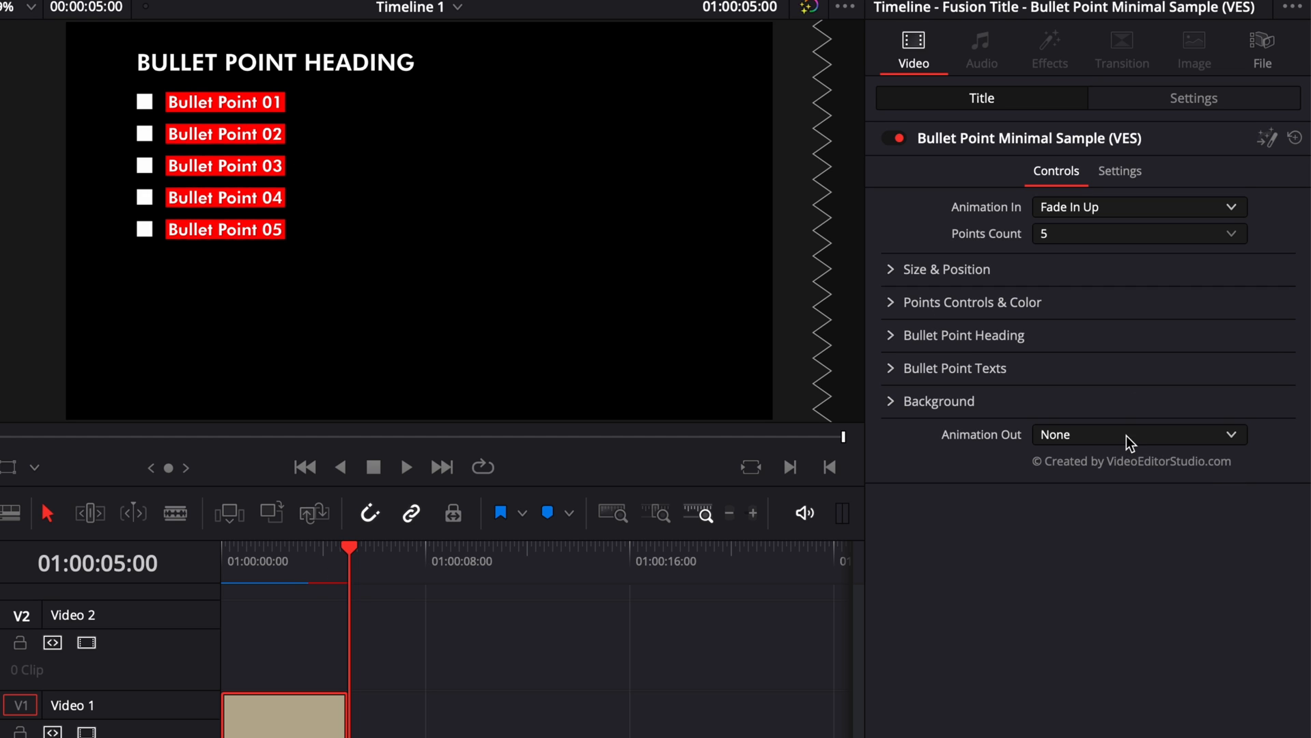
{"action": "left_click", "coordinate": [1137, 435]}
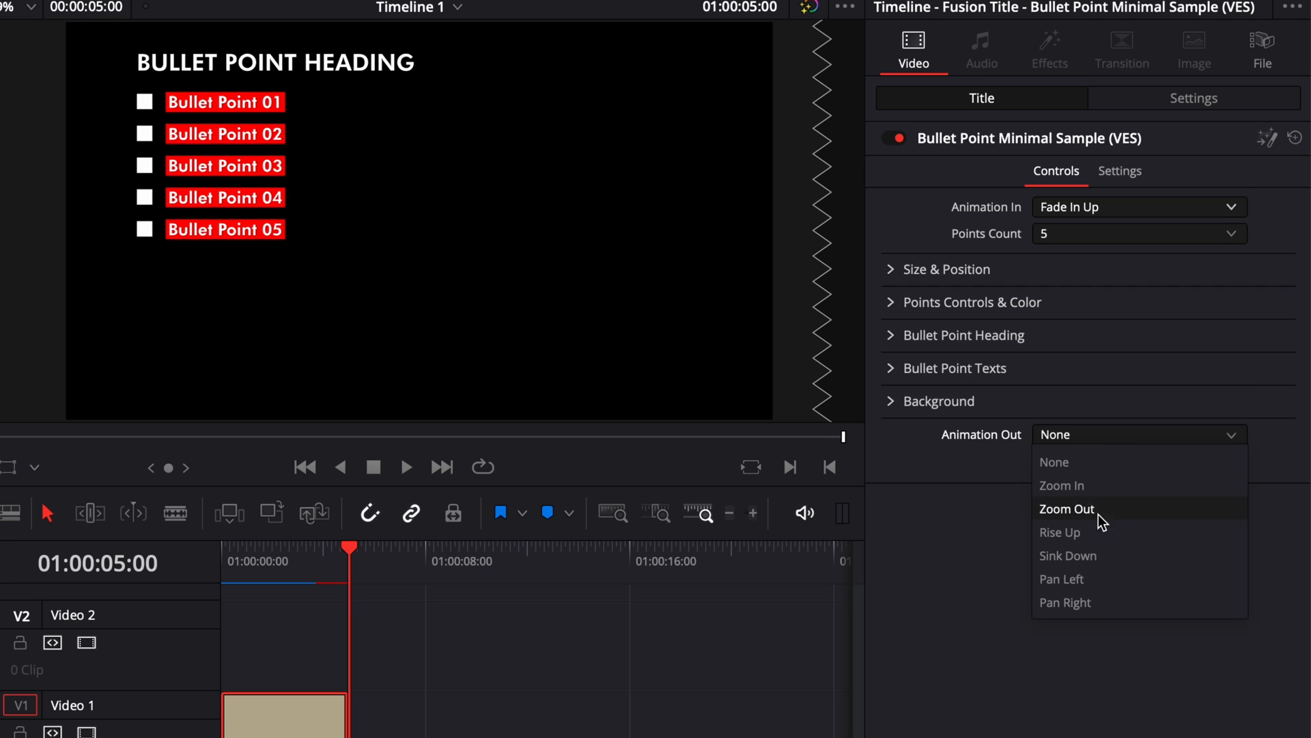
{"action": "mouse_move", "coordinate": [1071, 485]}
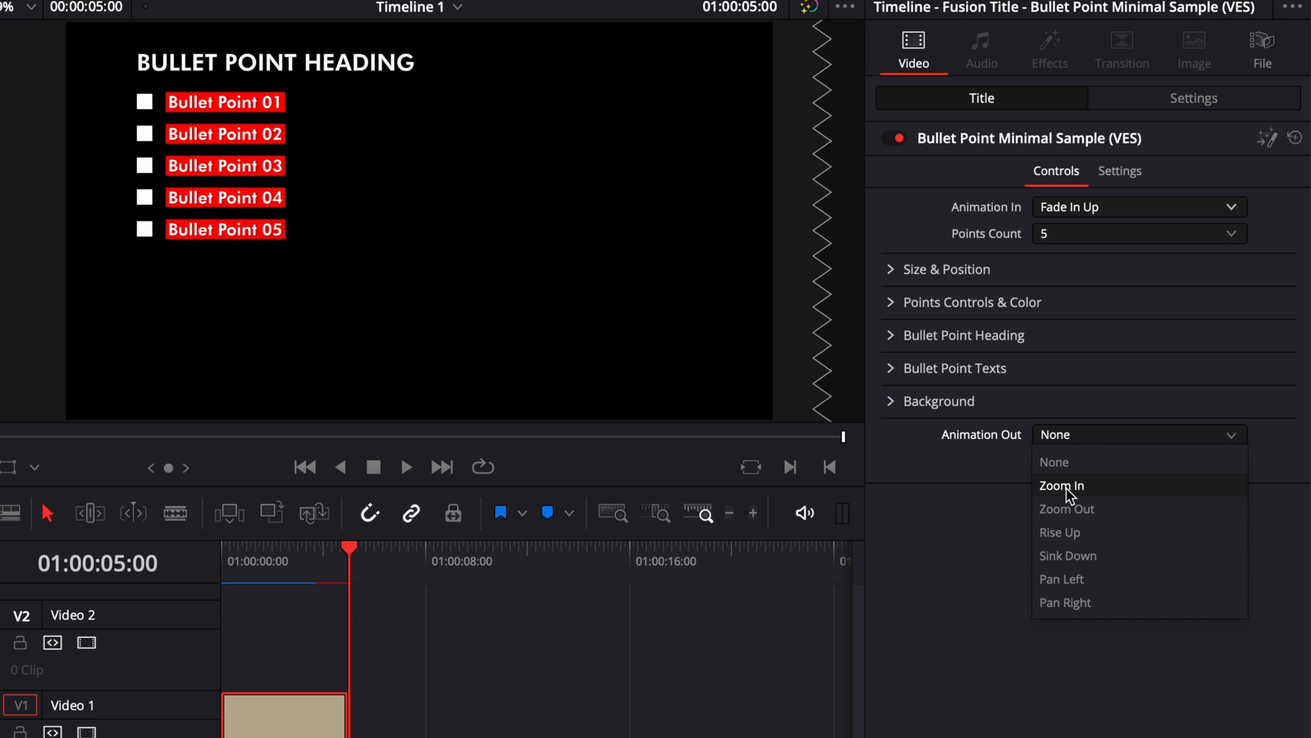
{"action": "mouse_move", "coordinate": [1067, 556]}
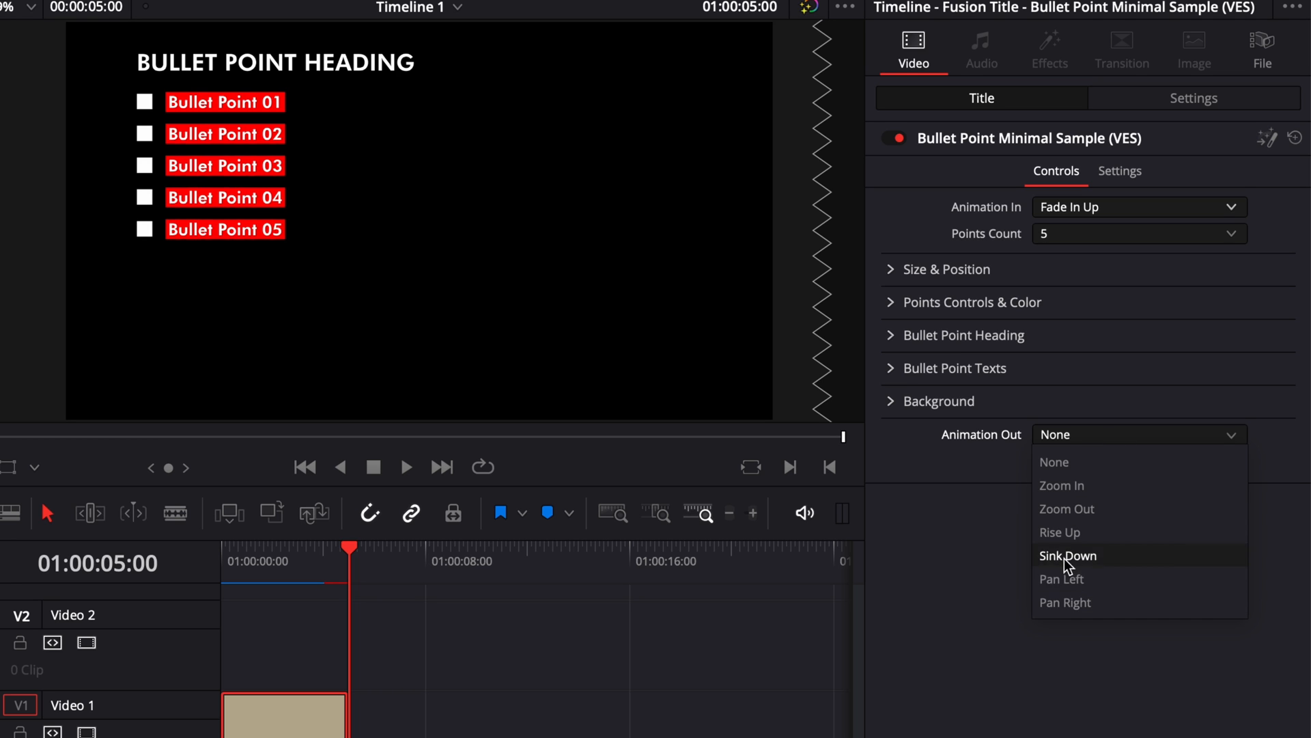
{"action": "left_click", "coordinate": [1068, 555]}
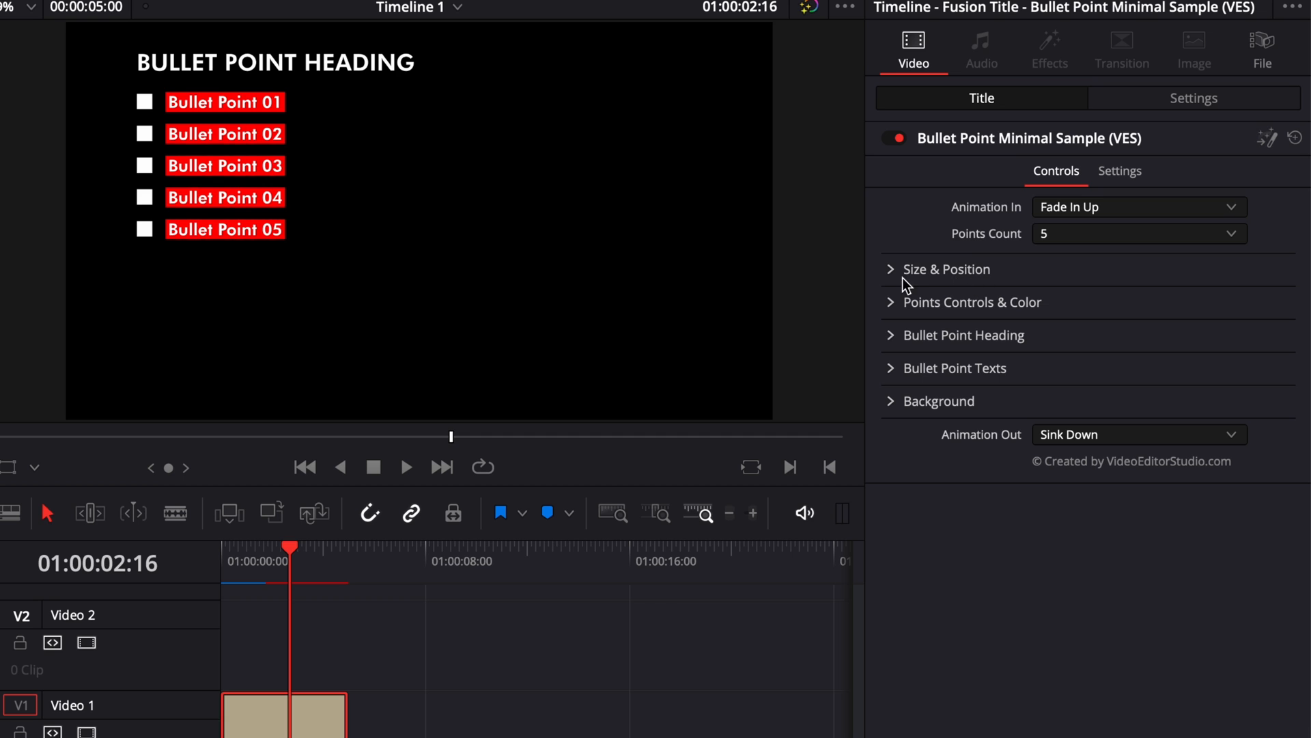
Set the title's Center Y to 0.376, then 0.295, then settle on 0.303.
{"action": "left_click", "coordinate": [948, 269]}
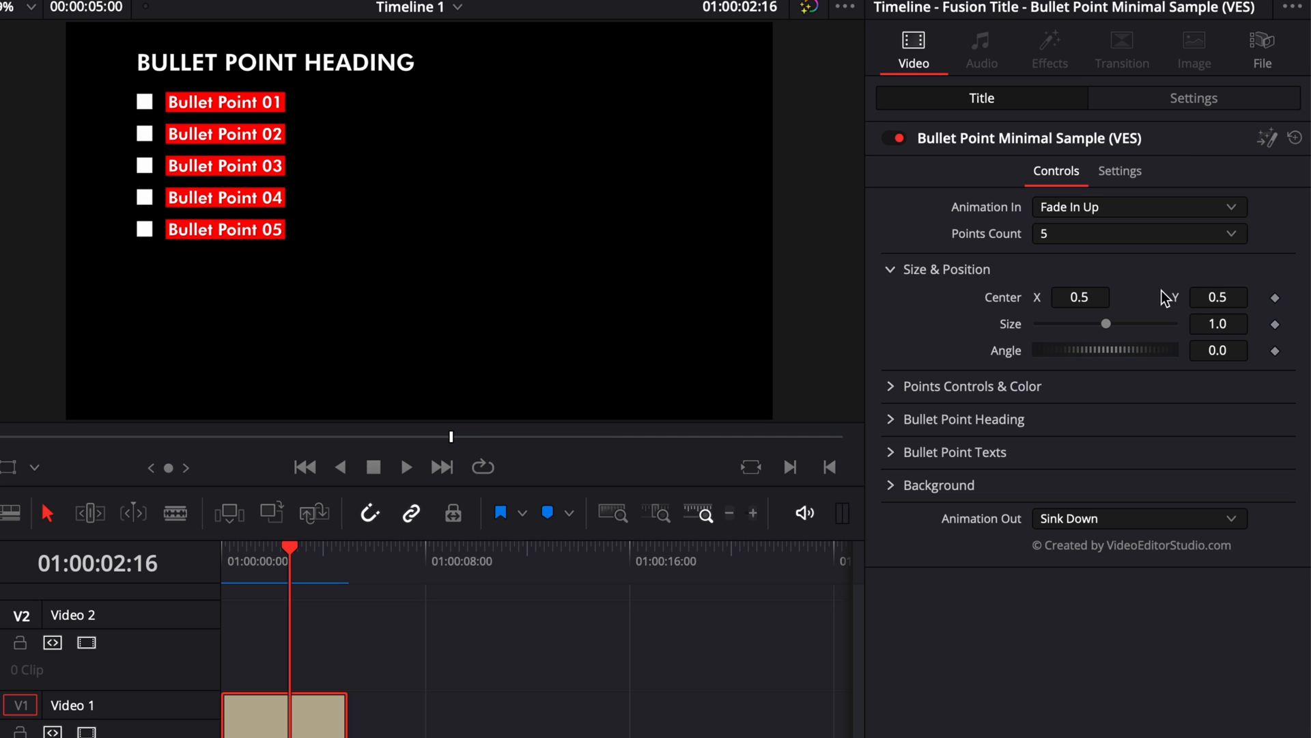
{"action": "type", "text": "0.376"}
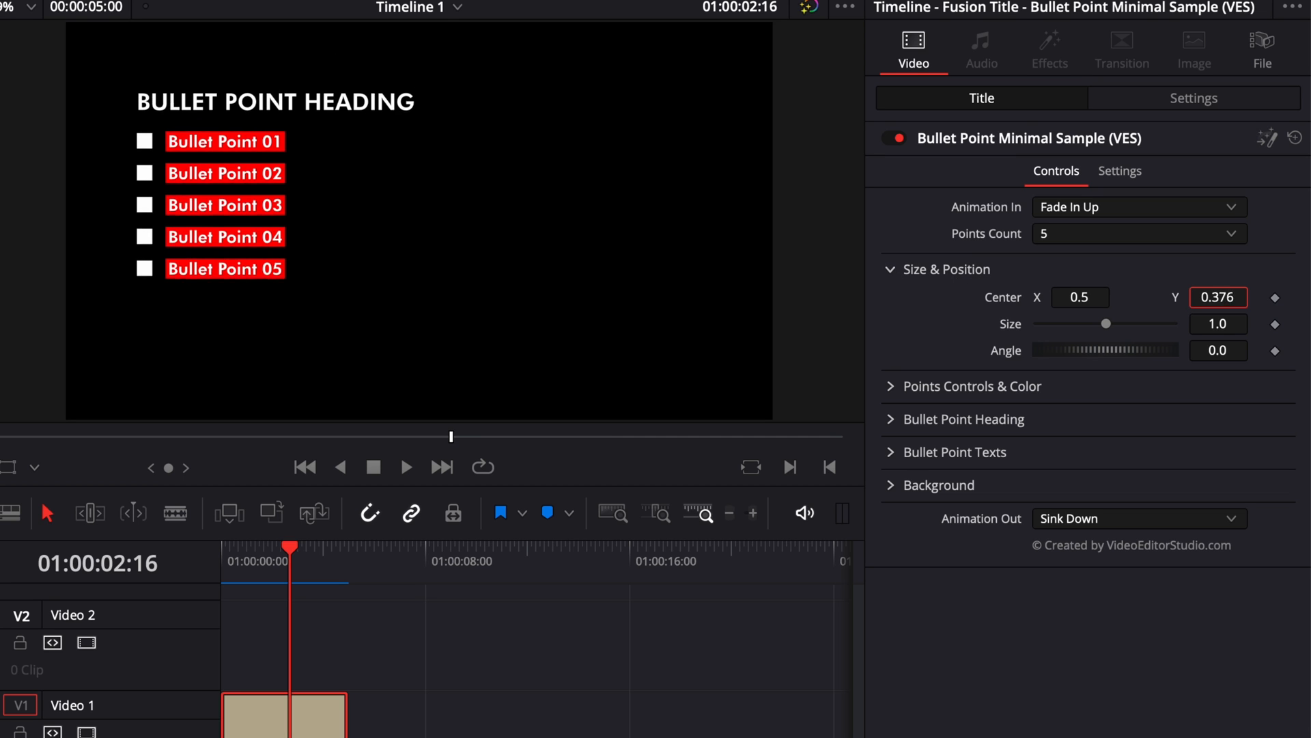
{"action": "type", "text": "0.295"}
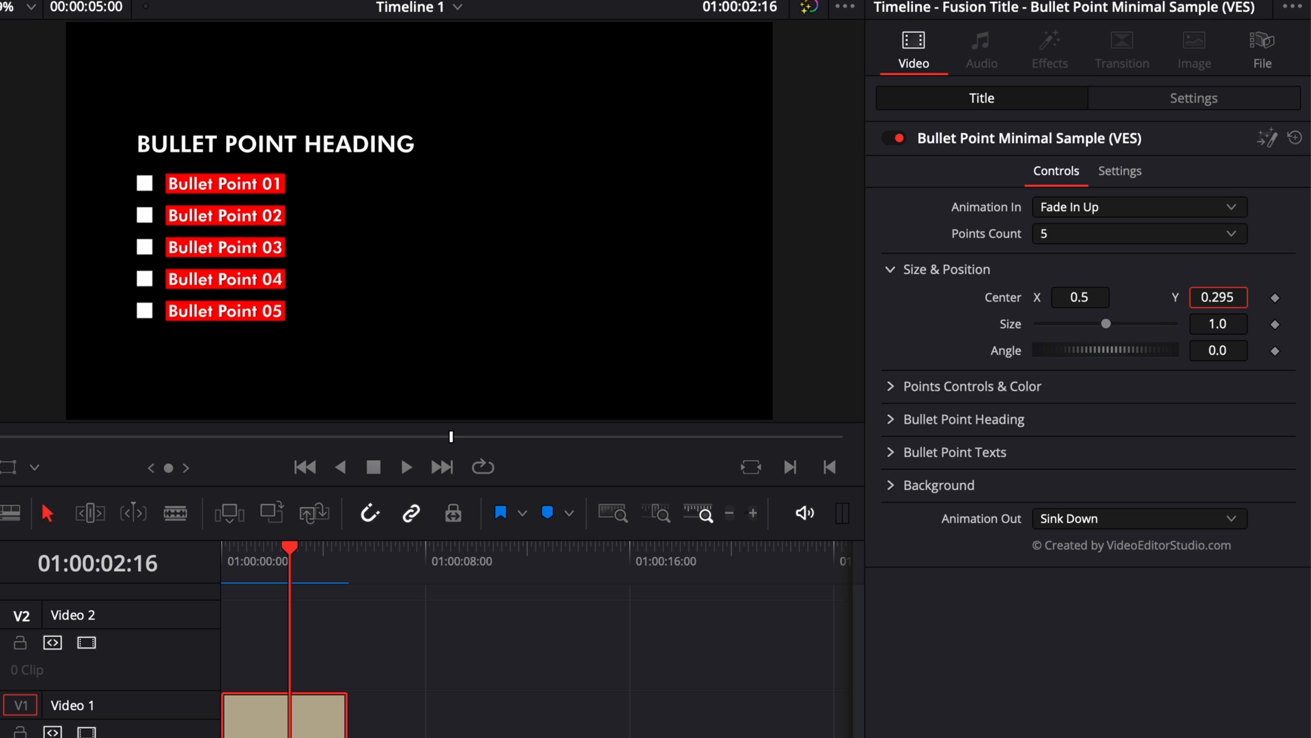
{"action": "type", "text": "0.303"}
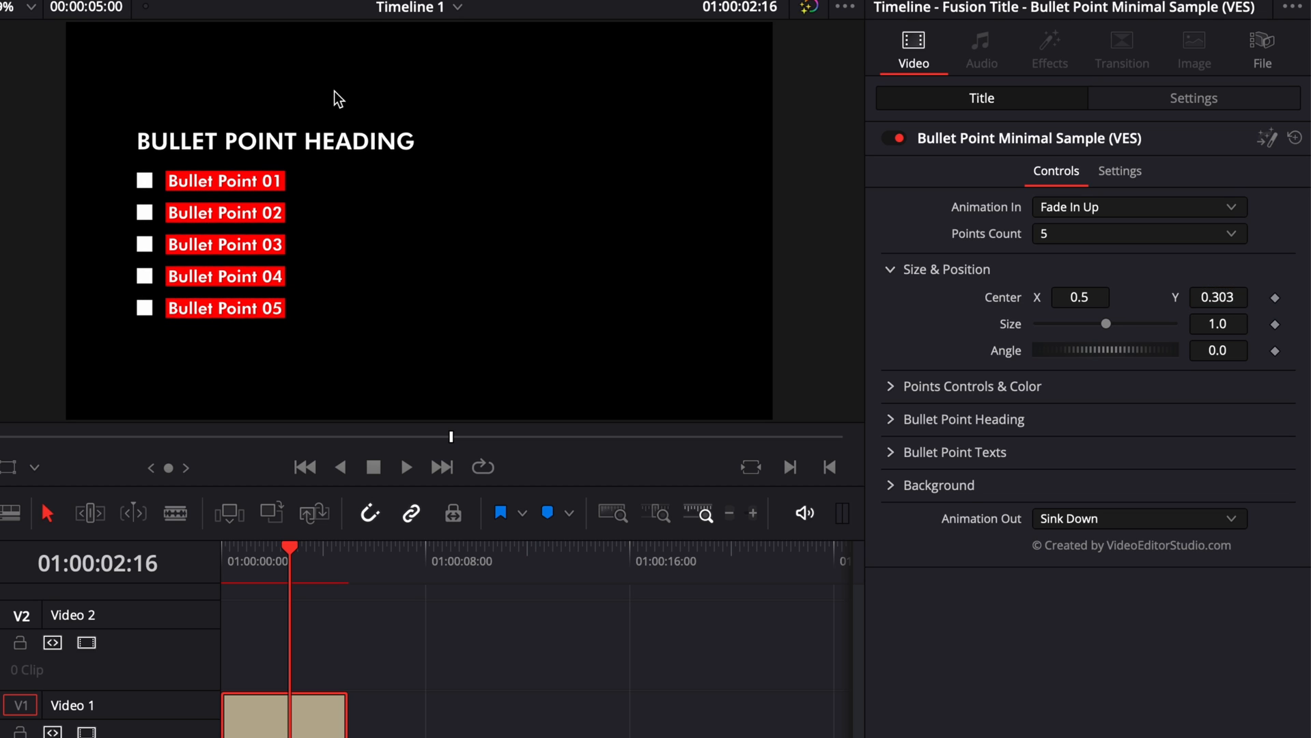
{"action": "mouse_move", "coordinate": [1092, 331]}
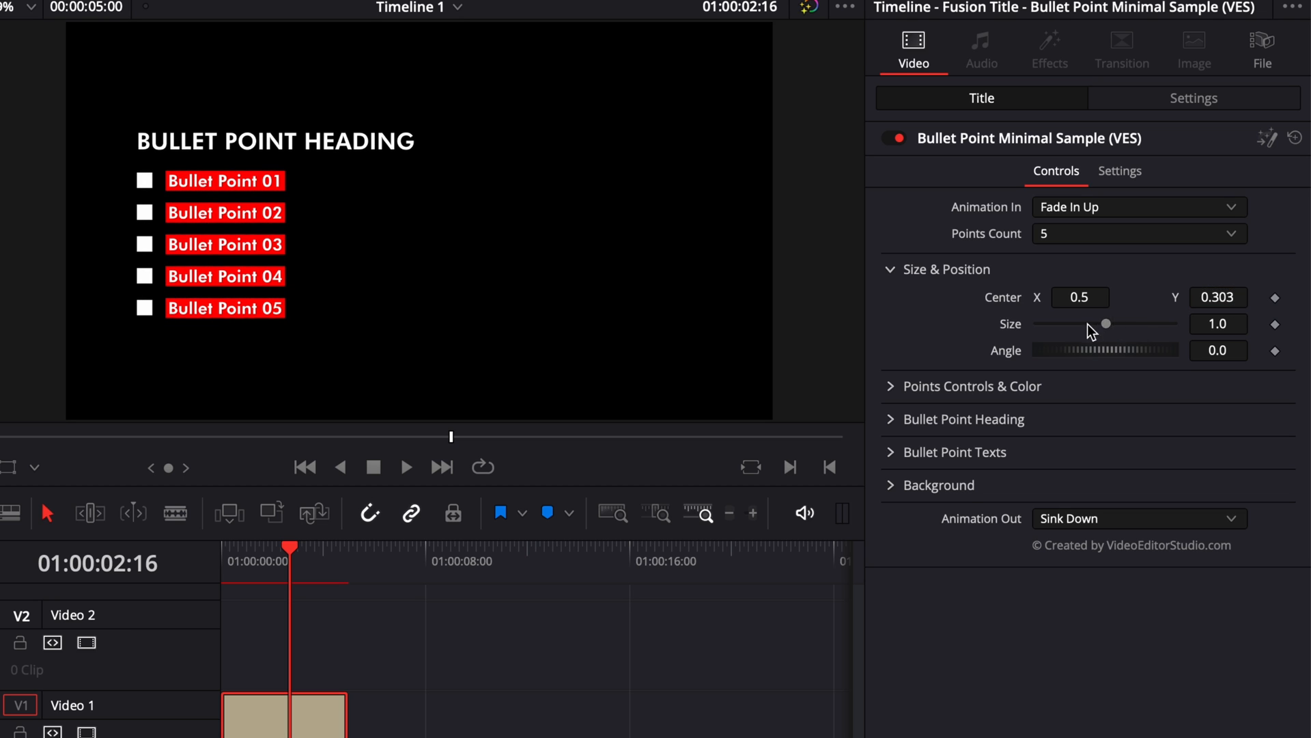
{"action": "mouse_move", "coordinate": [1087, 350]}
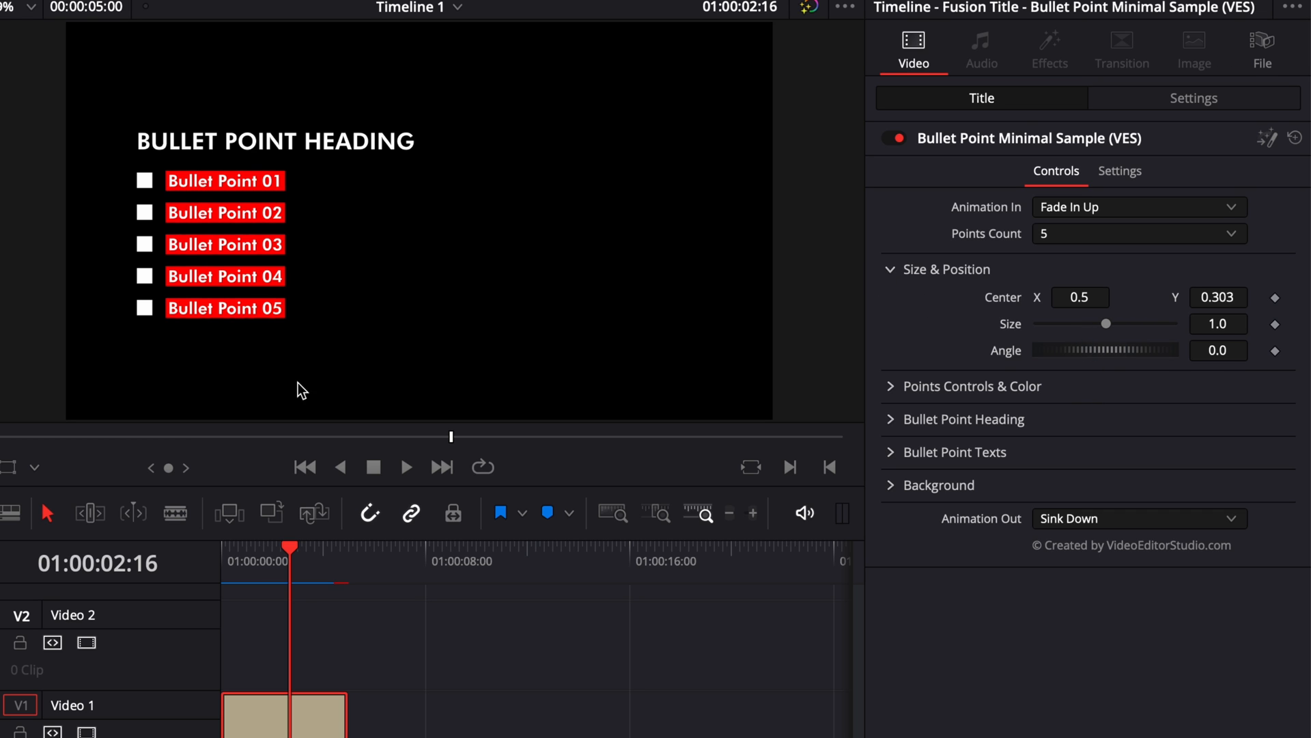
Set Point Shape to Diamond then Circle and shrink the markers to about 0.56.
{"action": "left_click", "coordinate": [899, 269]}
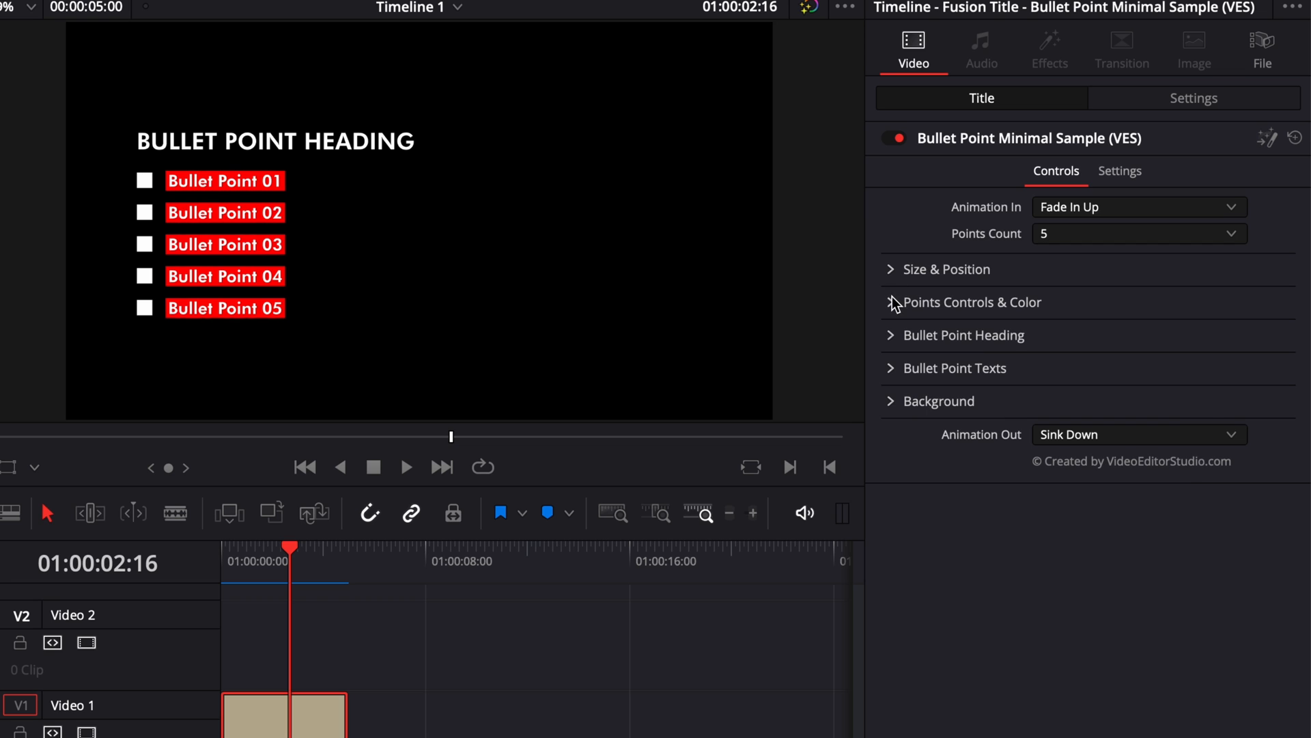
{"action": "left_click", "coordinate": [892, 302]}
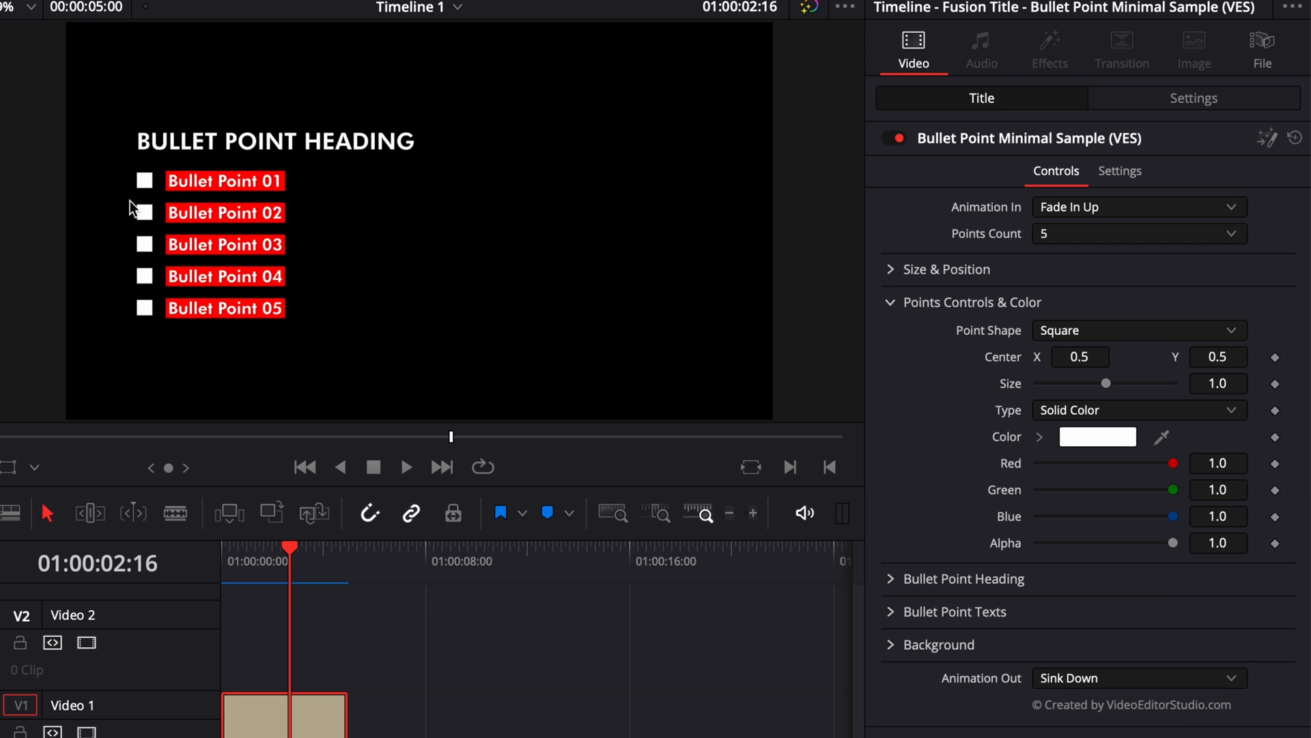
{"action": "mouse_move", "coordinate": [811, 310]}
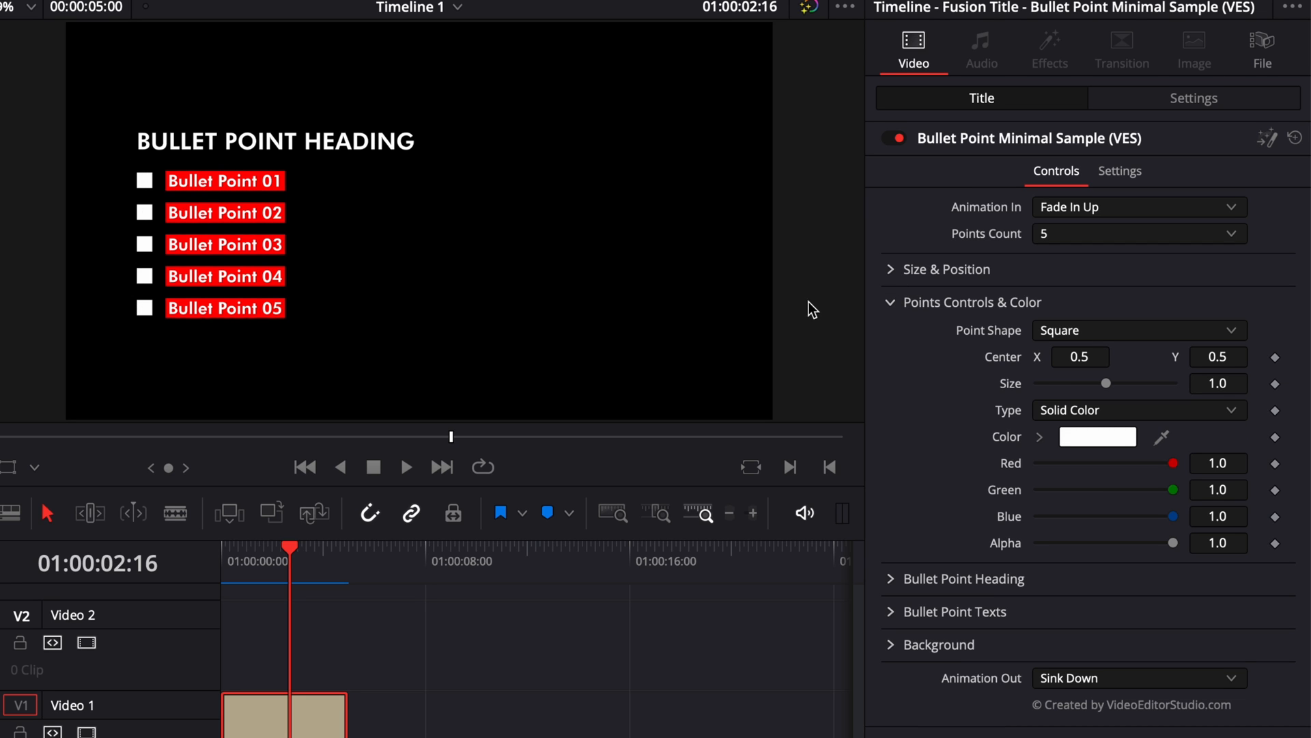
{"action": "left_click", "coordinate": [1138, 330]}
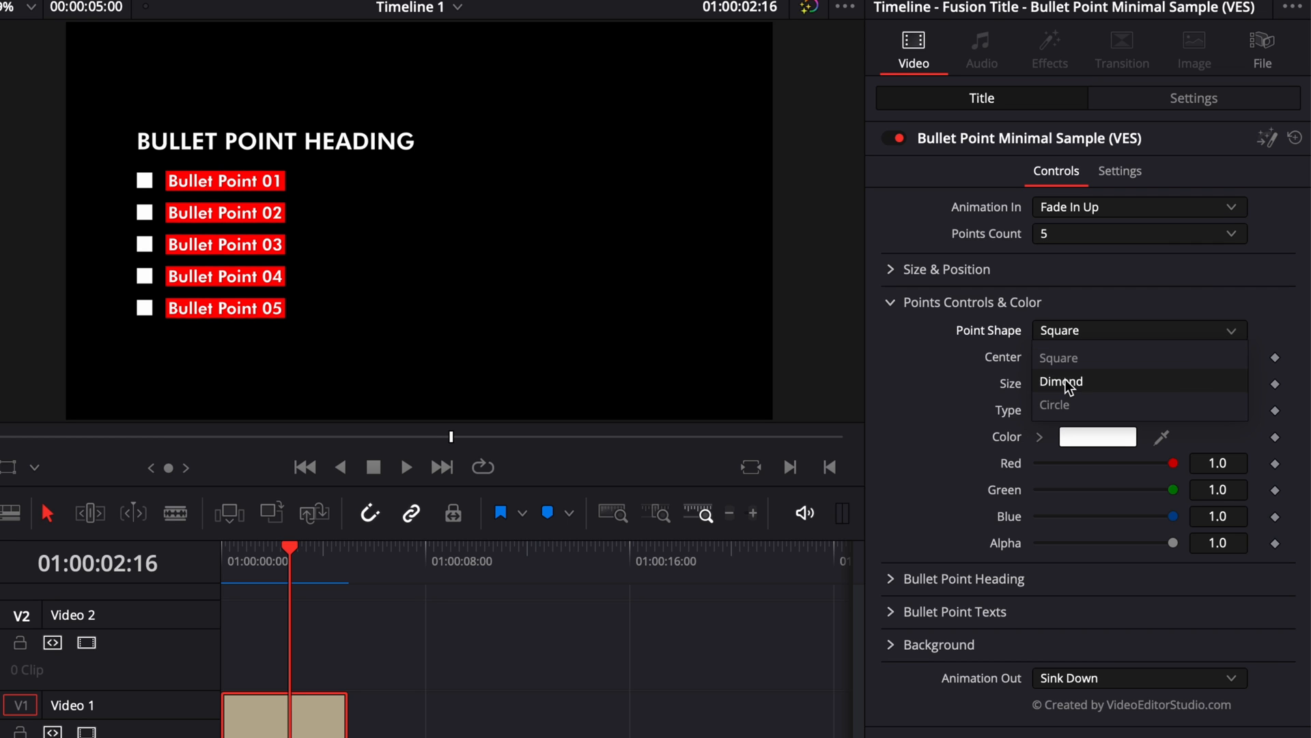
{"action": "left_click", "coordinate": [1060, 381]}
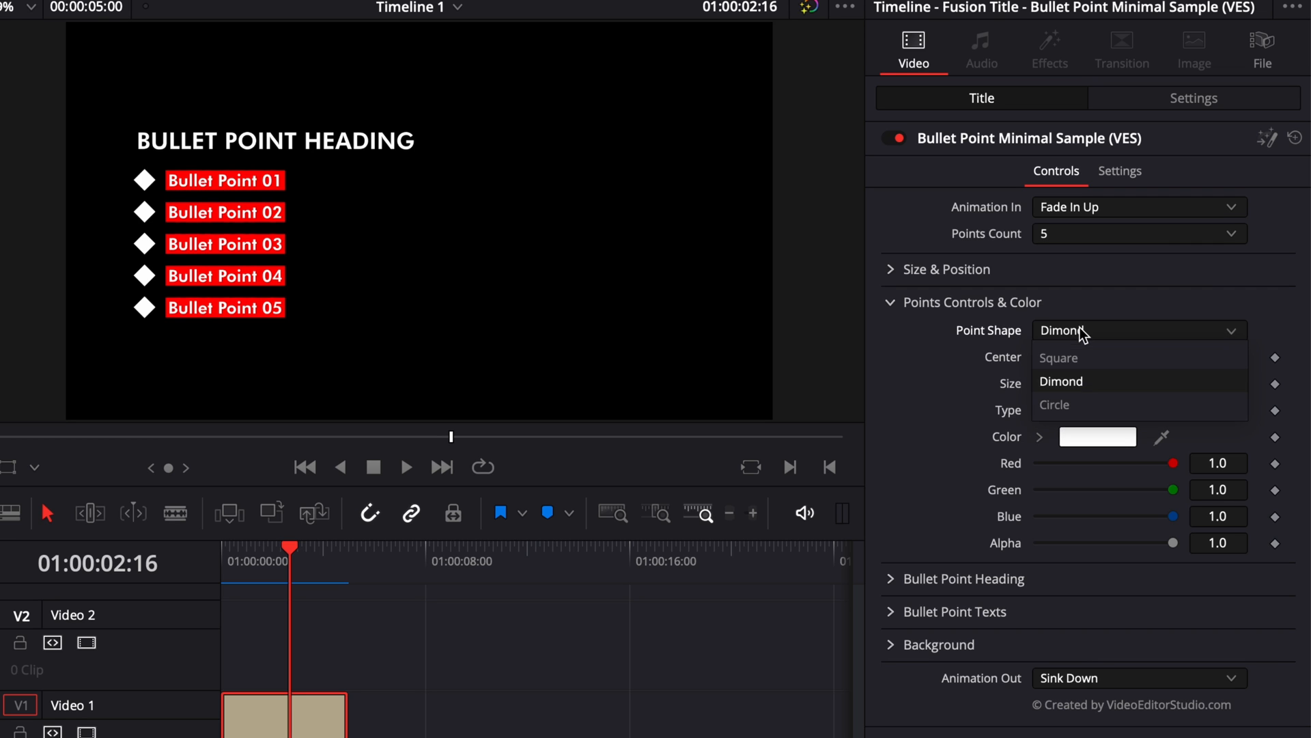
{"action": "left_click", "coordinate": [1054, 404]}
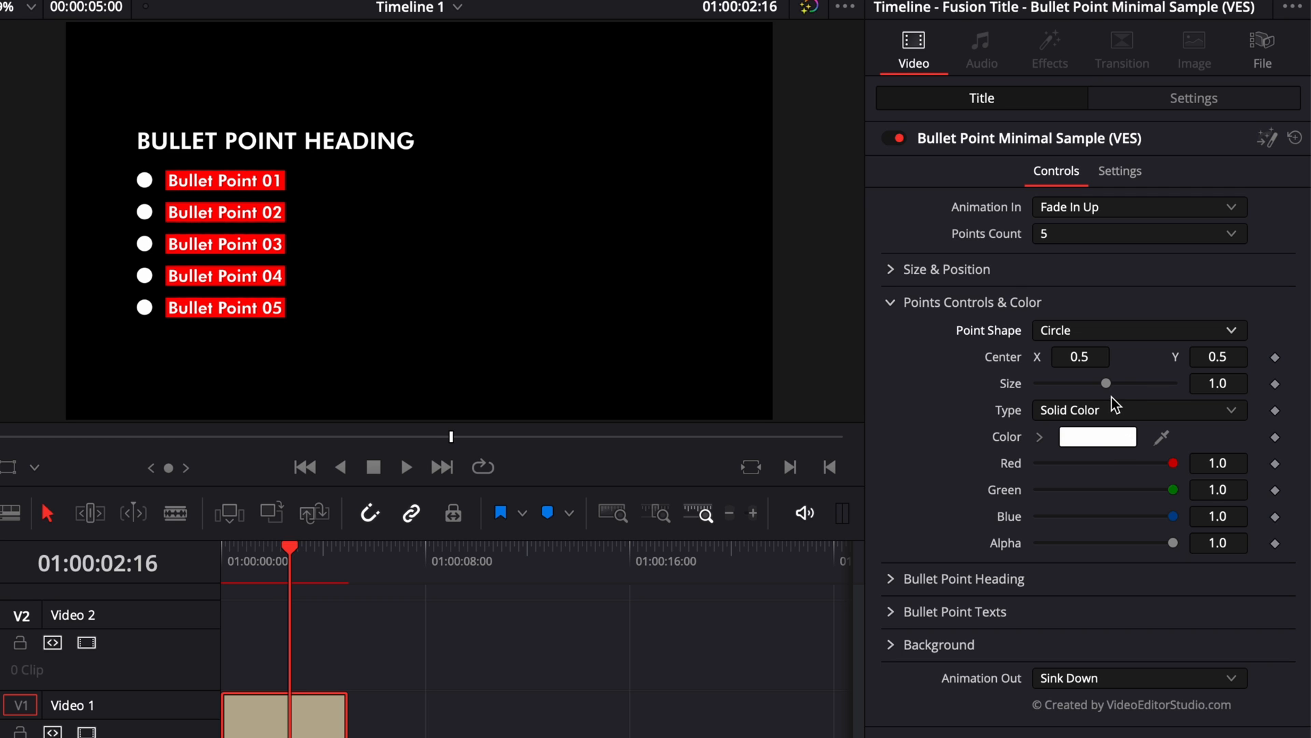
{"action": "left_click_drag", "start_coordinate": [1107, 383], "coordinate": [1091, 383]}
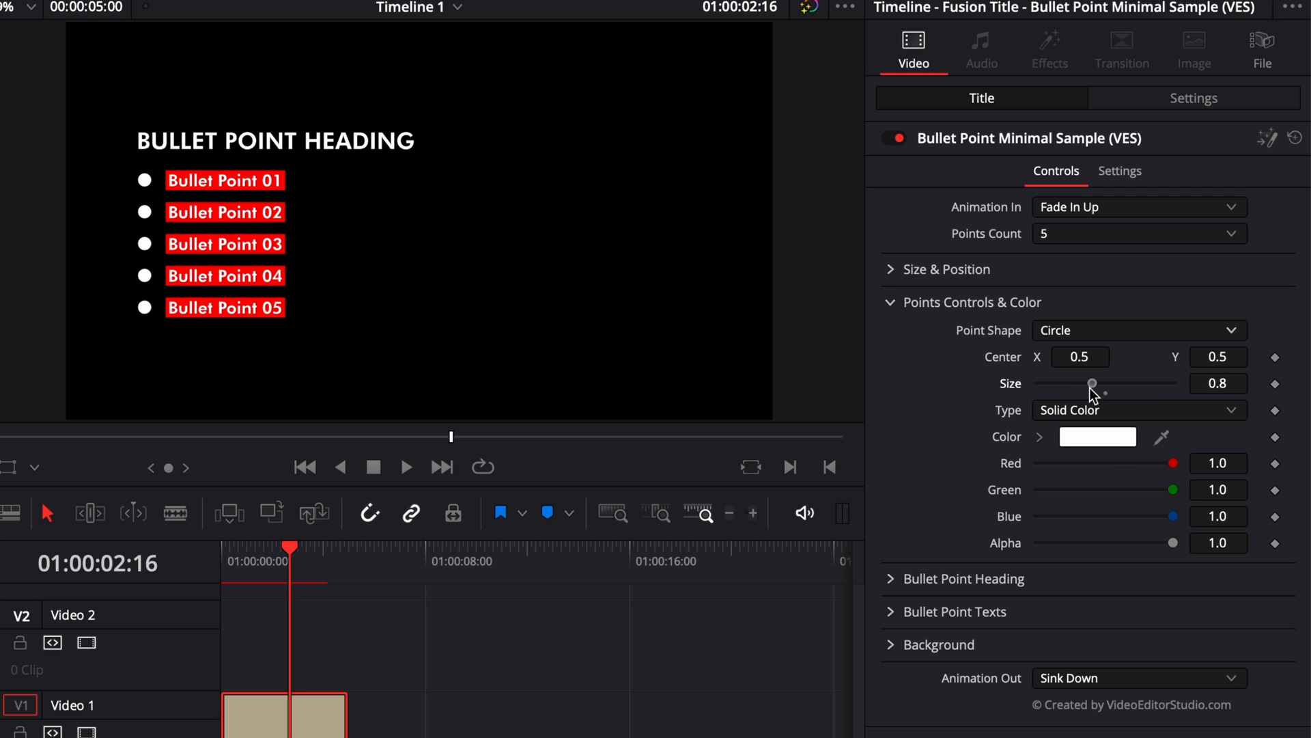
{"action": "left_click_drag", "start_coordinate": [1091, 383], "coordinate": [1077, 382]}
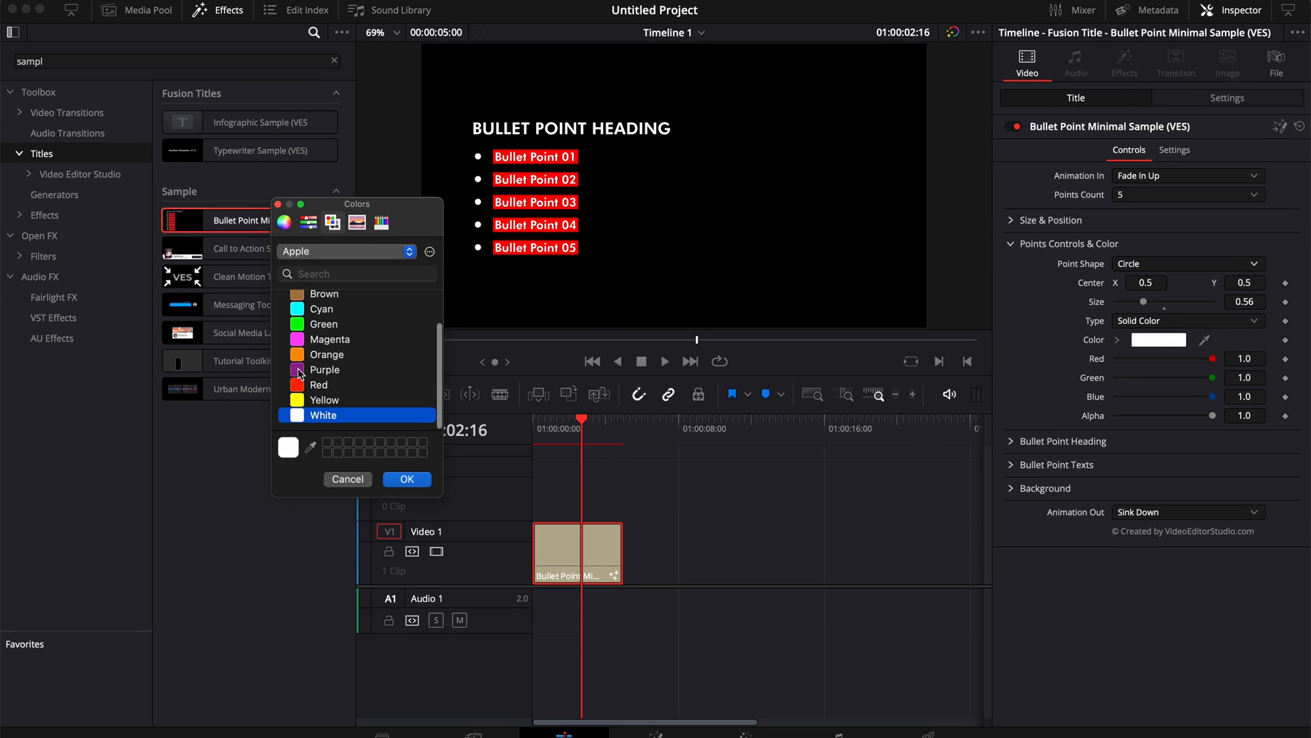
{"action": "left_click", "coordinate": [322, 362]}
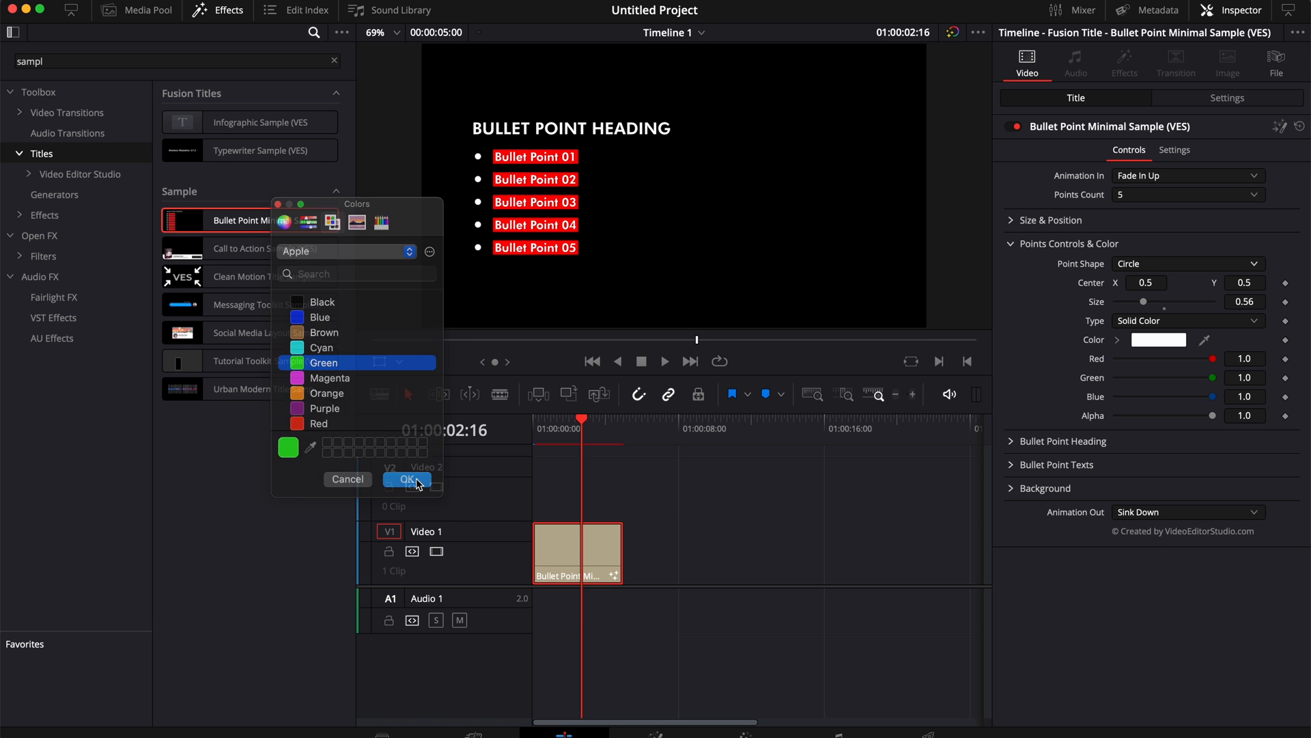
{"action": "left_click", "coordinate": [407, 480]}
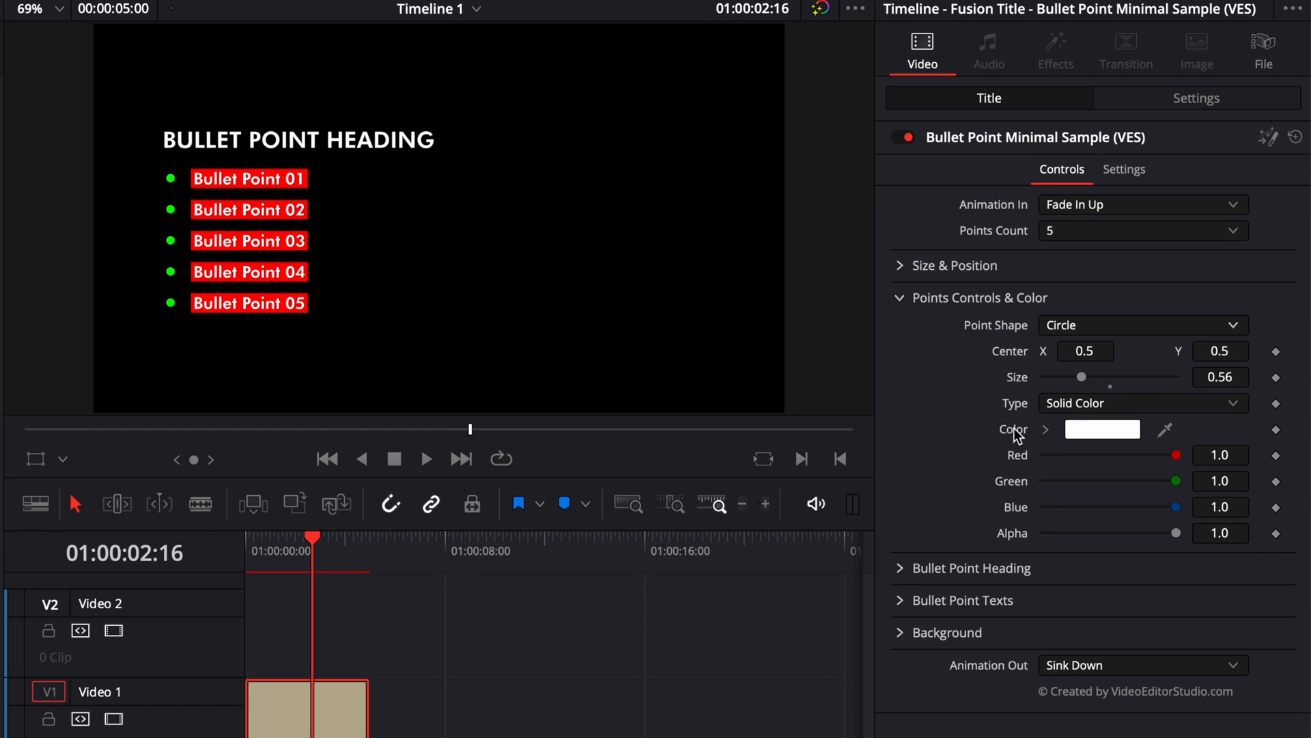
{"action": "left_click", "coordinate": [1102, 429]}
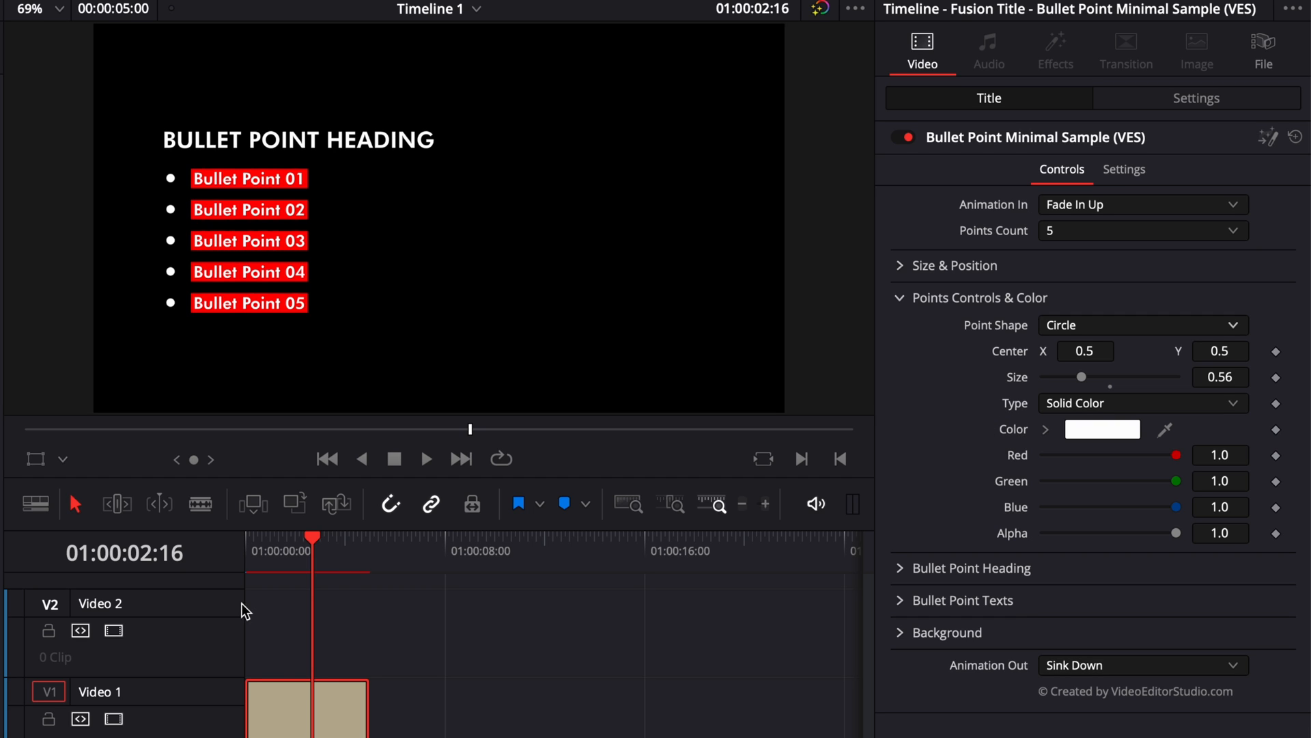
{"action": "mouse_move", "coordinate": [410, 725]}
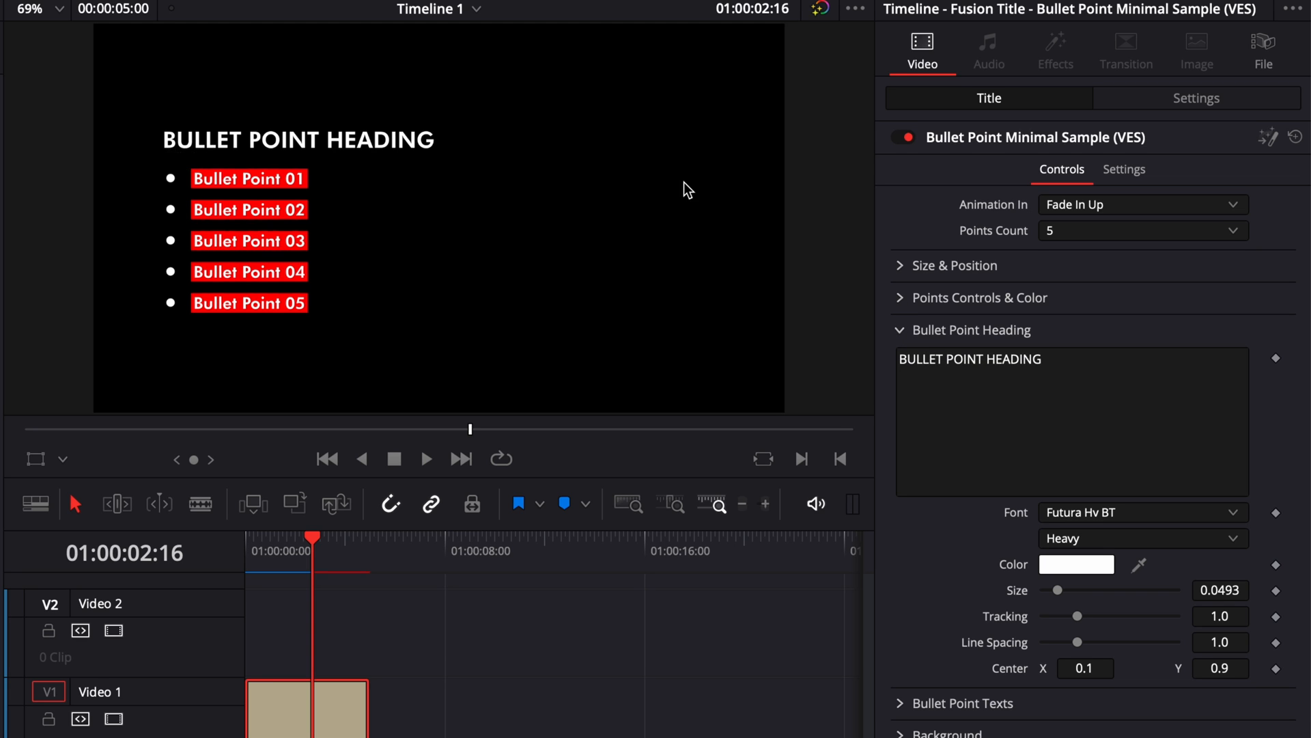
Replace the heading text with 'DAVINCI TUTORIALS'.
{"action": "left_click", "coordinate": [970, 359]}
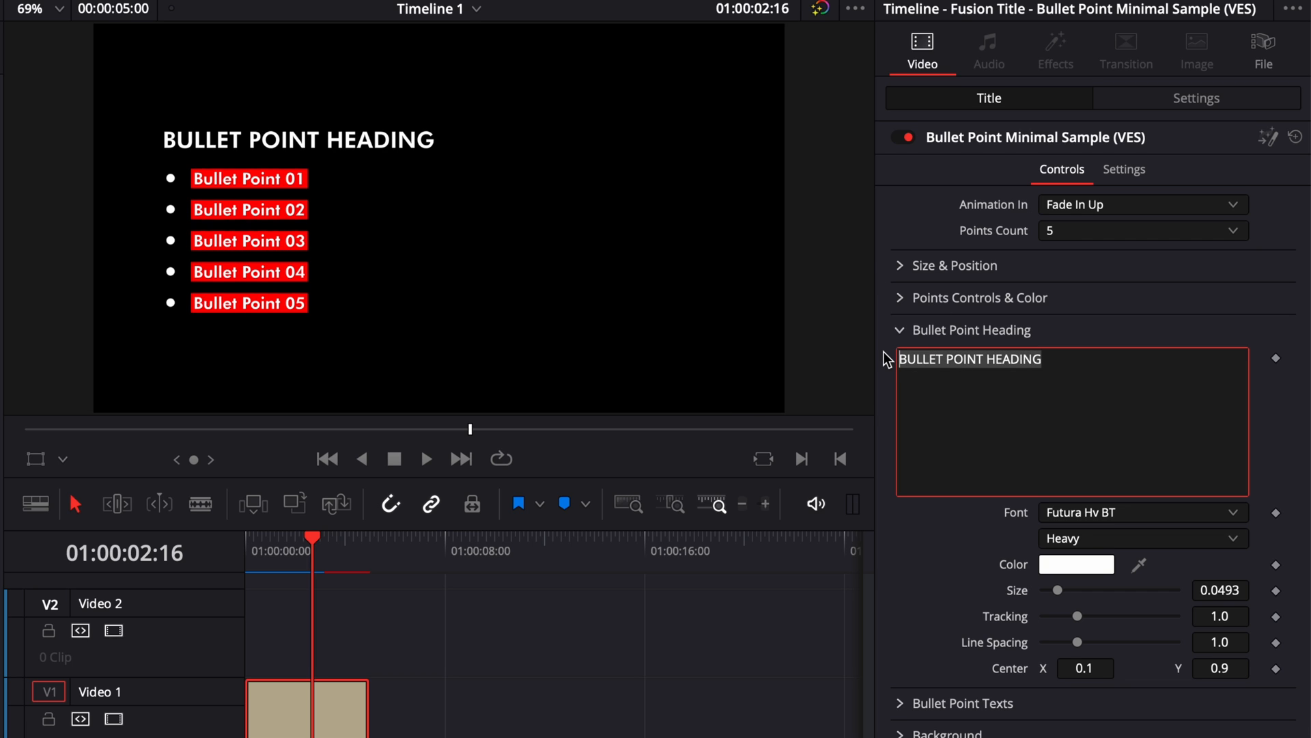
{"action": "type", "text": "DAVINCI TUTORIA"}
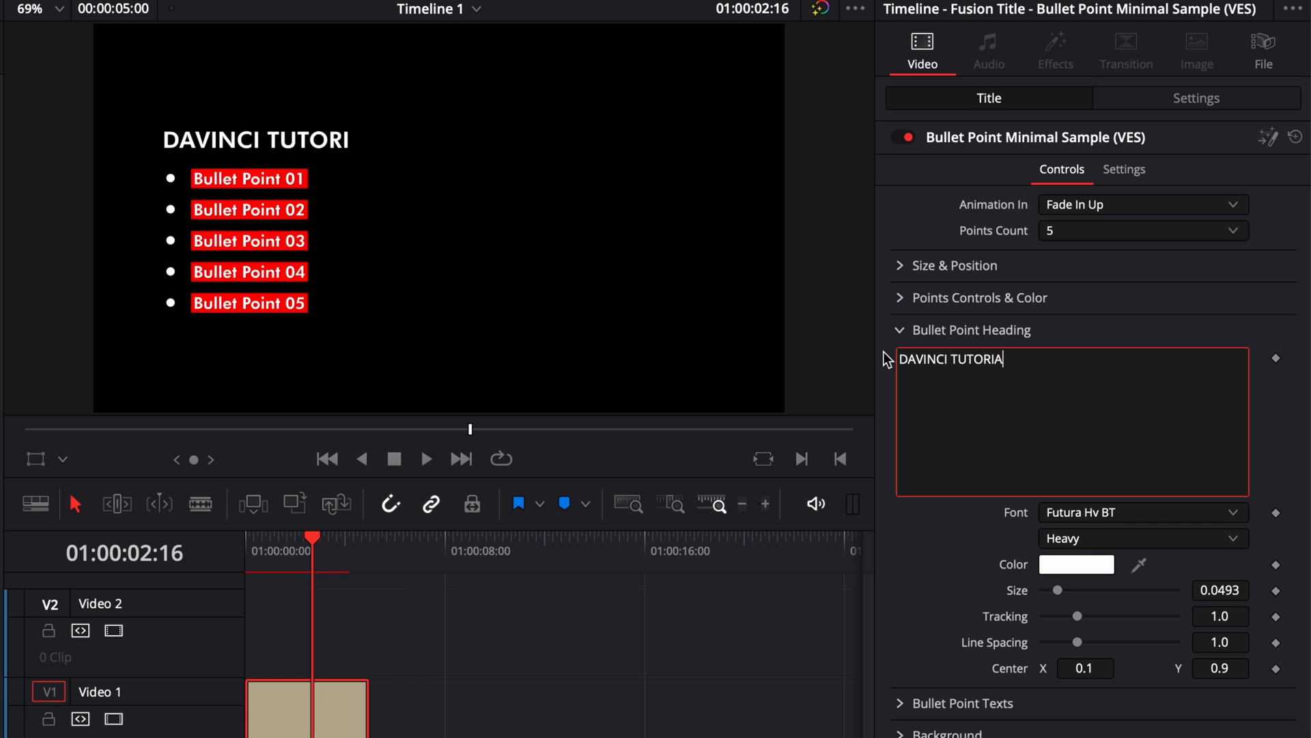
{"action": "type", "text": "LS"}
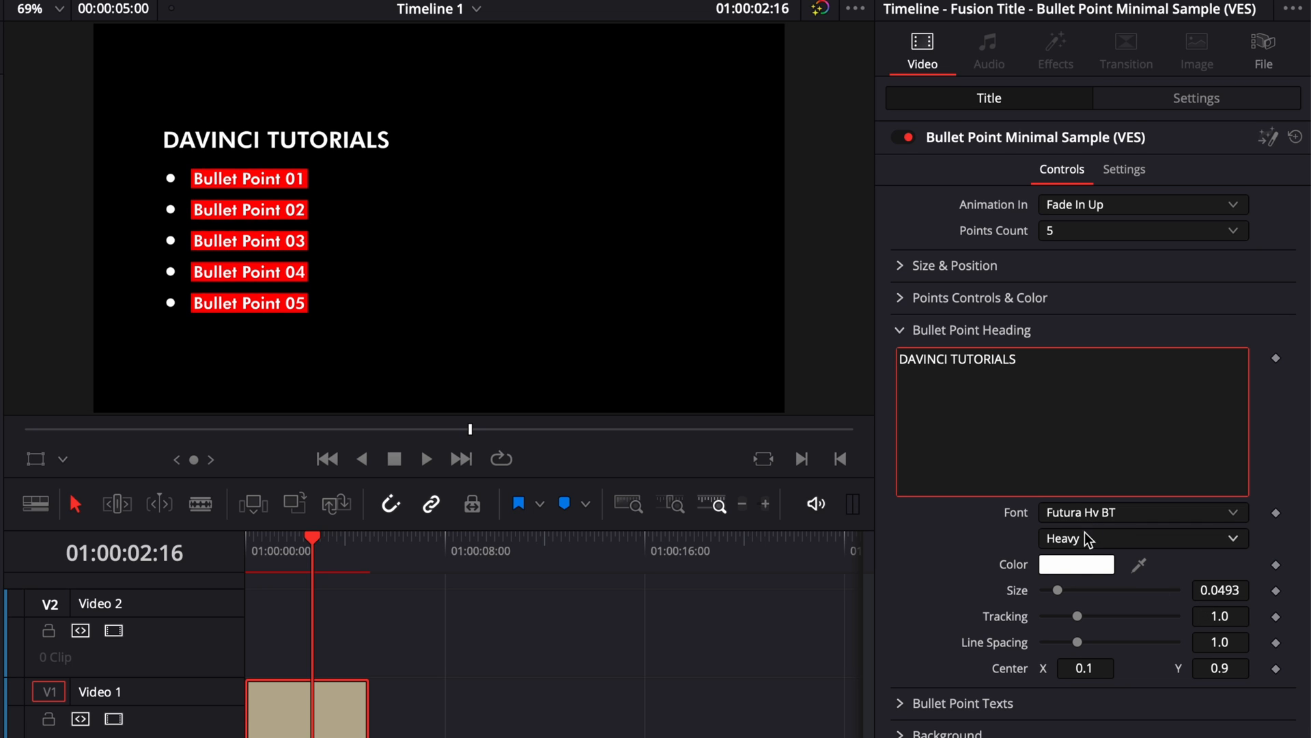
{"action": "mouse_move", "coordinate": [1061, 643]}
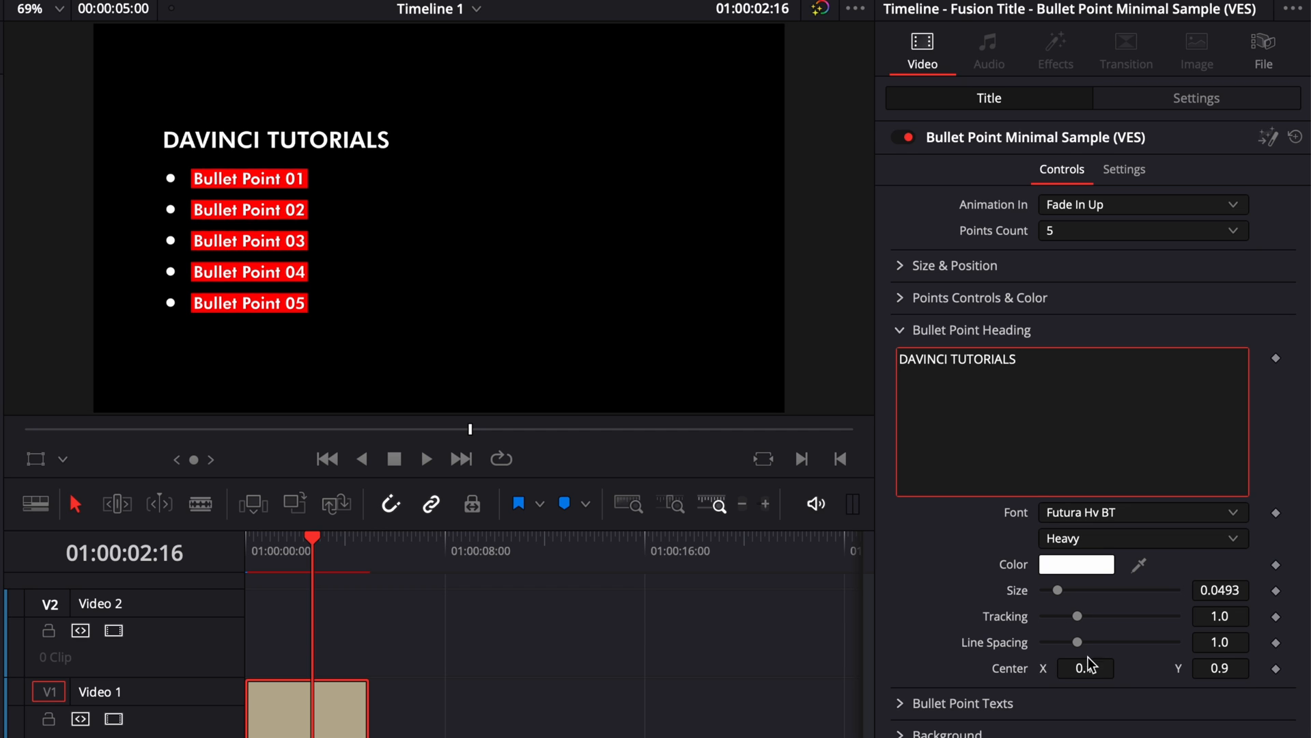
{"action": "left_click", "coordinate": [970, 330]}
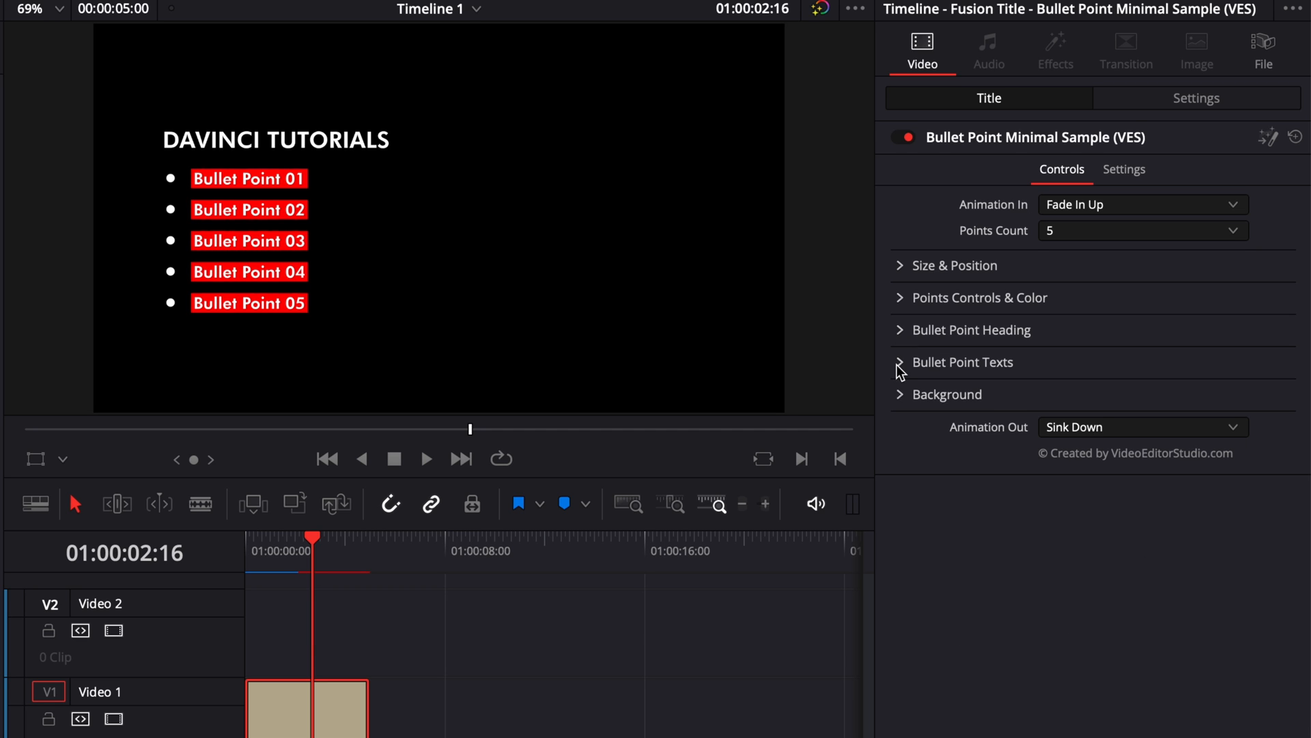
Change the Bullet Point 01 text to 'Tips 1'.
{"action": "left_click", "coordinate": [961, 362]}
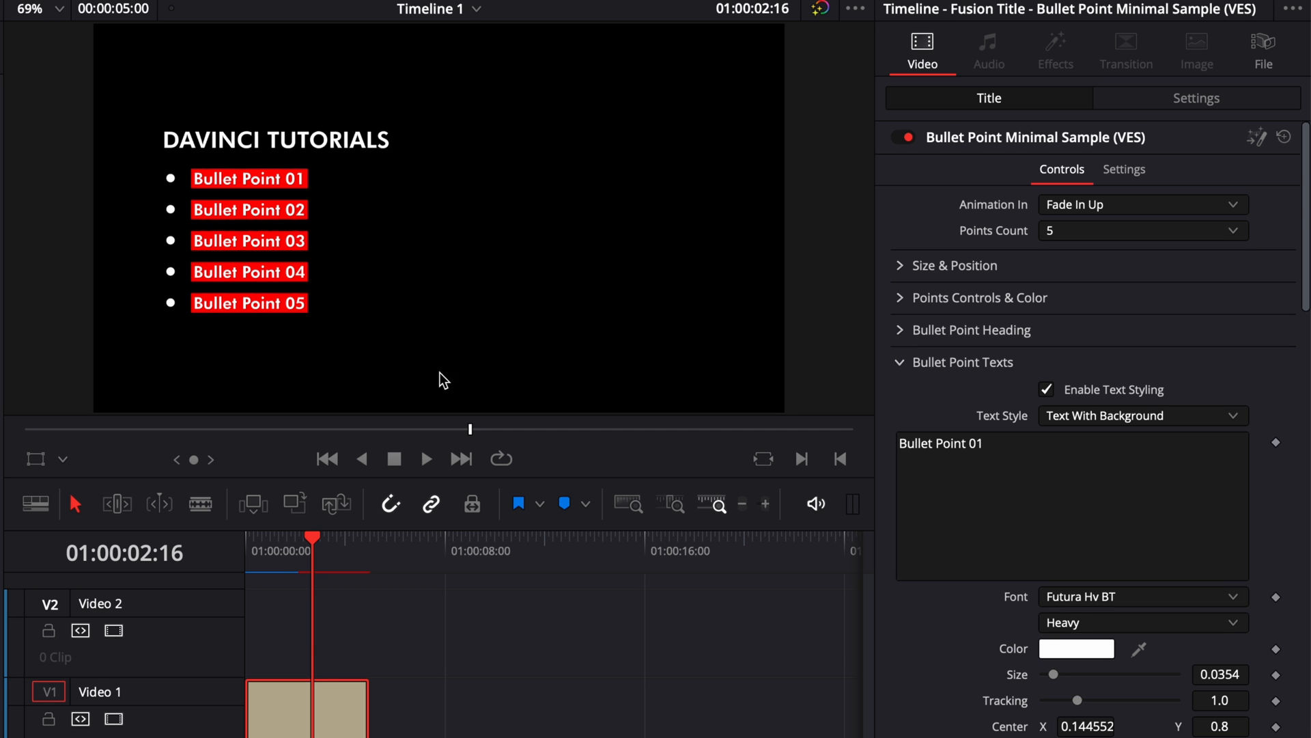
{"action": "mouse_move", "coordinate": [661, 490]}
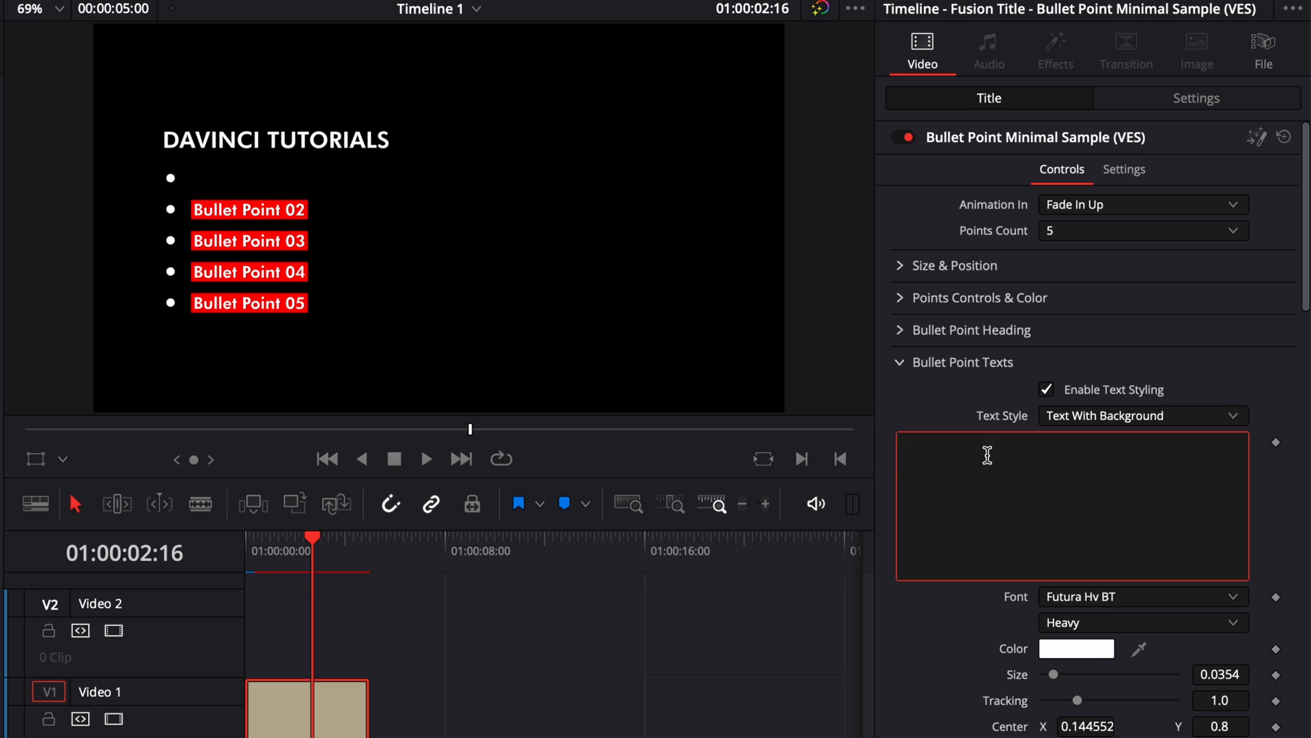
{"action": "type", "text": "Tips 1"}
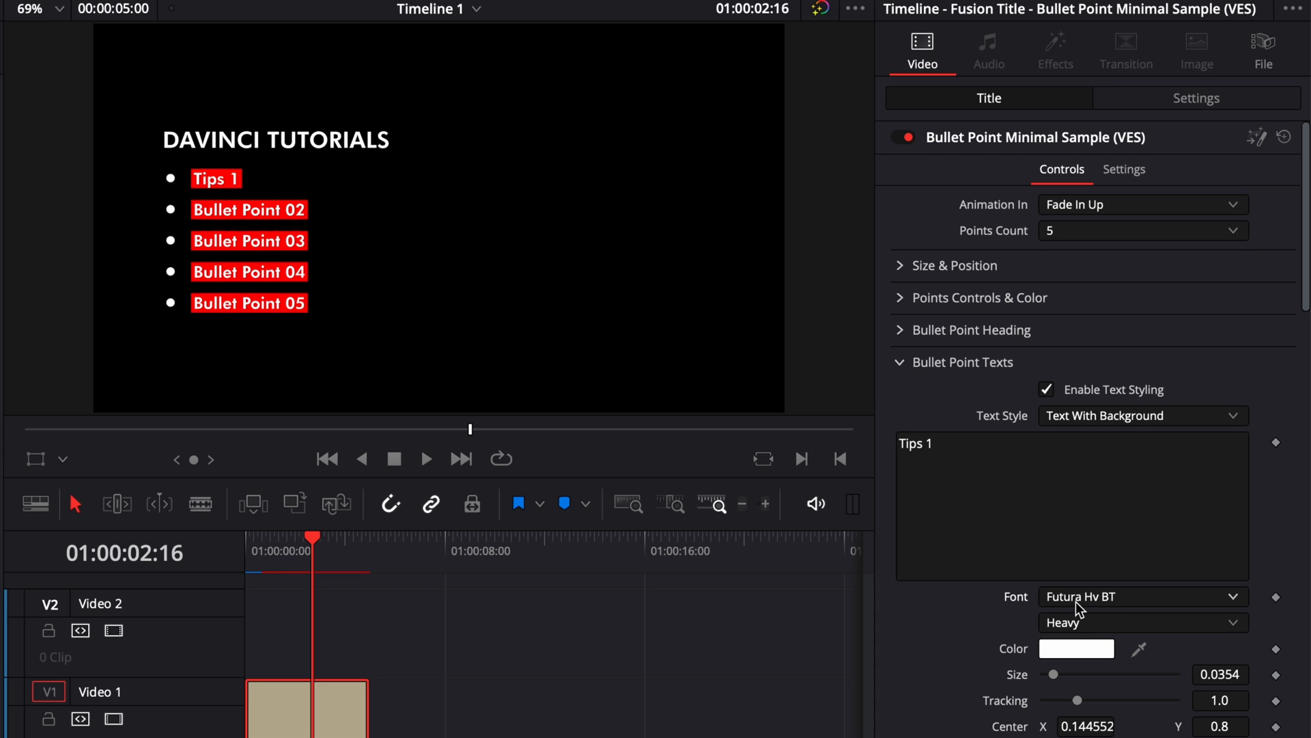
{"action": "mouse_move", "coordinate": [1052, 687]}
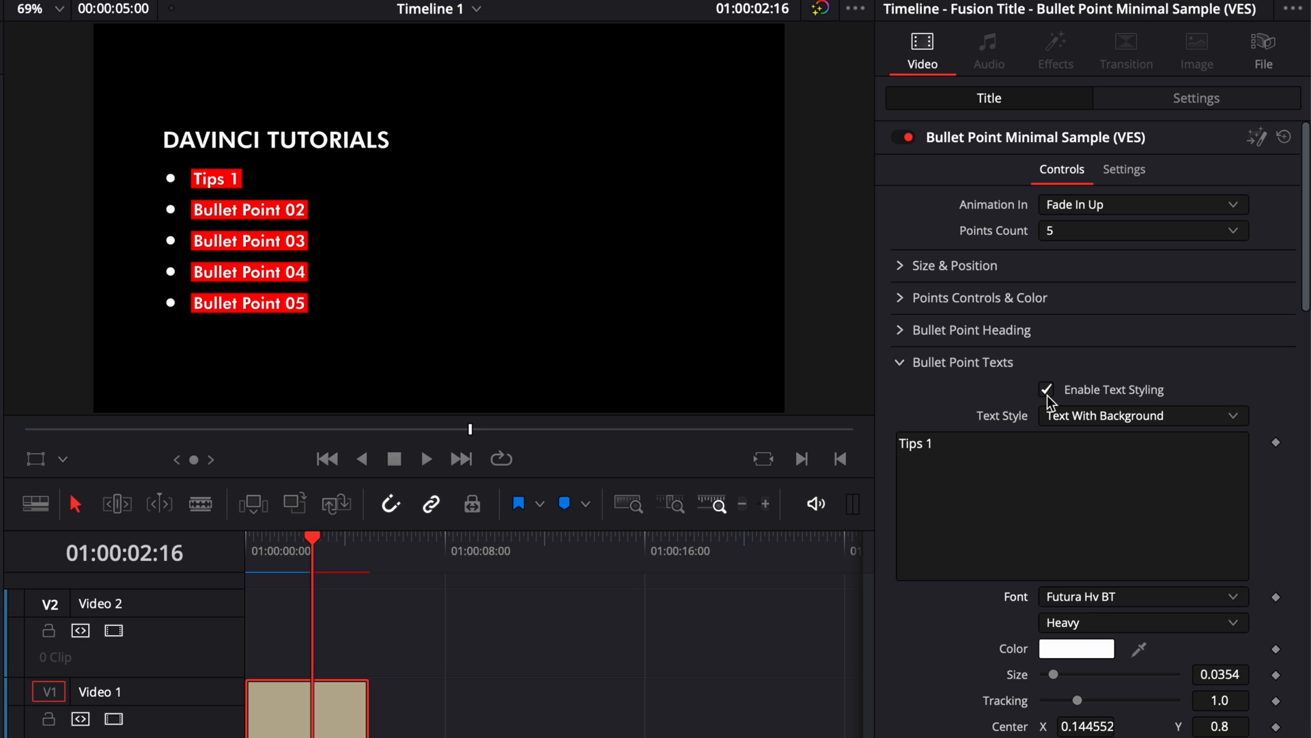
Toggle the bullet text backgrounds and try the underlined Text Style.
{"action": "left_click", "coordinate": [1046, 389]}
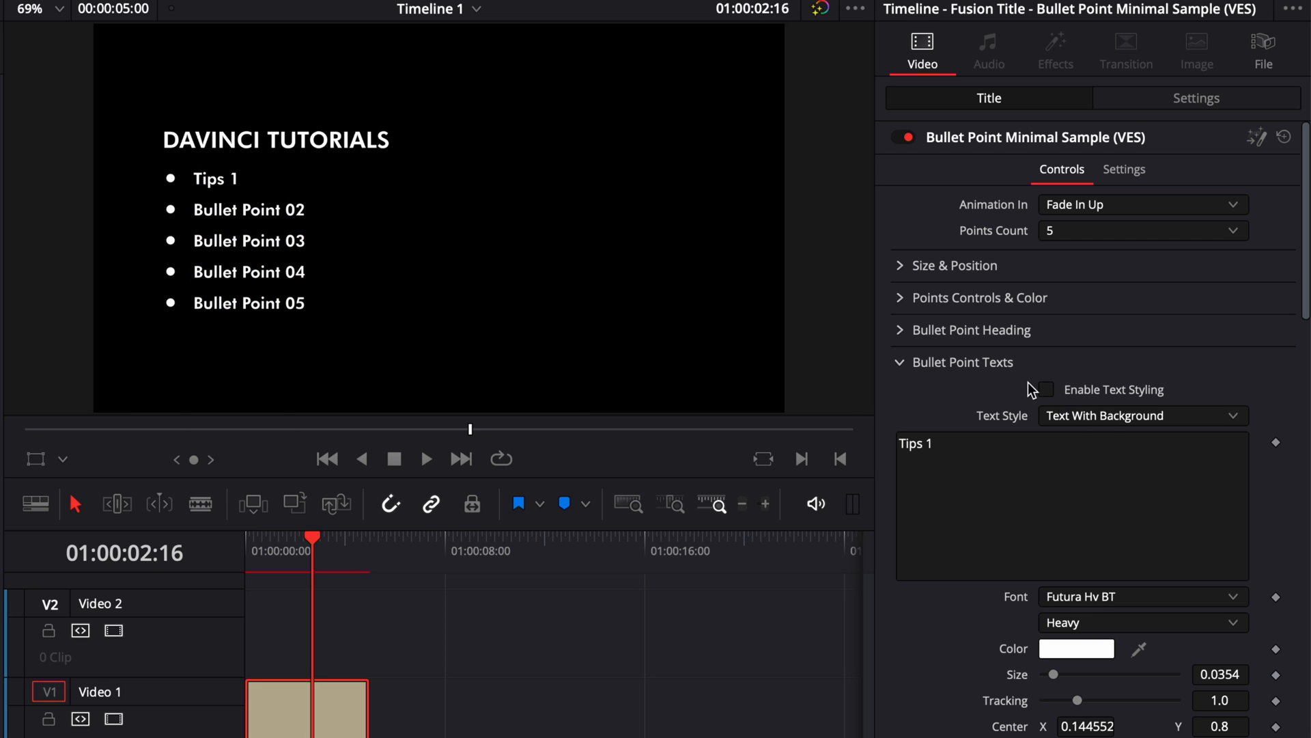
{"action": "left_click", "coordinate": [1045, 389]}
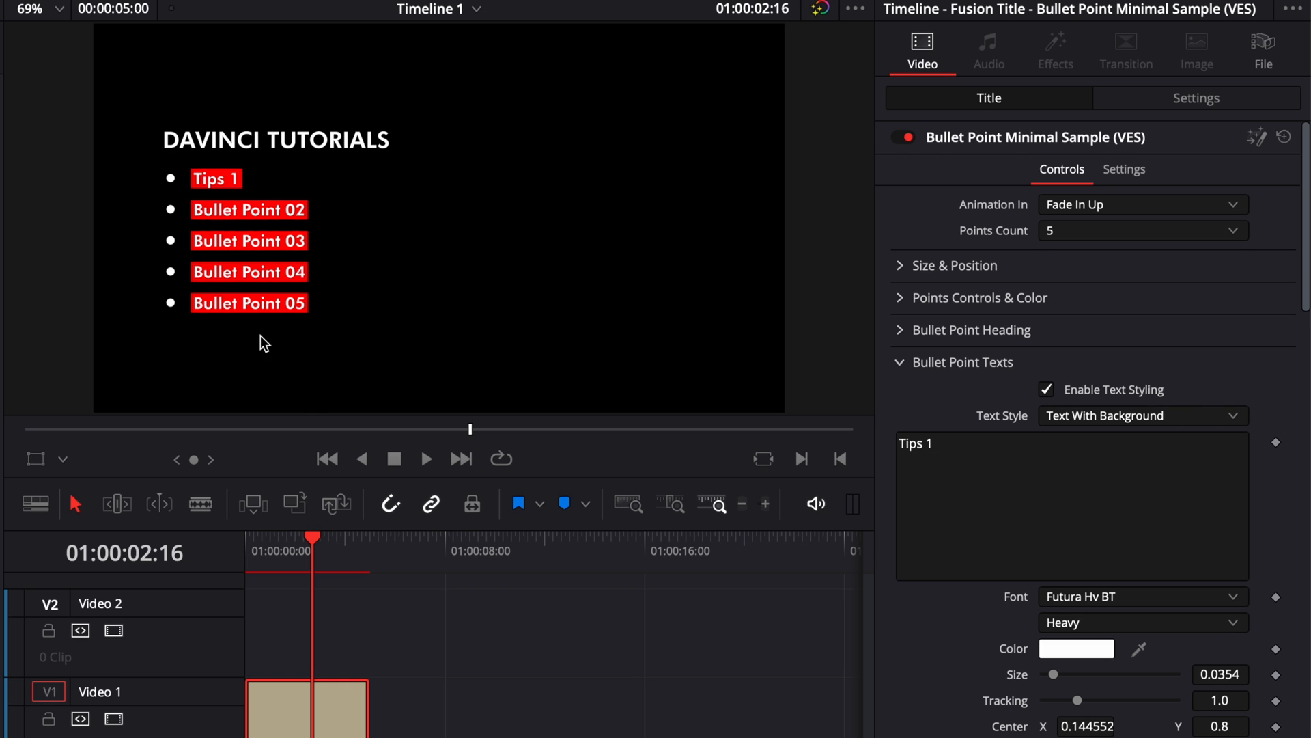
{"action": "left_click", "coordinate": [1142, 415]}
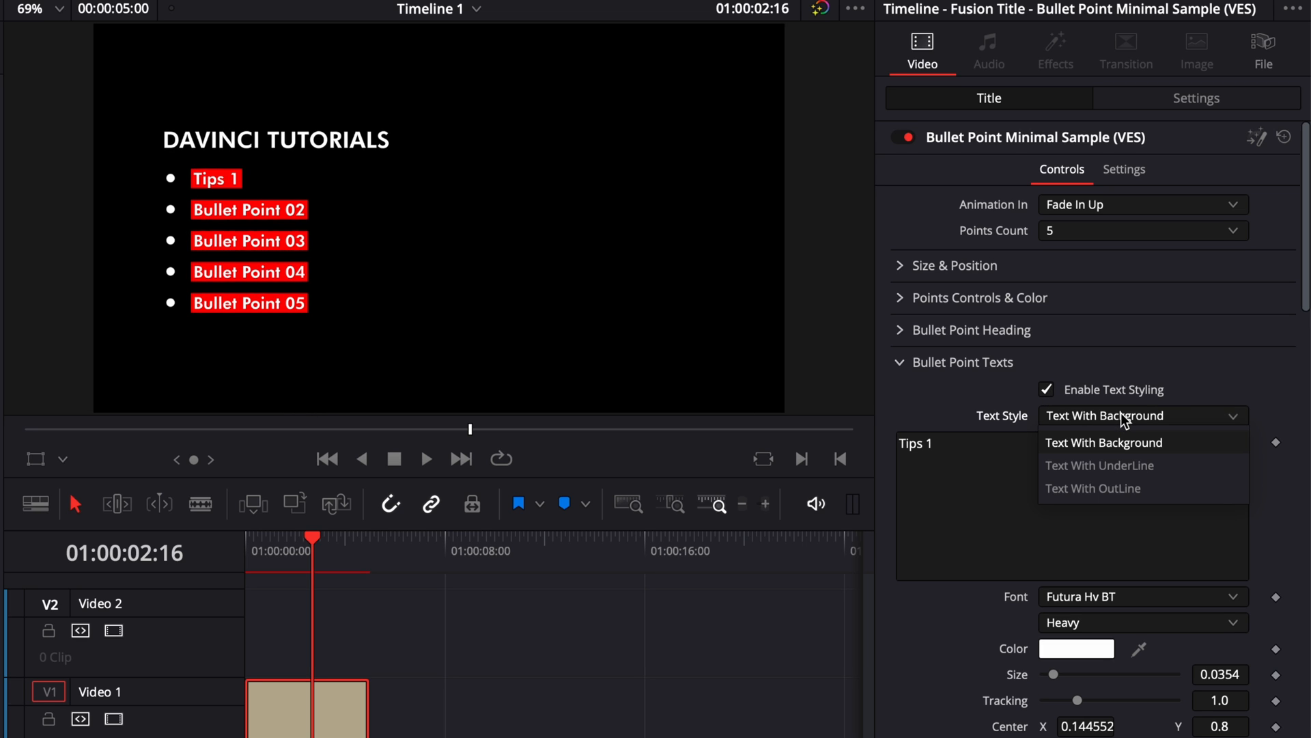
{"action": "mouse_move", "coordinate": [1101, 465]}
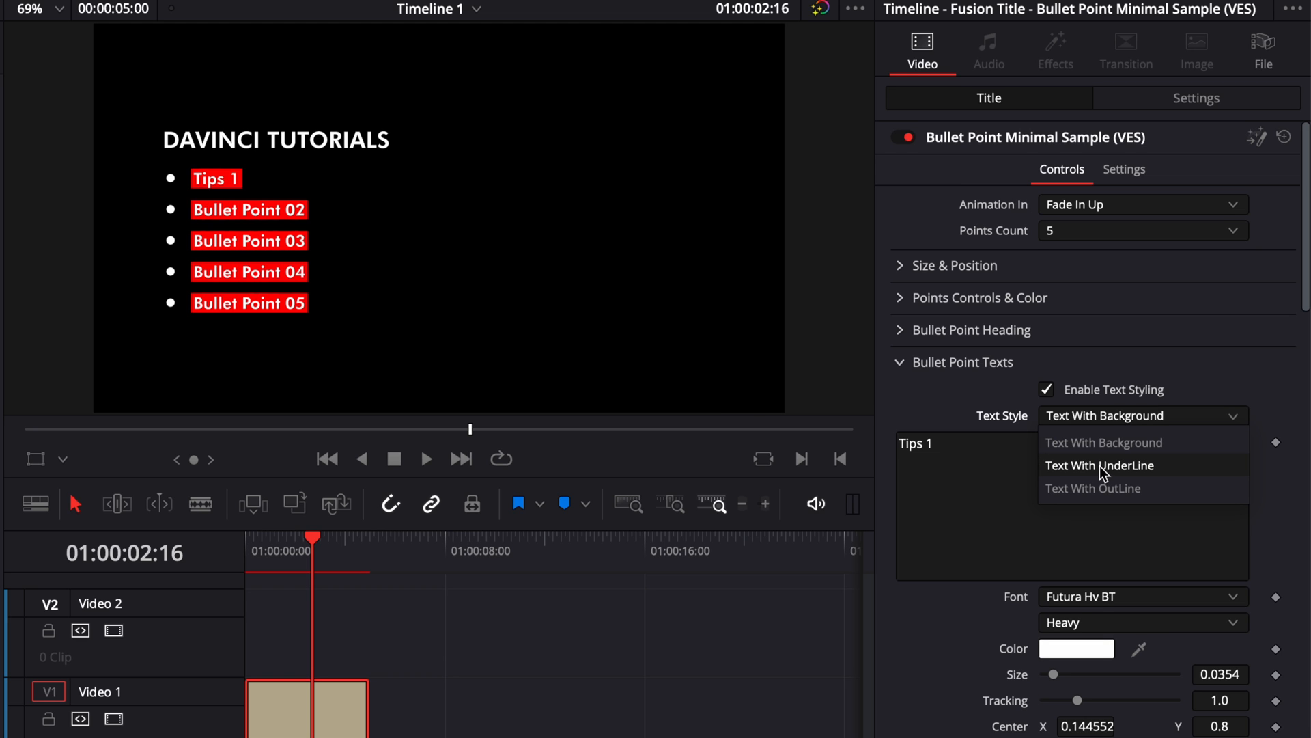
{"action": "left_click", "coordinate": [1100, 465]}
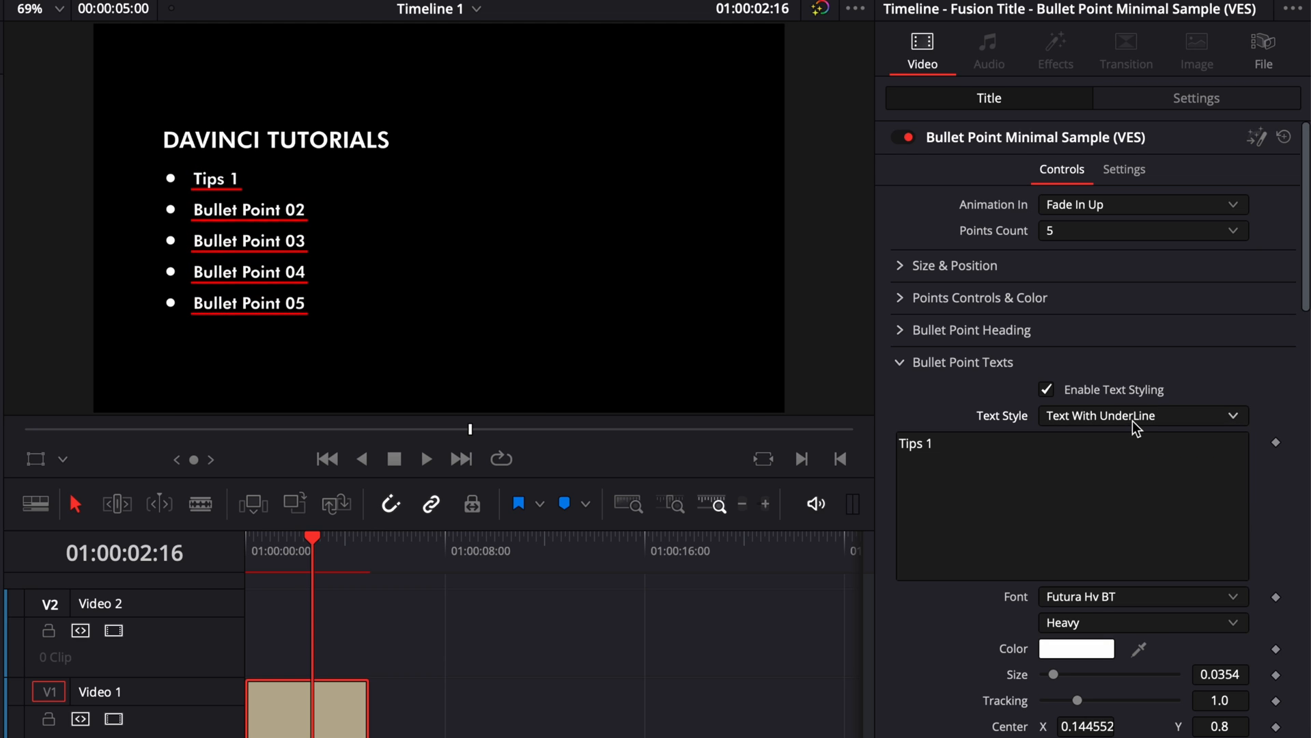
{"action": "left_click", "coordinate": [1140, 415]}
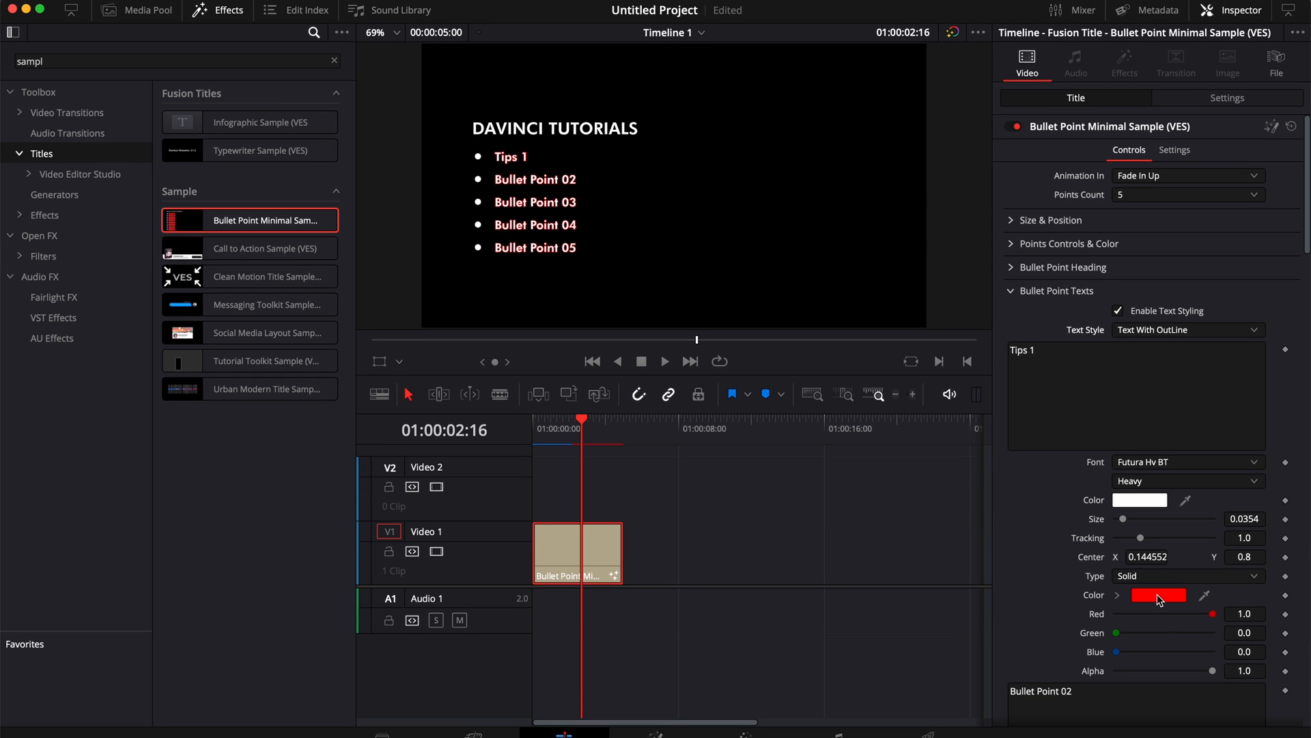
Choose Text With Background and set the highlight Color to orange.
{"action": "left_click", "coordinate": [1184, 330]}
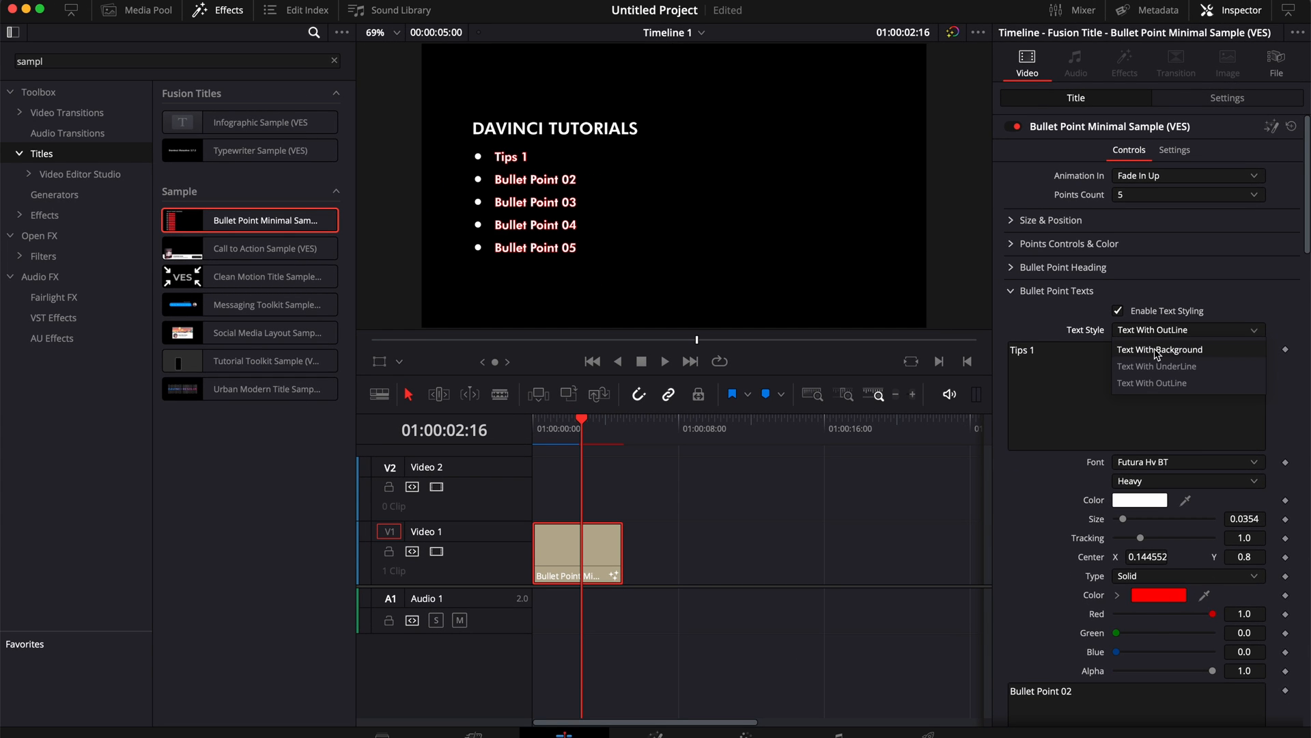
{"action": "left_click", "coordinate": [1160, 349]}
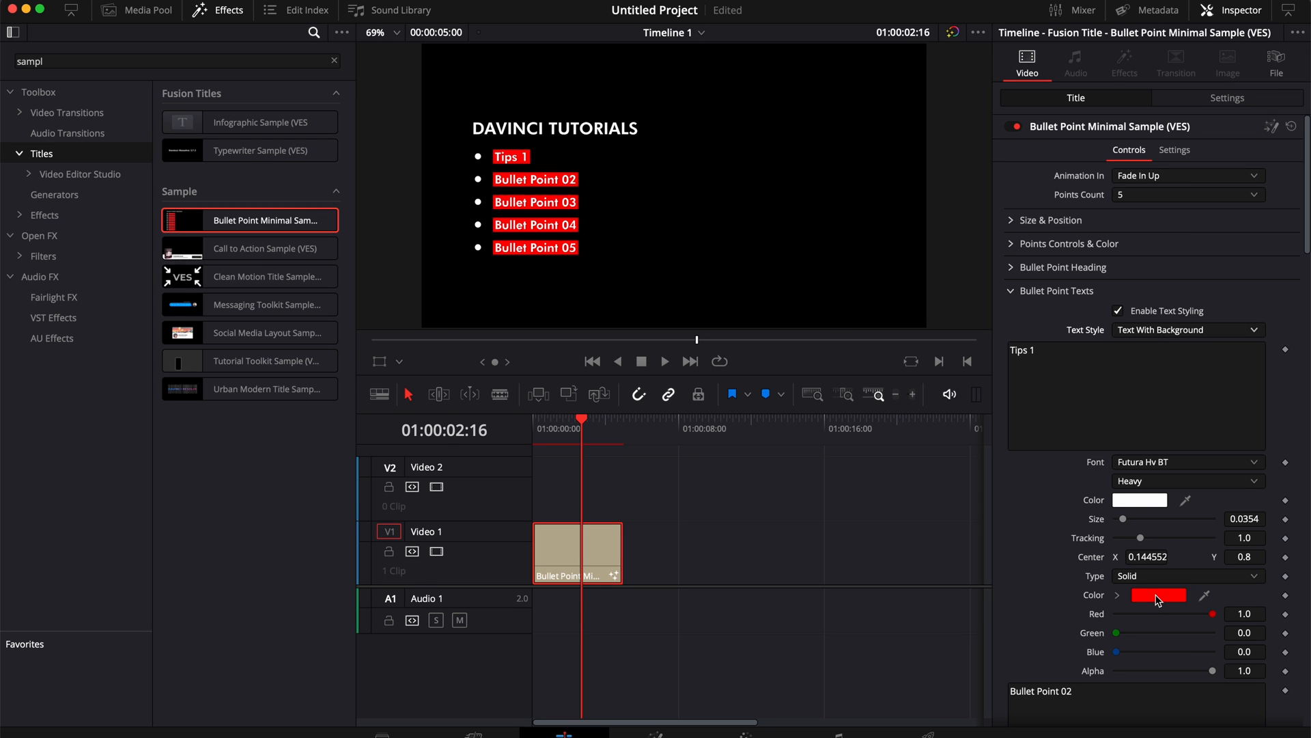
{"action": "left_click", "coordinate": [1159, 596]}
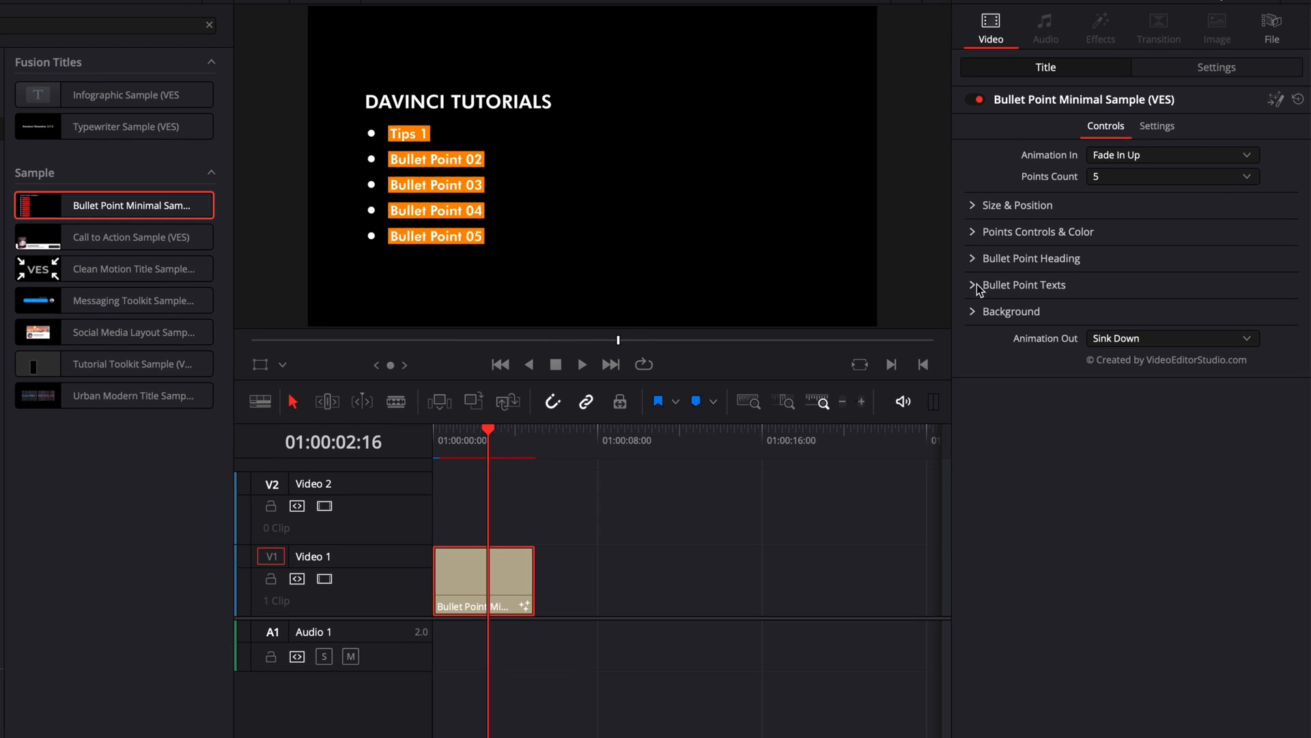
Select the title clip over the laptop footage and expand its Background settings.
{"action": "left_click", "coordinate": [1012, 311]}
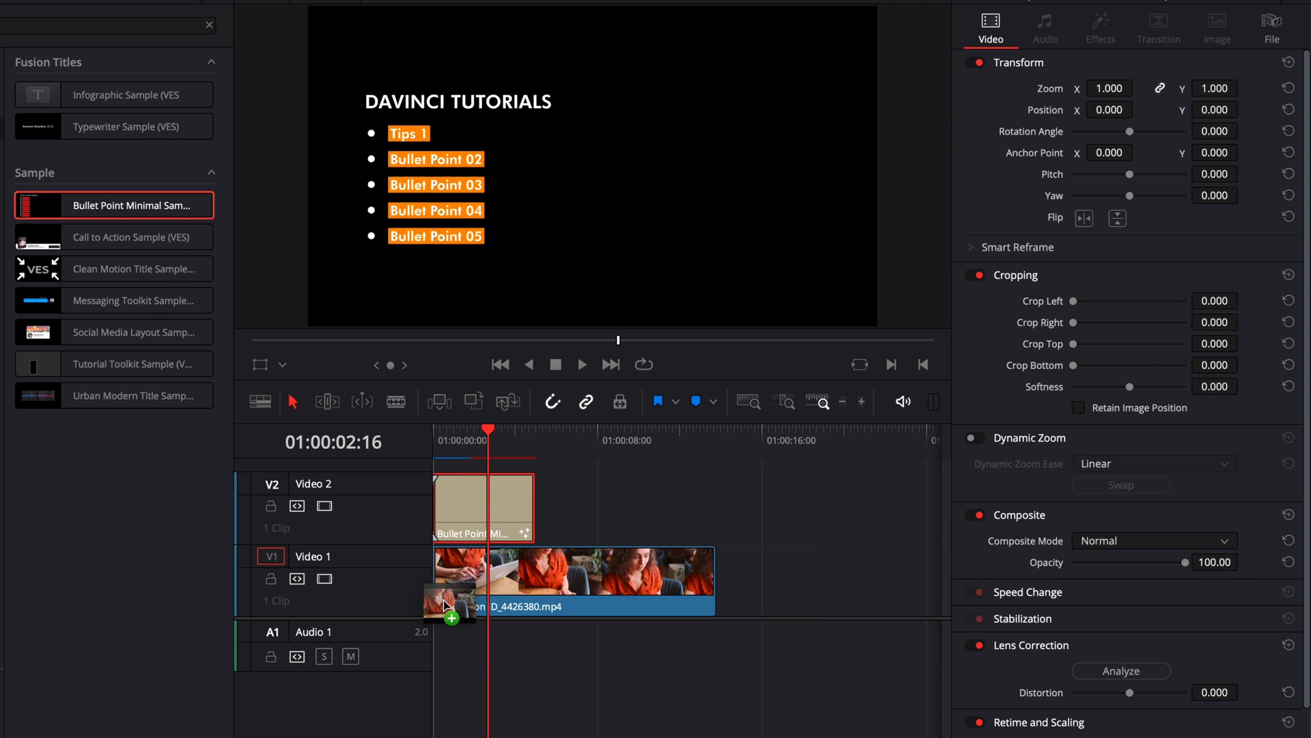
{"action": "left_click", "coordinate": [461, 502]}
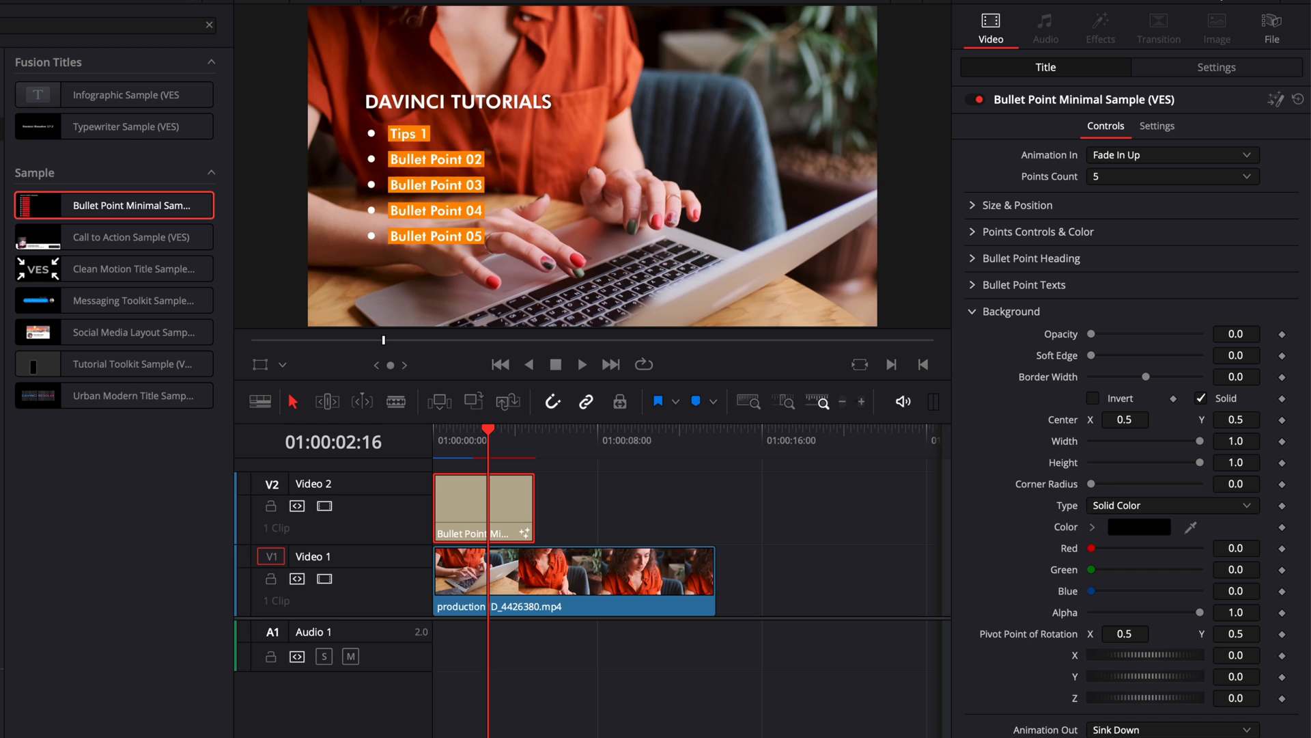
{"action": "mouse_move", "coordinate": [545, 338]}
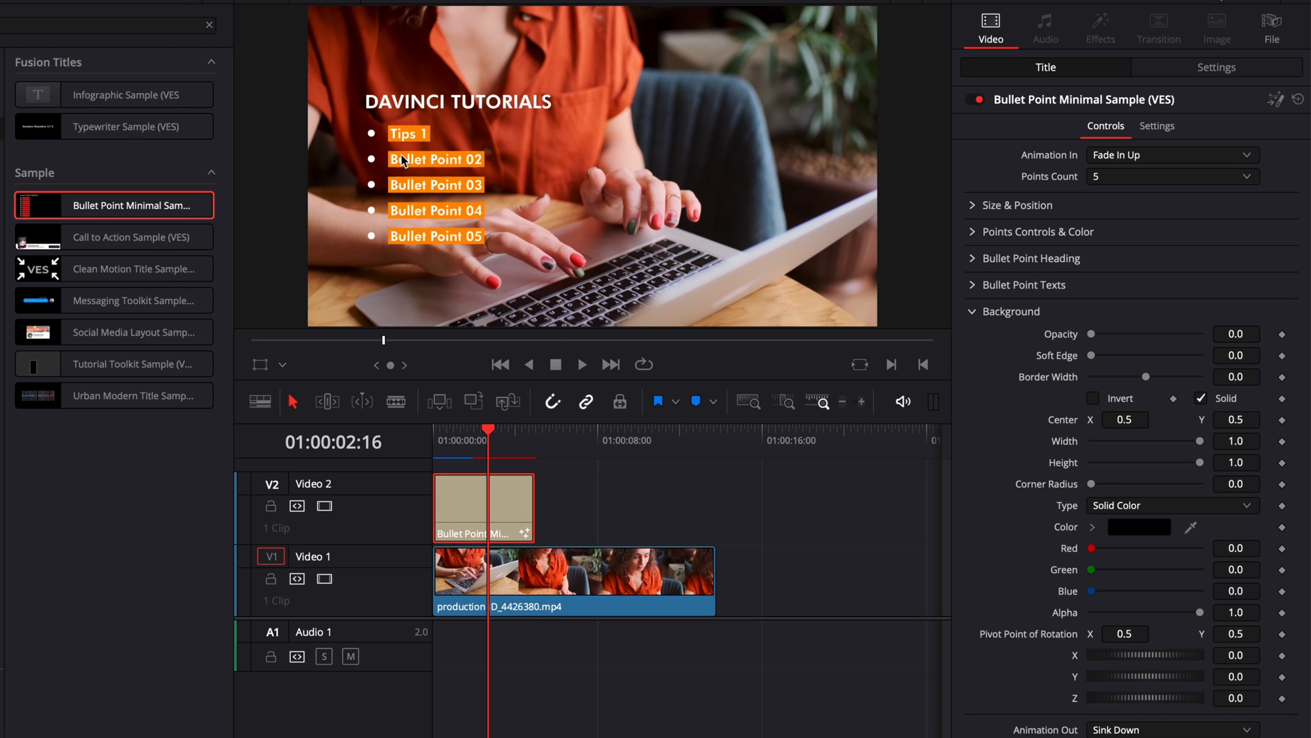
{"action": "mouse_move", "coordinate": [1095, 351]}
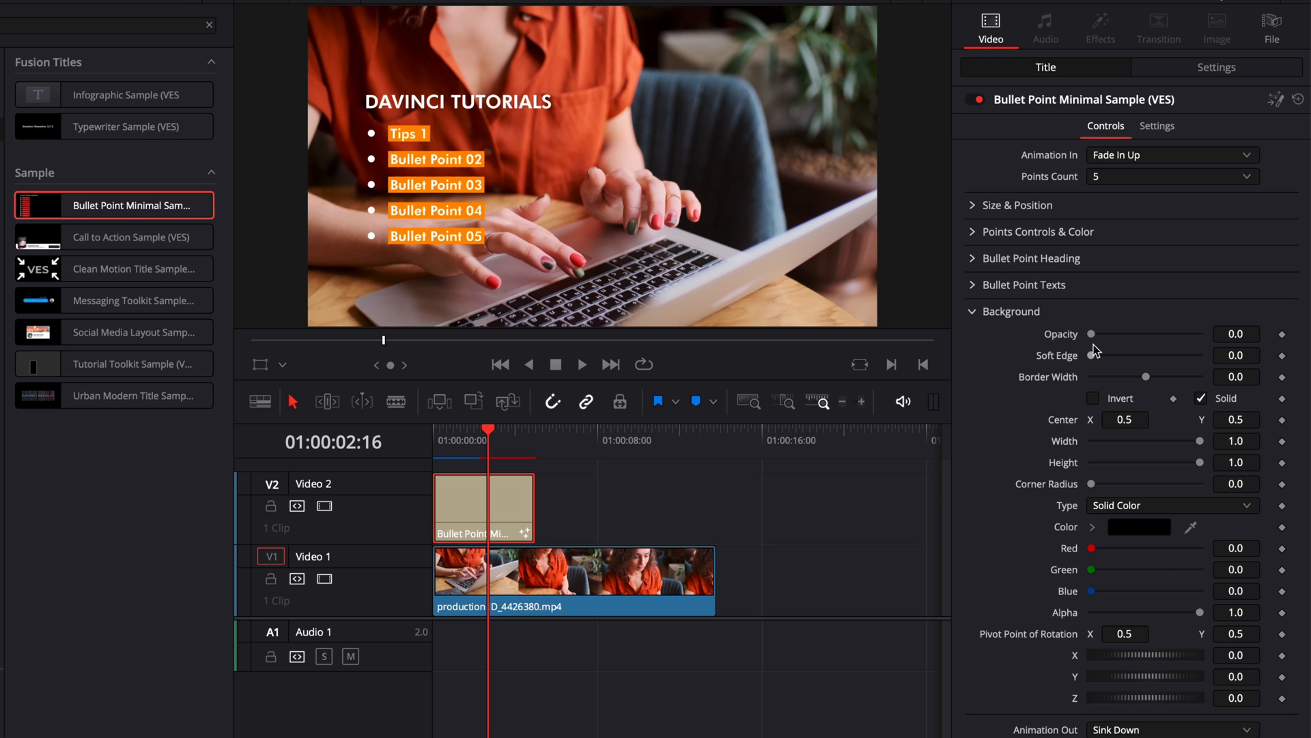
Set the background panel Opacity to about 0.70 to darken the video.
{"action": "left_click_drag", "start_coordinate": [1091, 334], "coordinate": [1172, 333]}
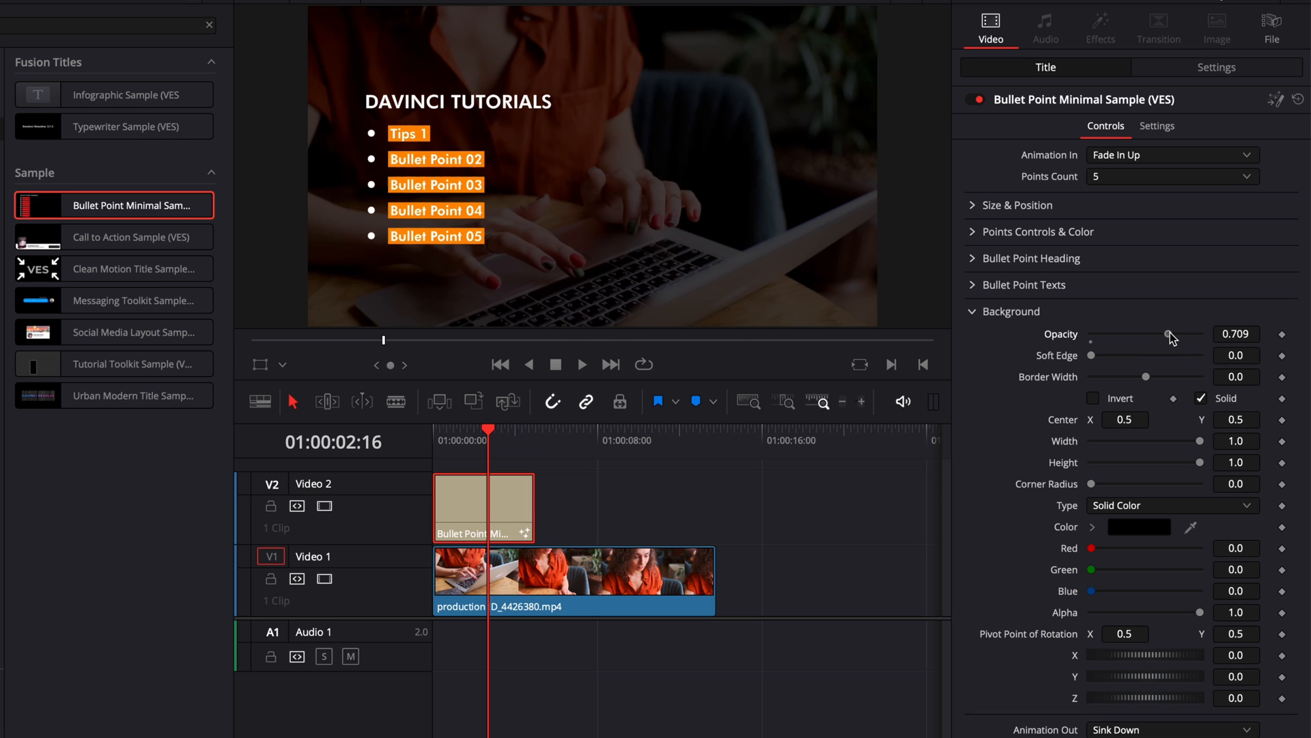
{"action": "left_click_drag", "start_coordinate": [1170, 334], "coordinate": [1168, 334]}
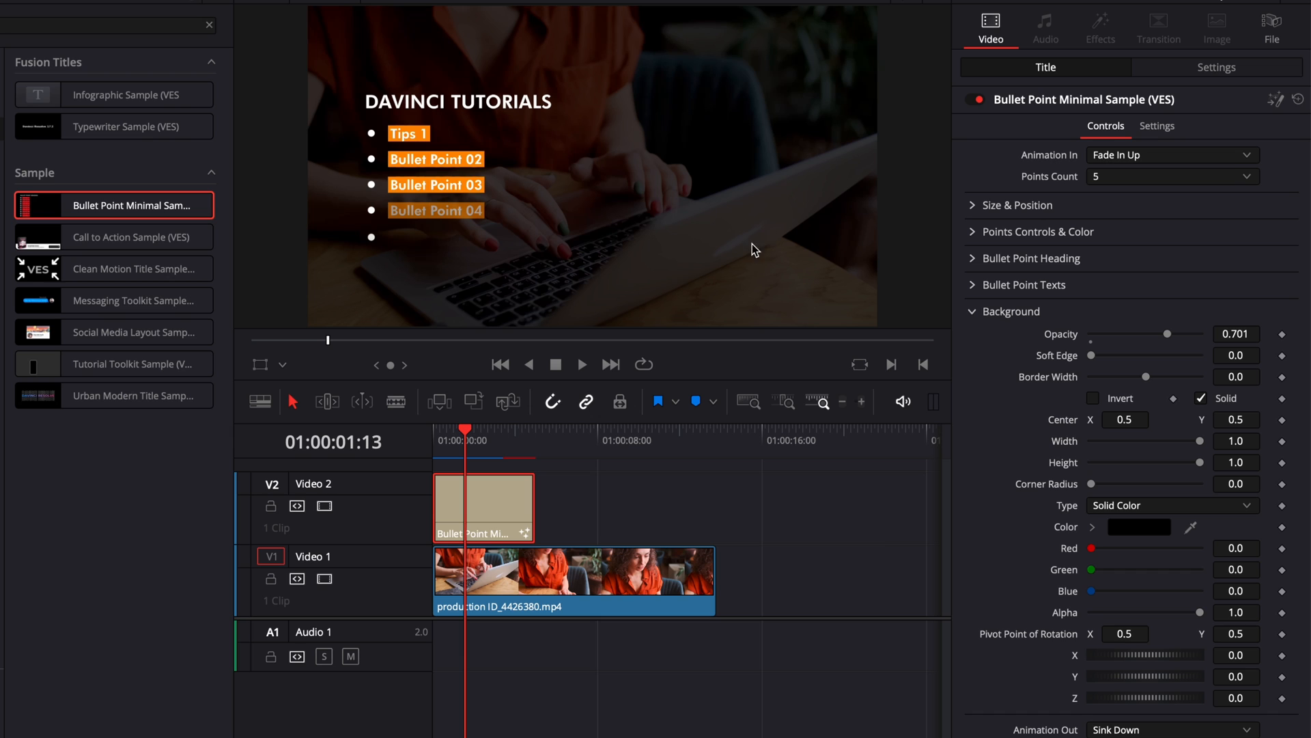
{"action": "mouse_move", "coordinate": [1134, 444]}
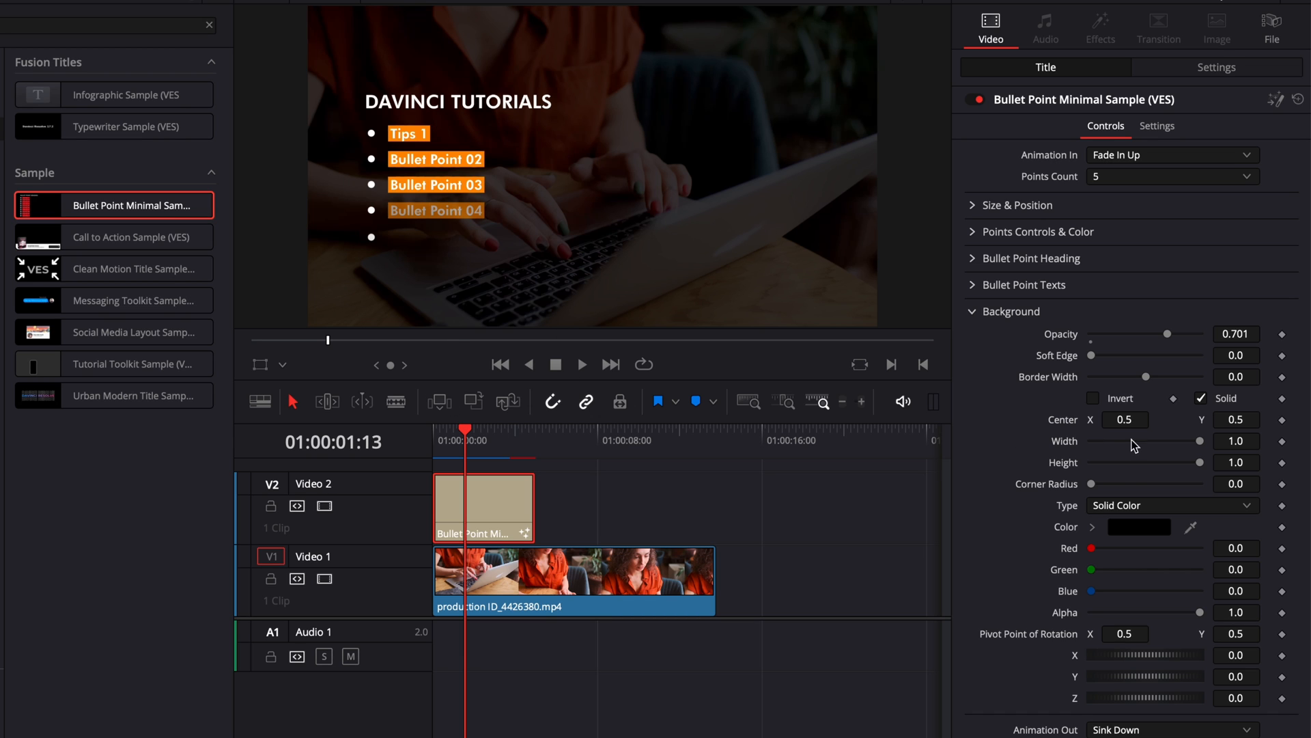
{"action": "mouse_move", "coordinate": [315, 68]}
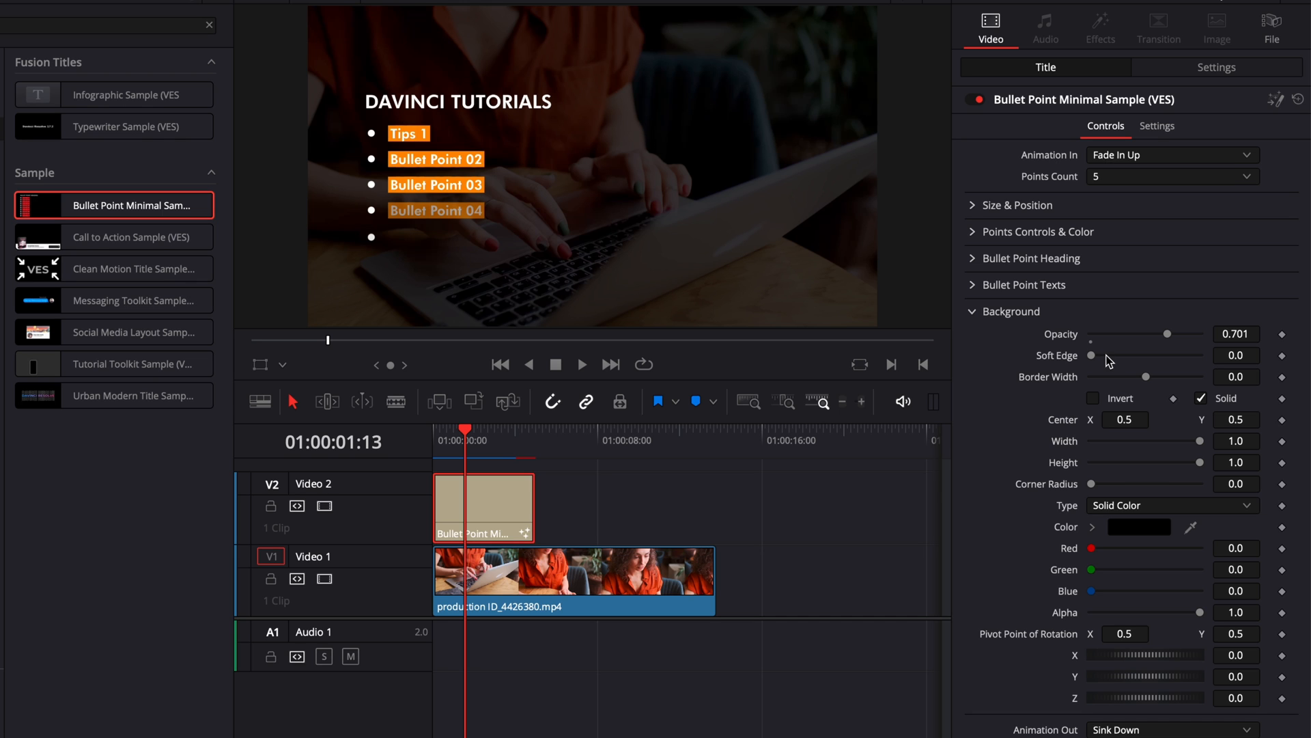
Narrow the panel Width to about 0.504 and position Center X at 0.238, covering the left half.
{"action": "left_click_drag", "start_coordinate": [1200, 441], "coordinate": [1191, 442]}
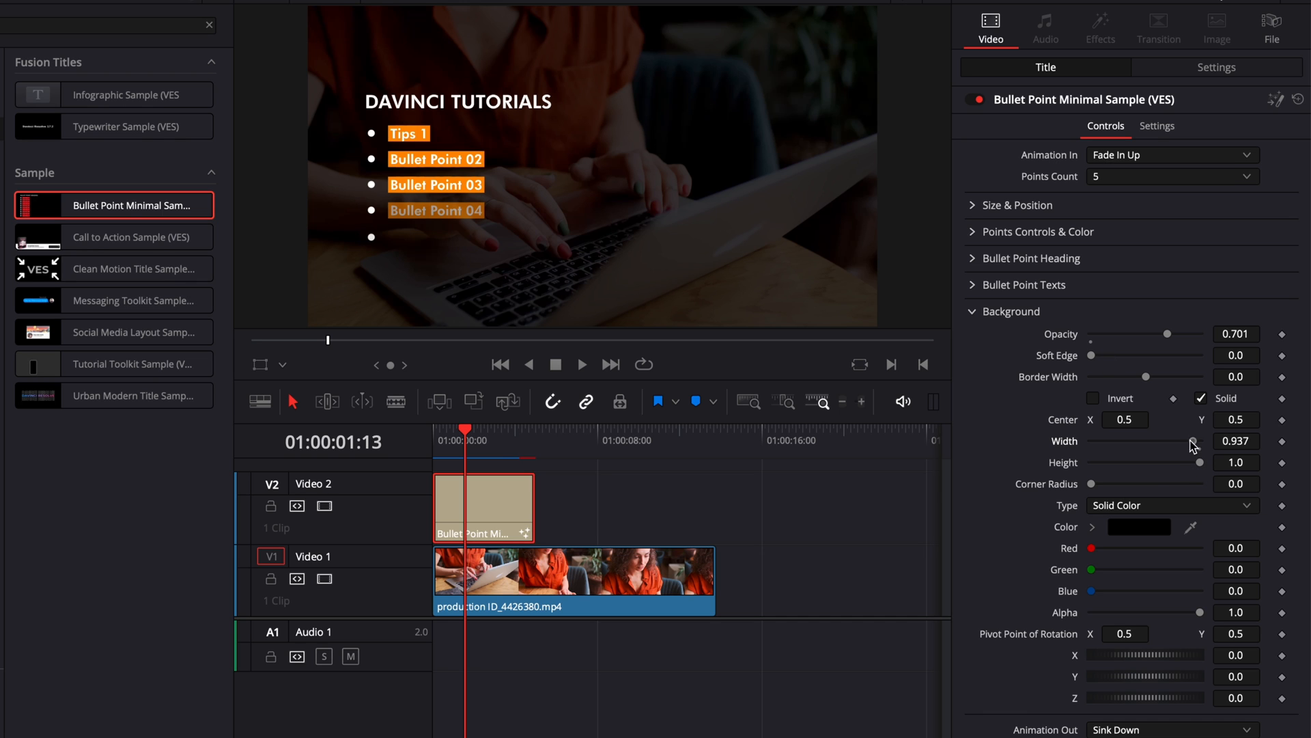
{"action": "left_click_drag", "start_coordinate": [1192, 442], "coordinate": [1138, 441]}
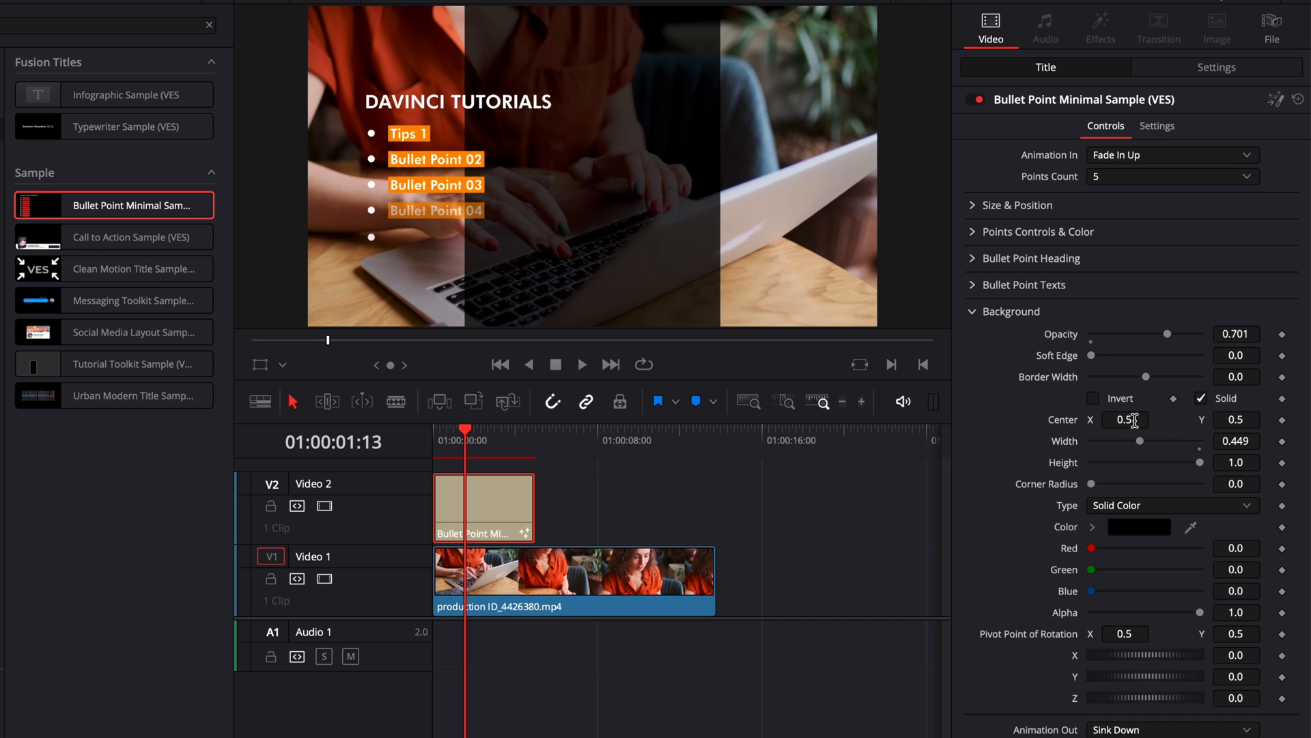
{"action": "type", "text": "0.238"}
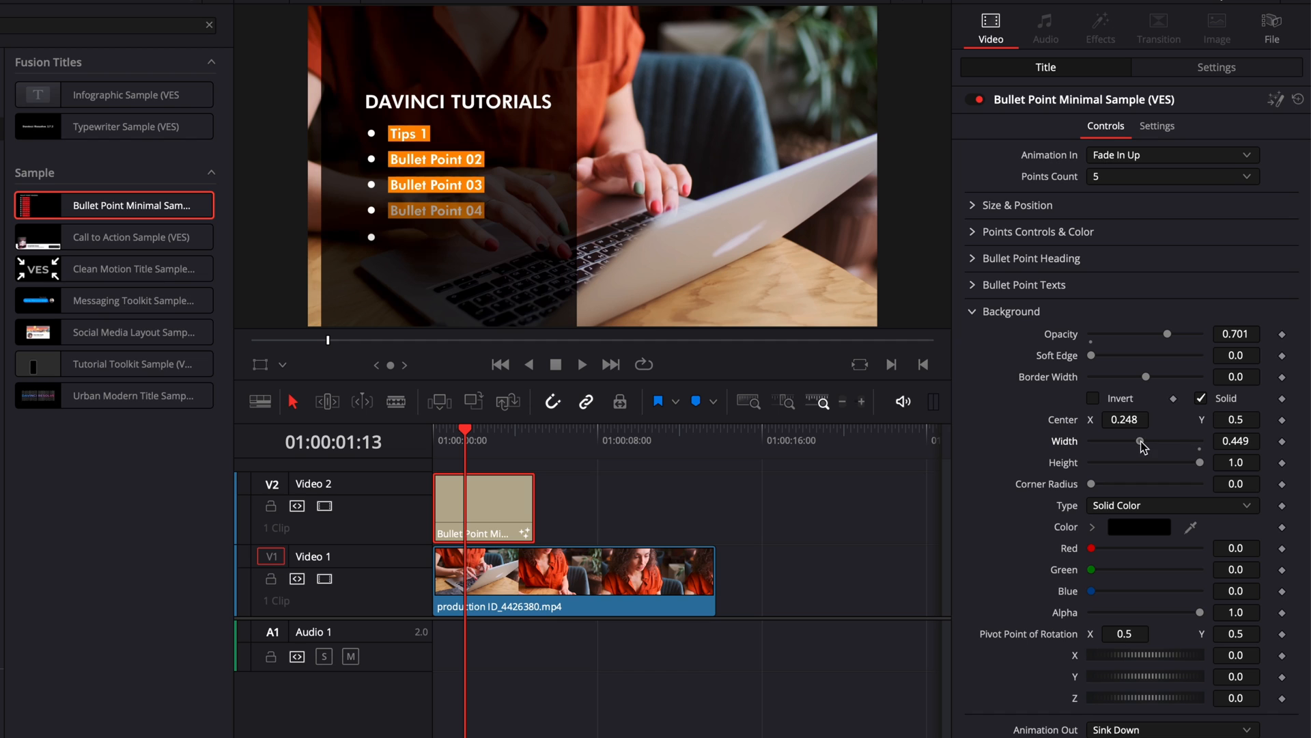
{"action": "left_click_drag", "start_coordinate": [1140, 442], "coordinate": [1155, 441]}
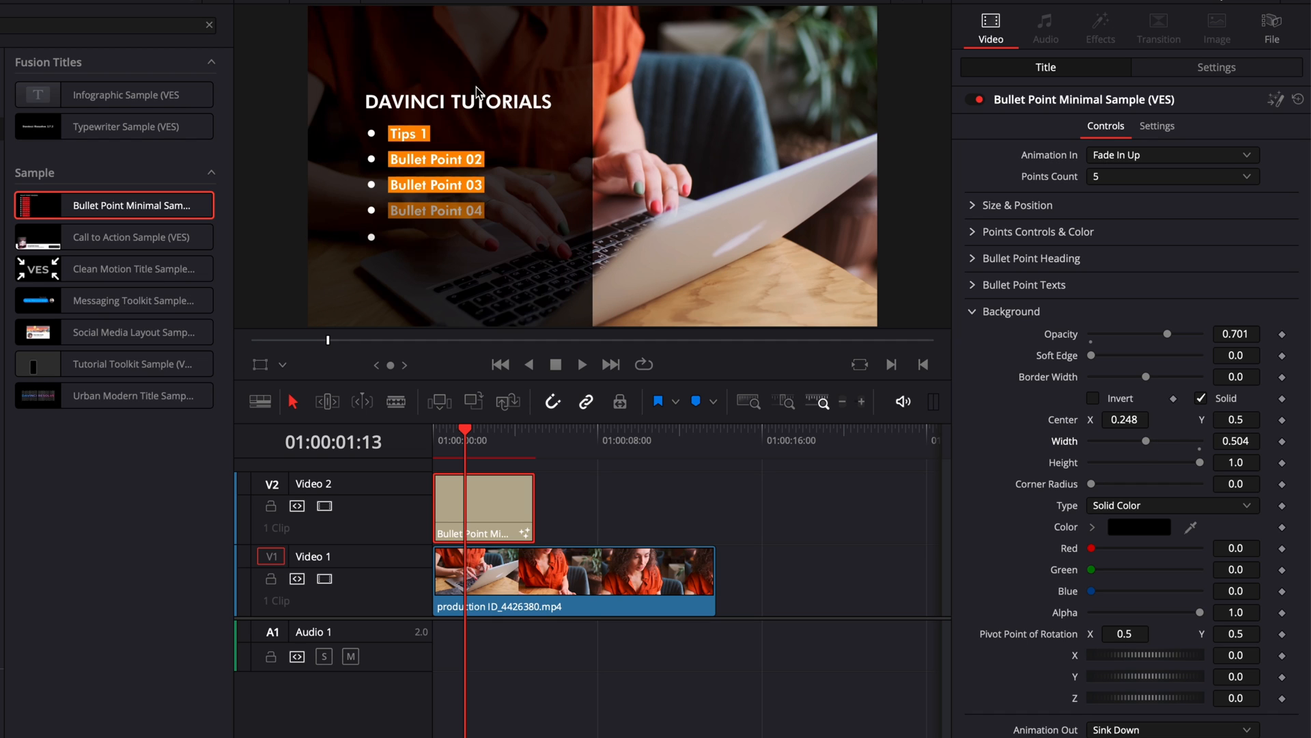
{"action": "mouse_move", "coordinate": [1204, 468]}
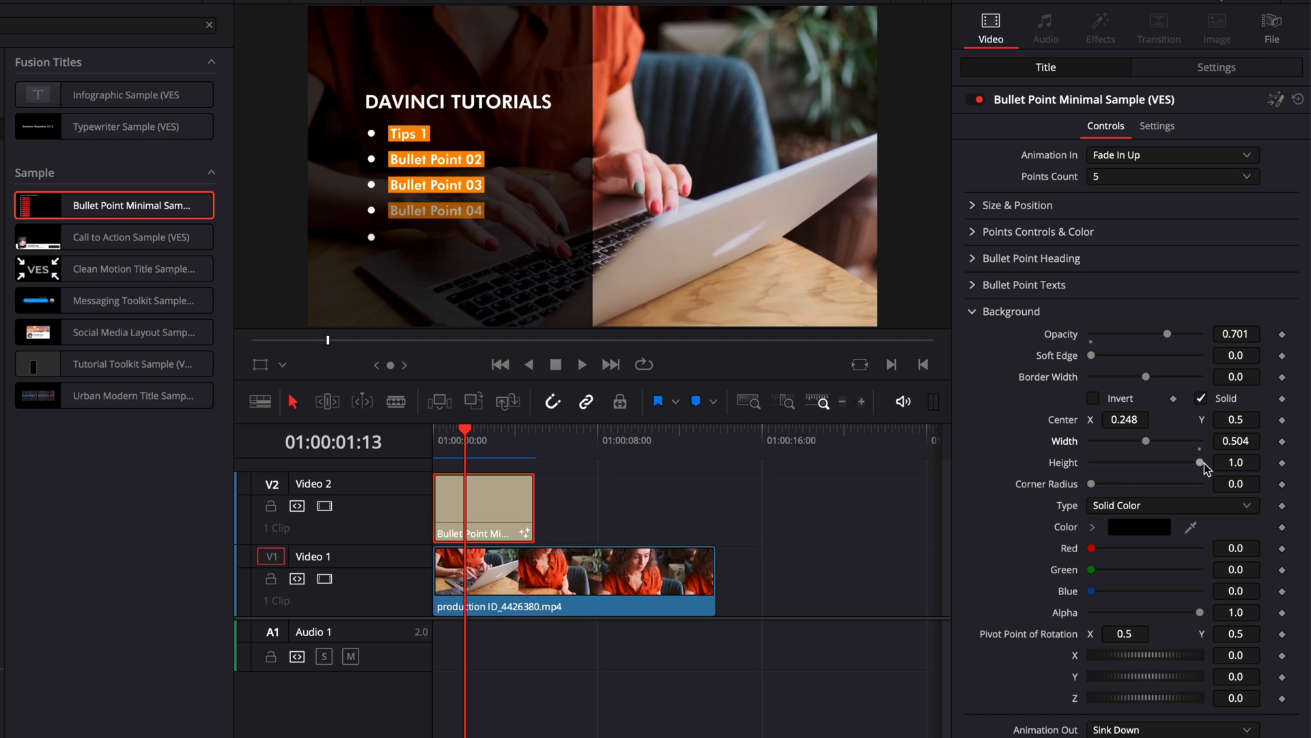
Shrink the panel to Height 0.866, Width 0.425 and round its corners to radius 0.339.
{"action": "left_click_drag", "start_coordinate": [1202, 463], "coordinate": [1183, 463]}
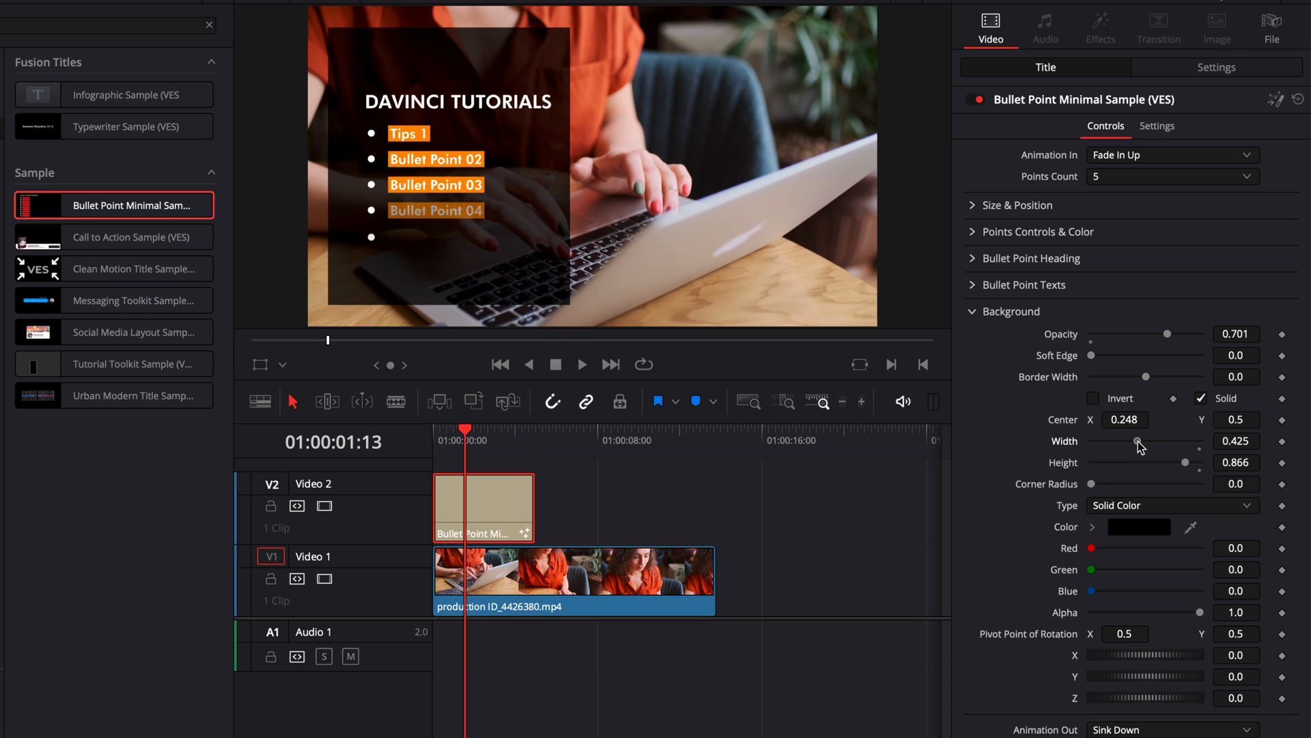
{"action": "mouse_move", "coordinate": [1104, 486]}
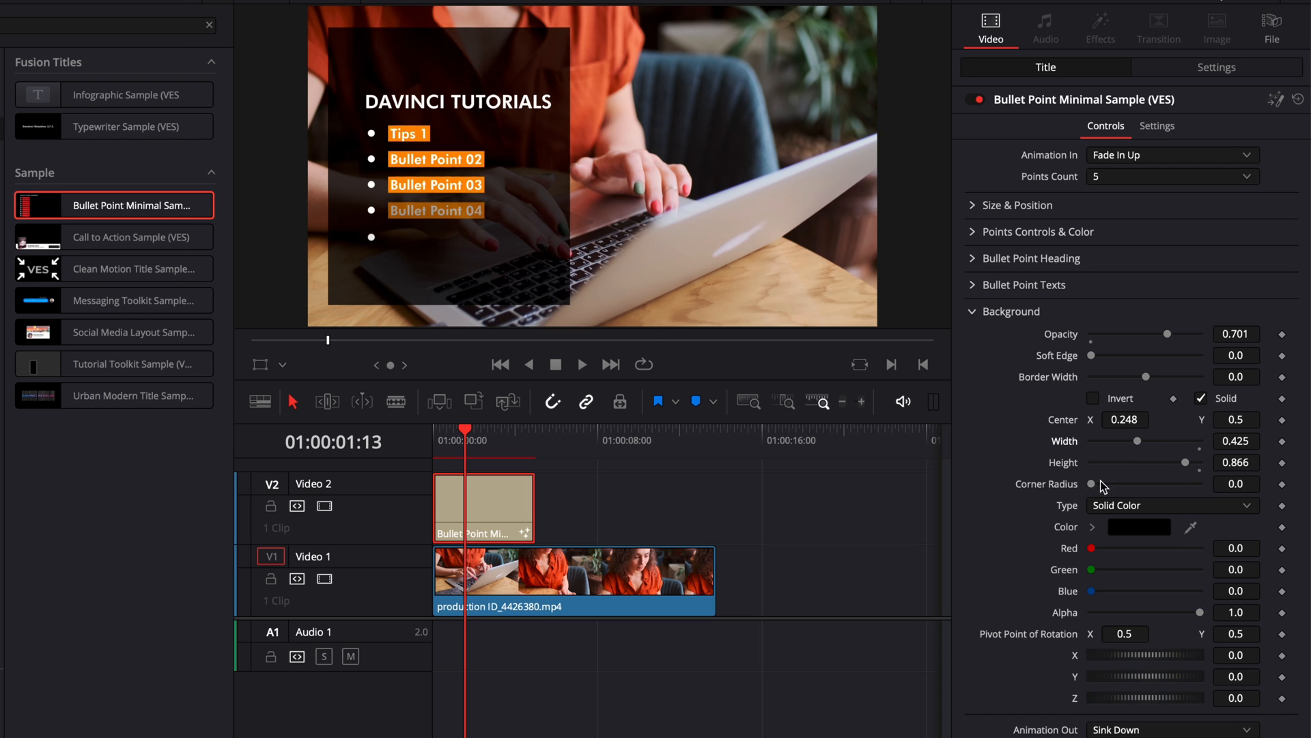
{"action": "left_click_drag", "start_coordinate": [1092, 483], "coordinate": [1126, 484]}
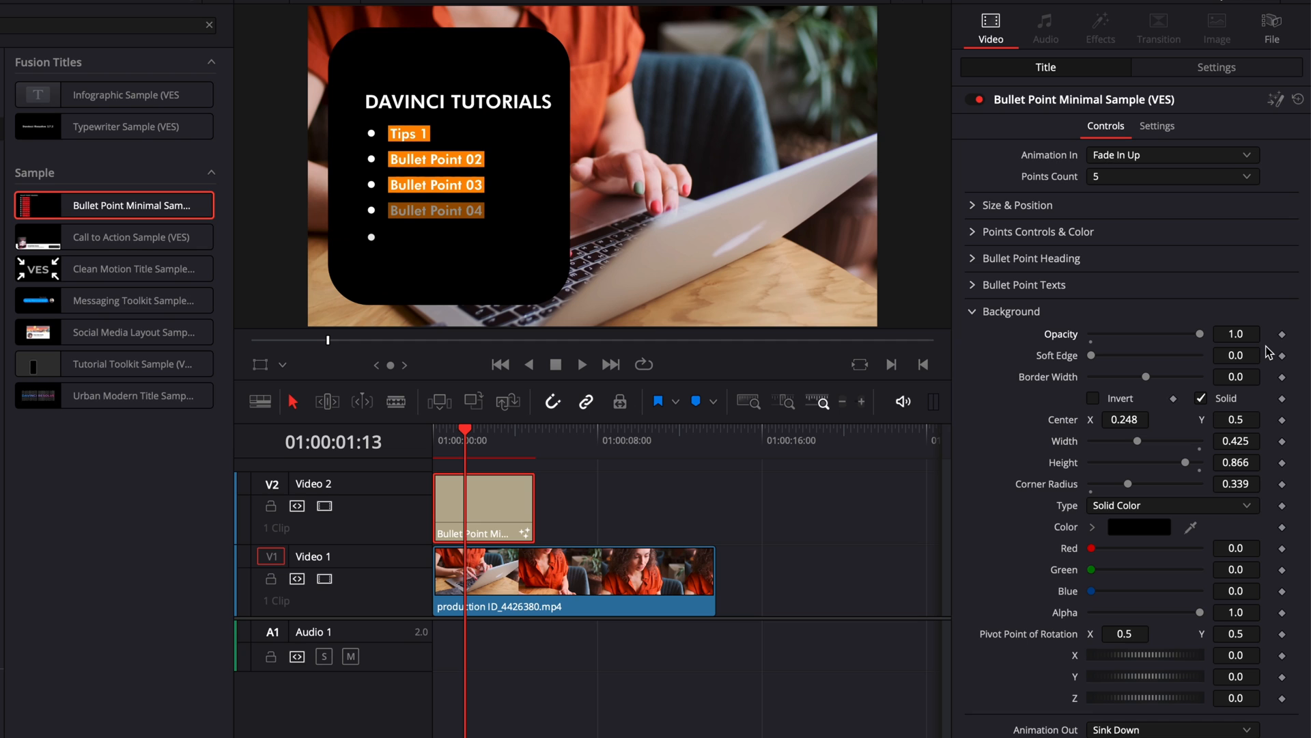
Make the panel semi-transparent at Opacity 0.764 with a Soft Edge of 0.0835.
{"action": "left_click_drag", "start_coordinate": [1197, 333], "coordinate": [1178, 334]}
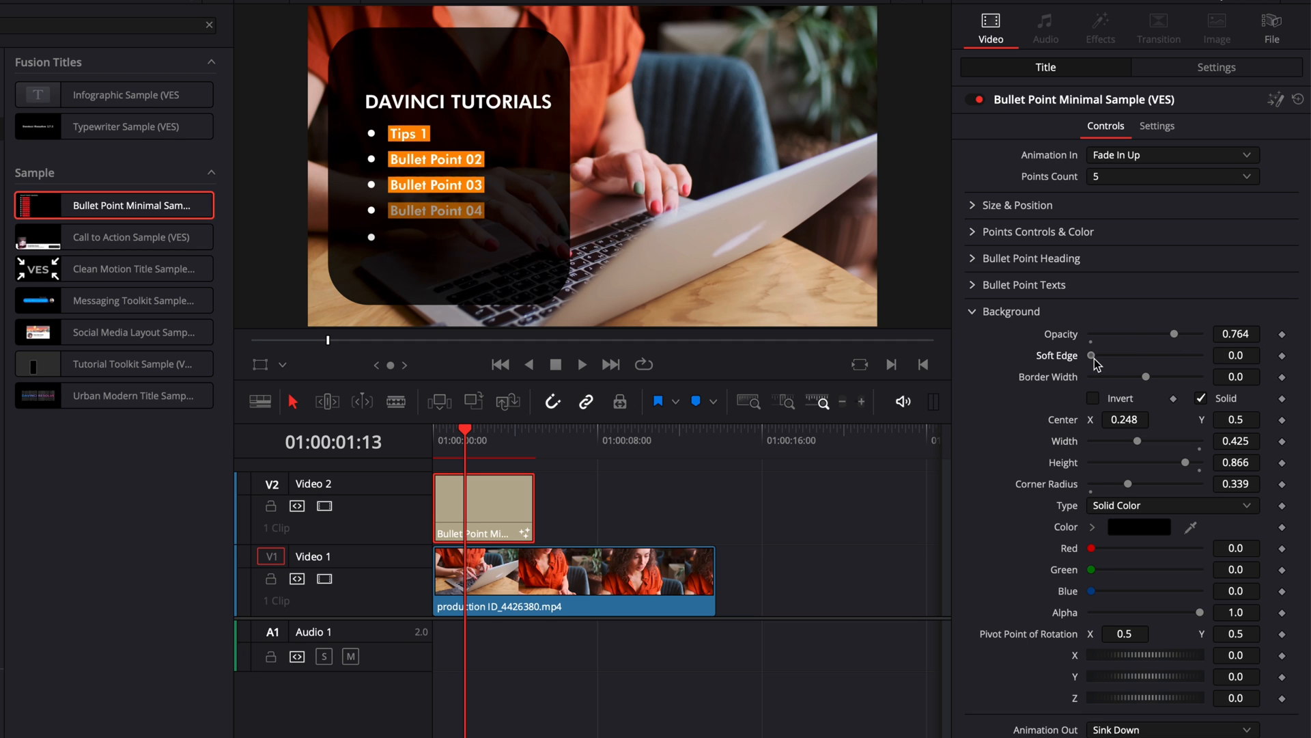
{"action": "left_click_drag", "start_coordinate": [1093, 355], "coordinate": [1112, 355]}
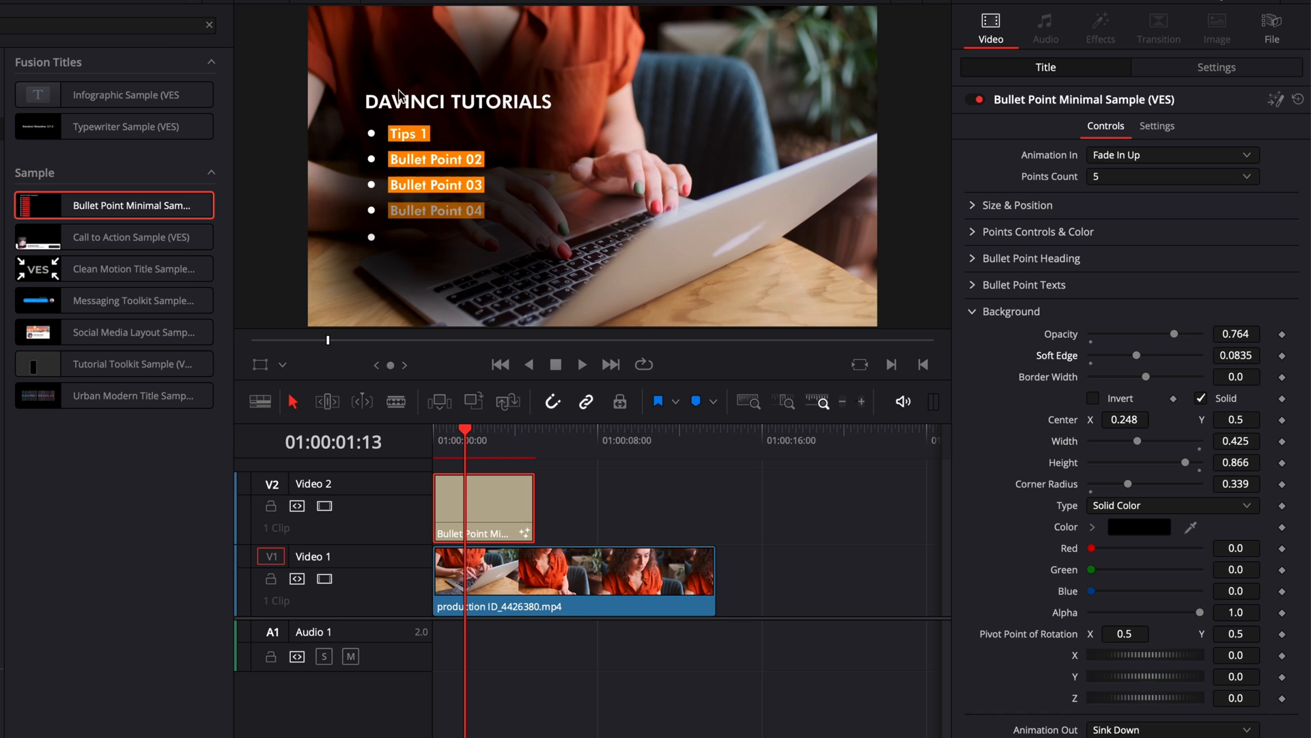
{"action": "mouse_move", "coordinate": [363, 53]}
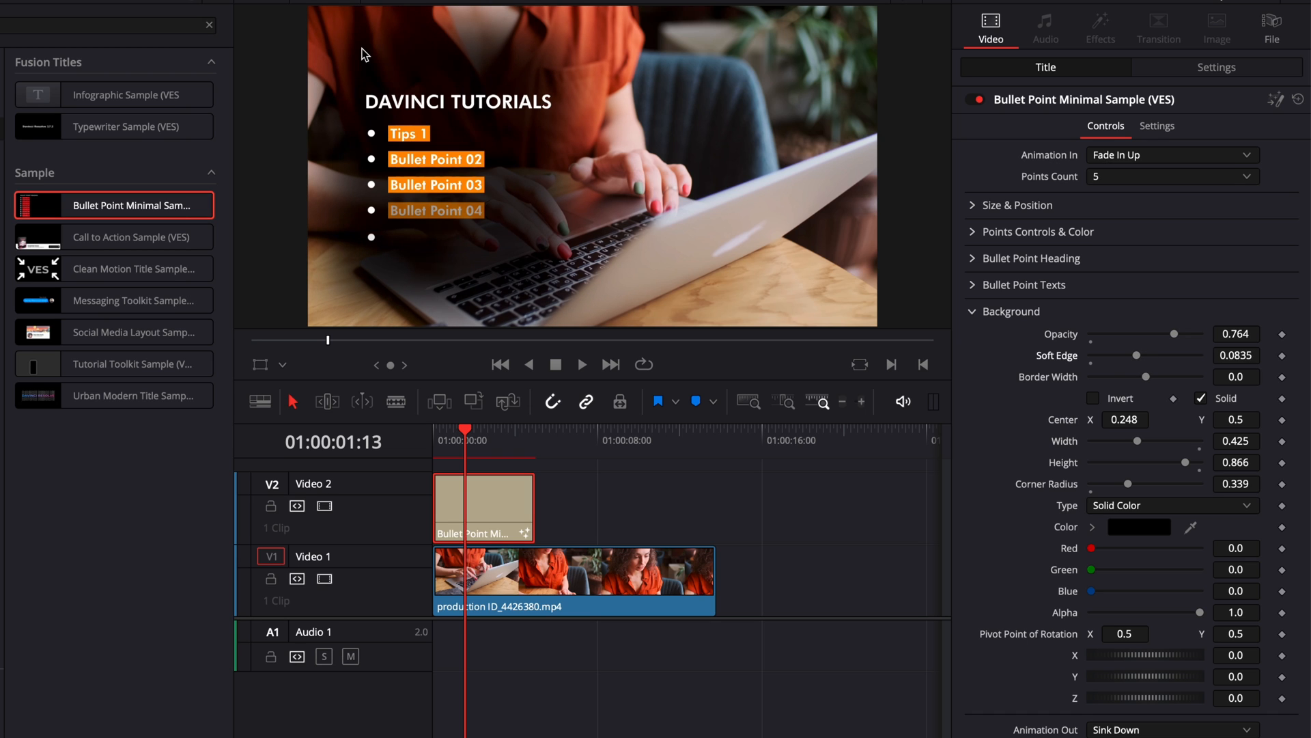
{"action": "left_click_drag", "start_coordinate": [1172, 334], "coordinate": [1139, 333]}
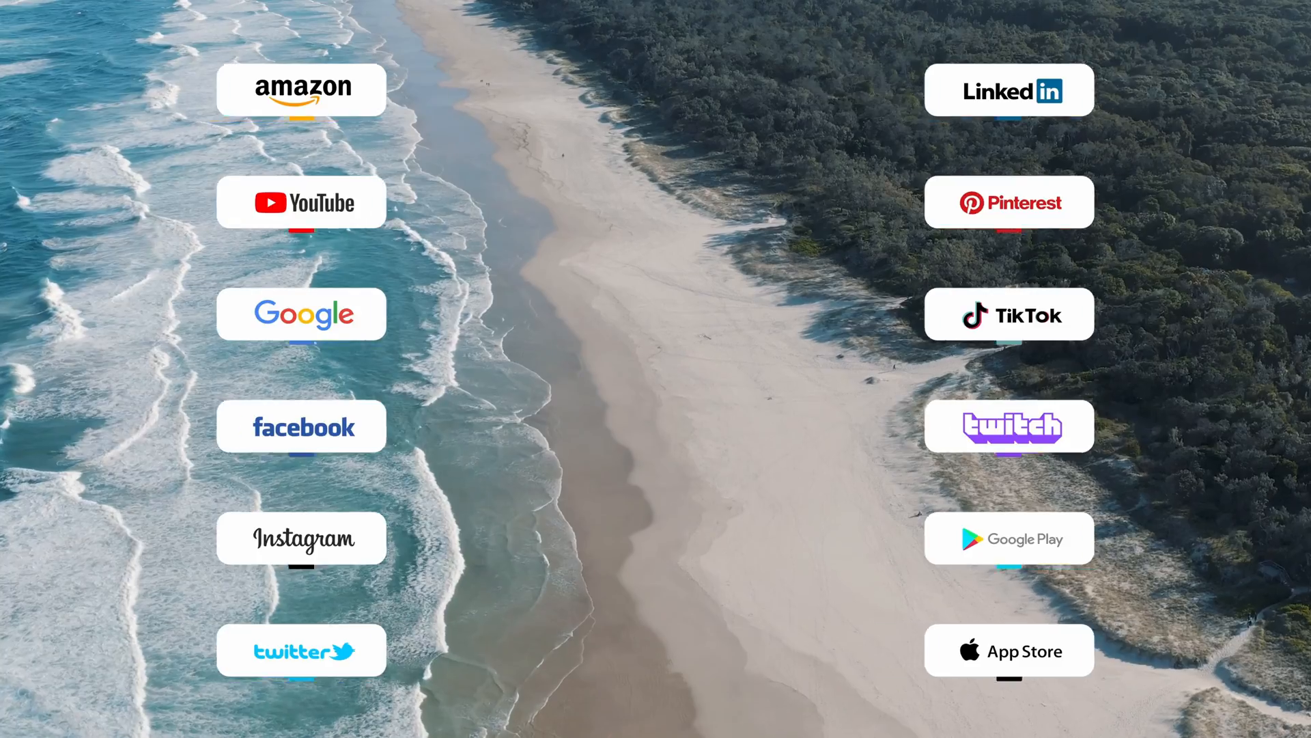
Show the brand icon choices (Amazon, YouTube, Google, TikTok) for the logo title.
{"action": "left_click", "coordinate": [929, 89]}
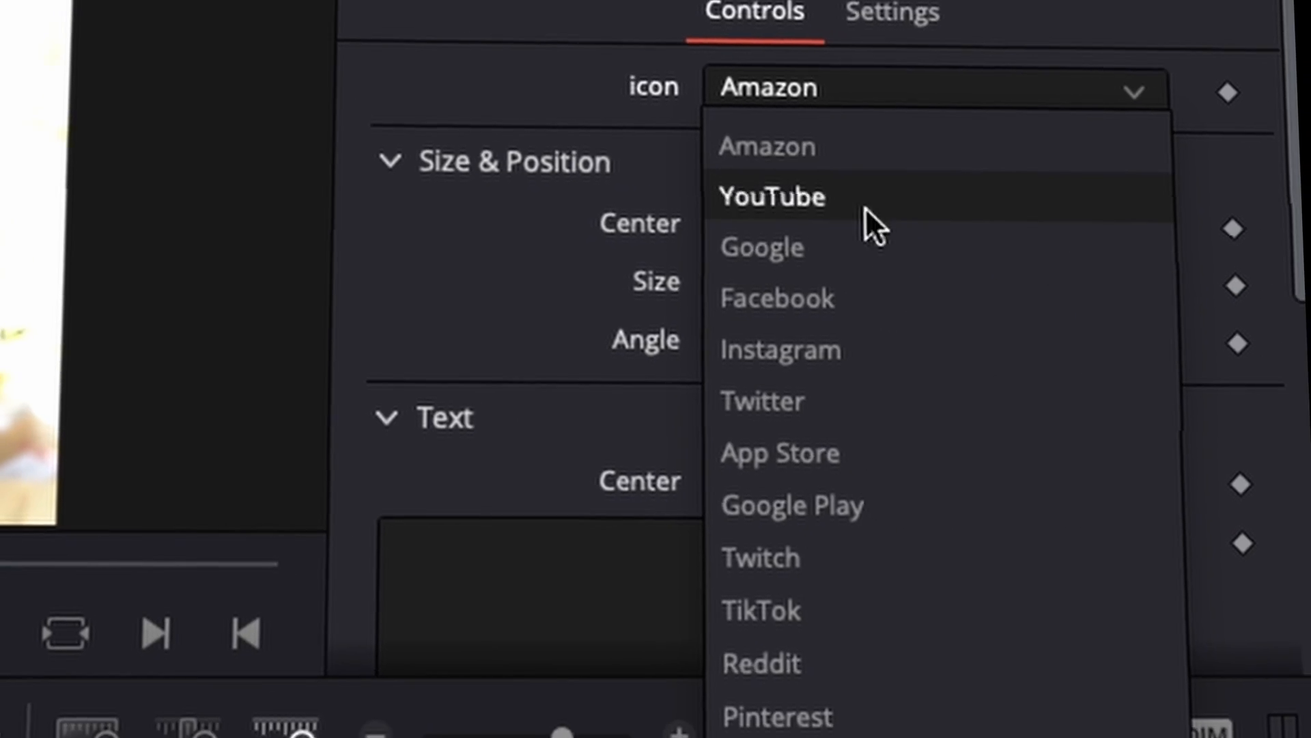